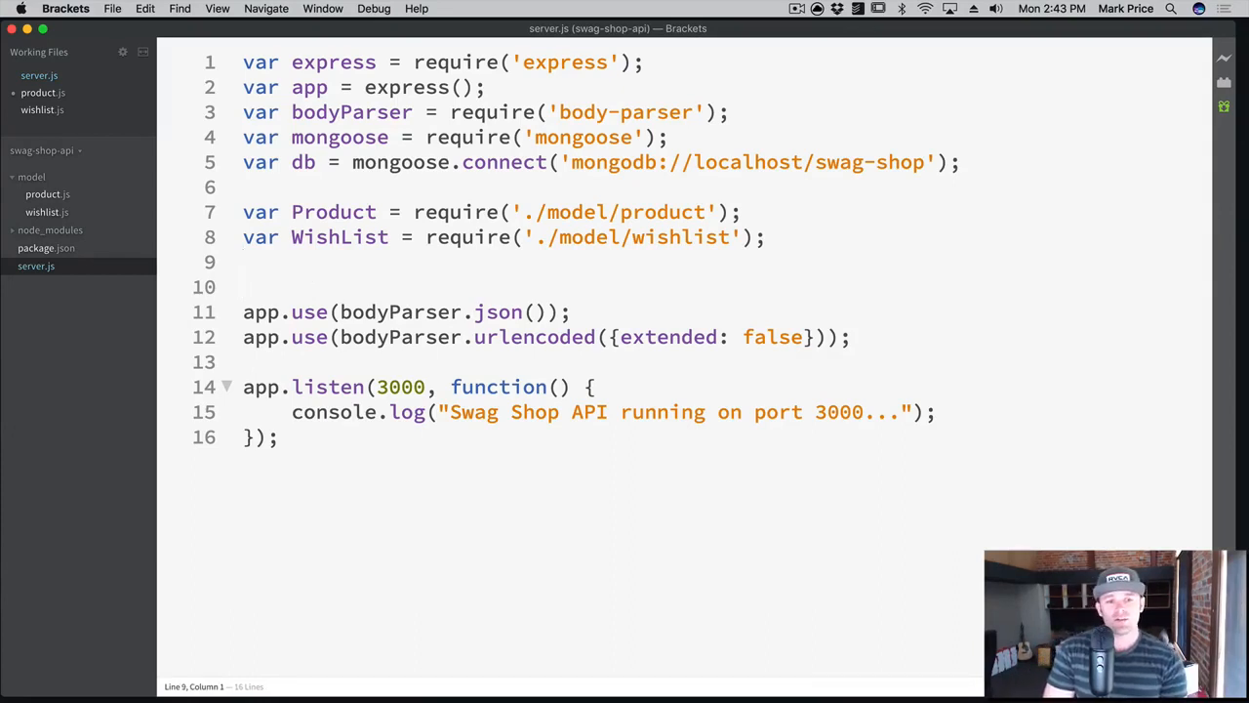
Insert another blank line above the app.use lines and place the cursor there.
key("Return")
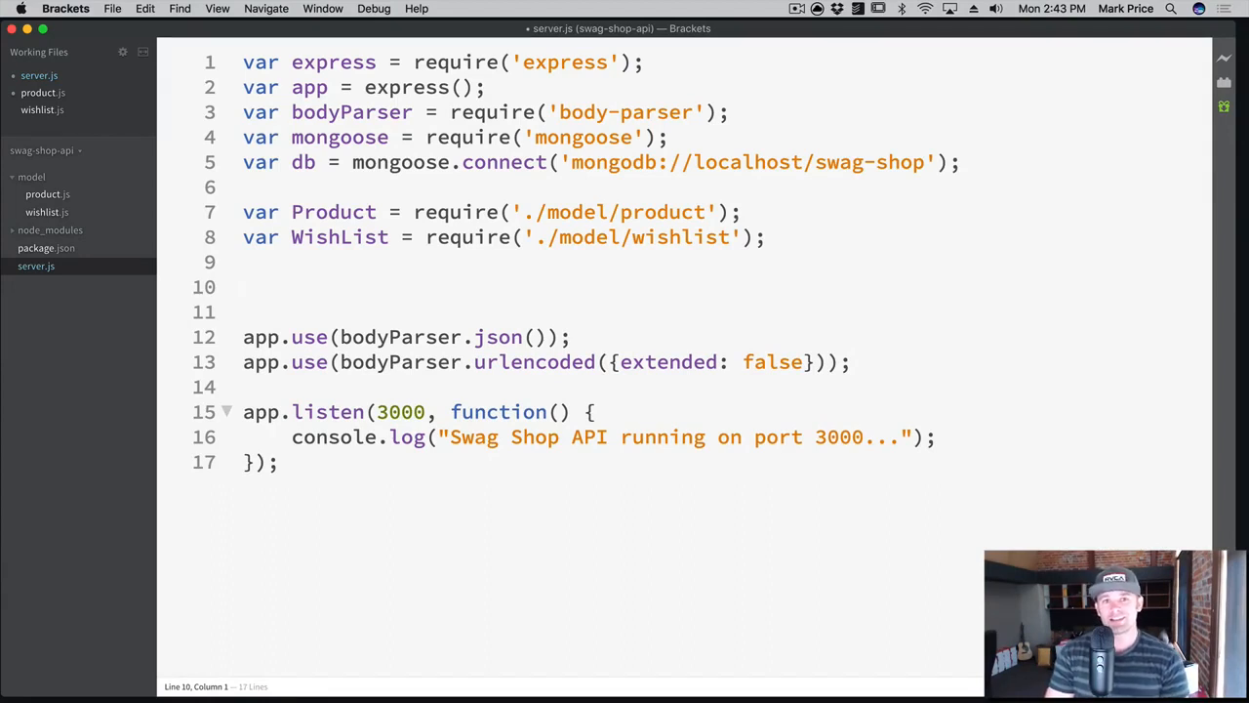
left_click(244, 285)
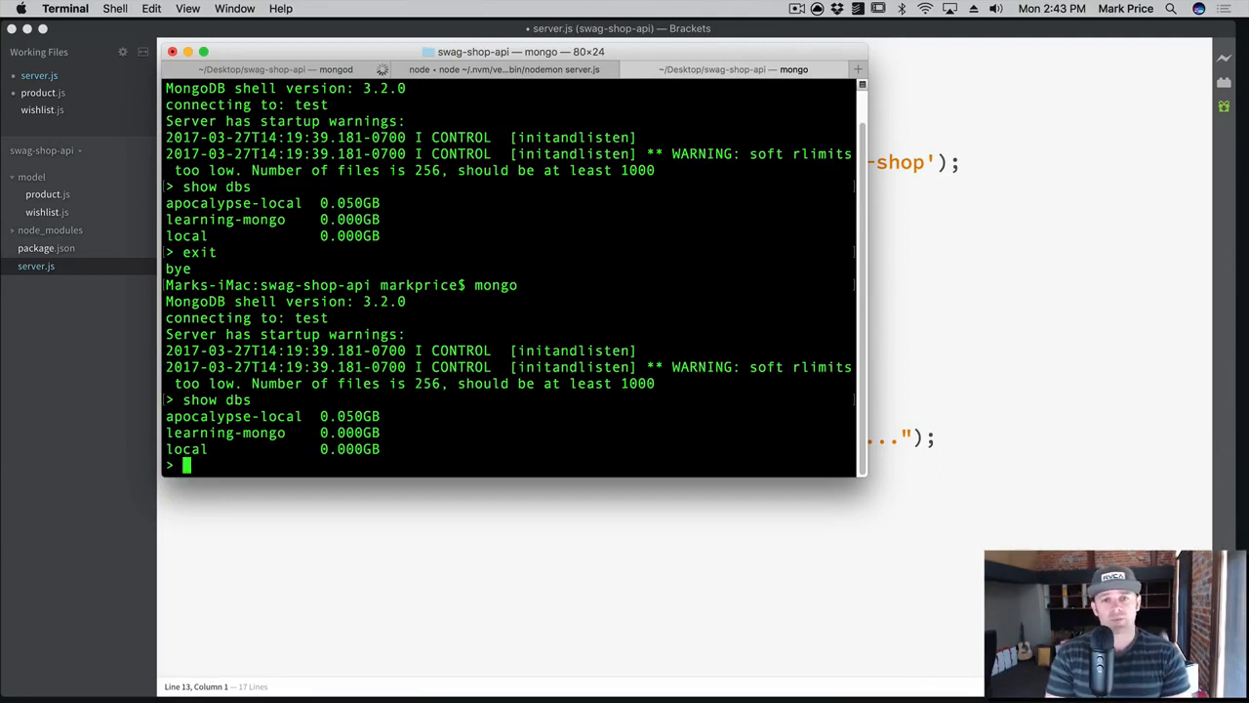
Exit the mongo shell with the exit command.
type("exit")
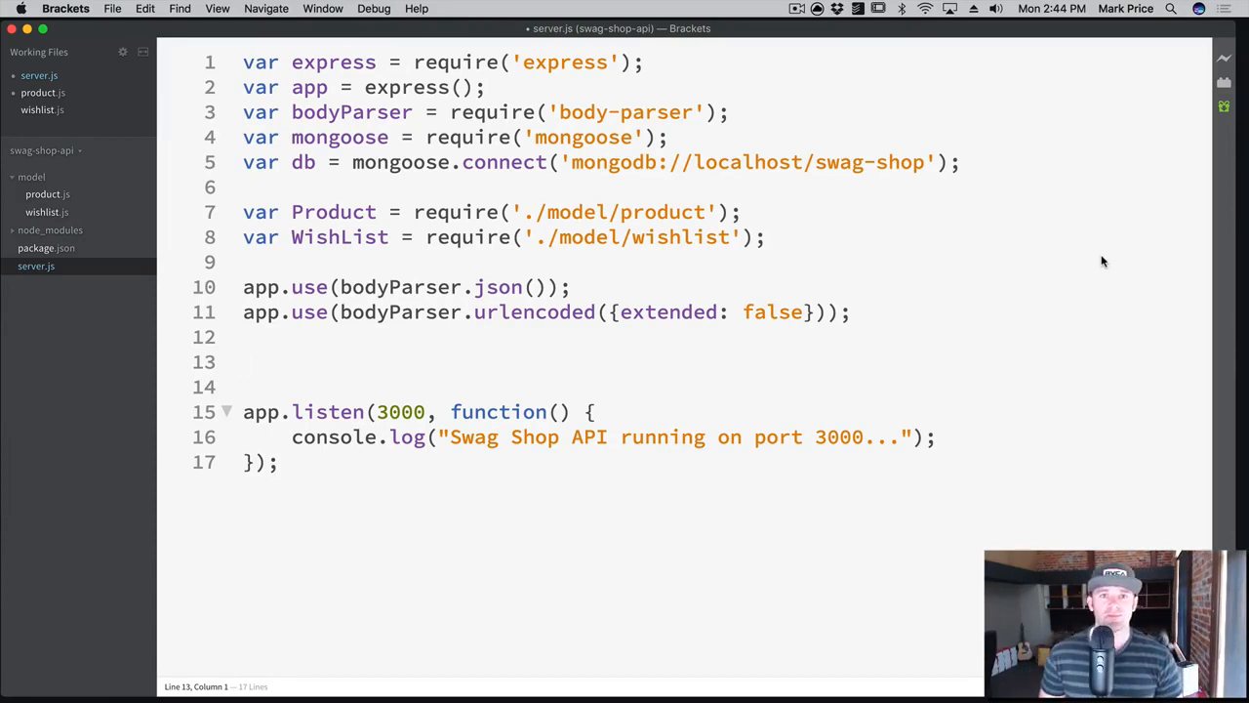
Write app.post('/product', function(request, response) { }); on blank line 13 above app.listen.
left_click(244, 361)
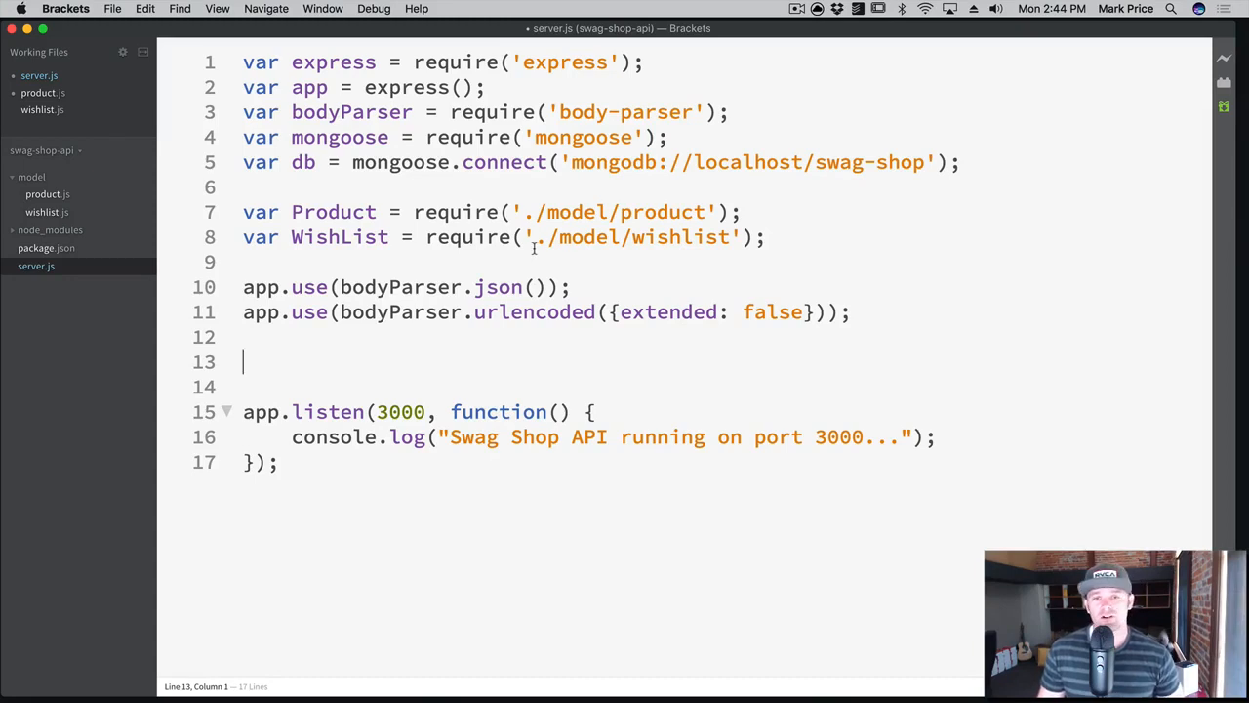
mouse_move(355, 365)
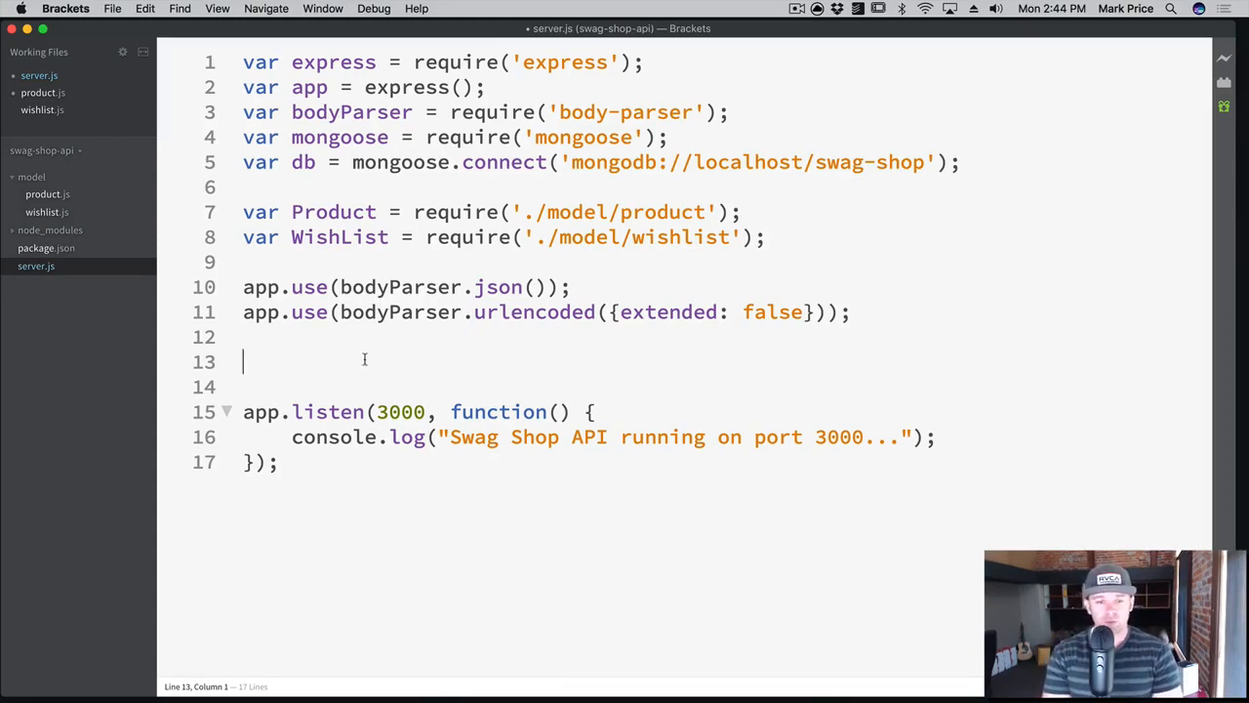
type("app.post('/")
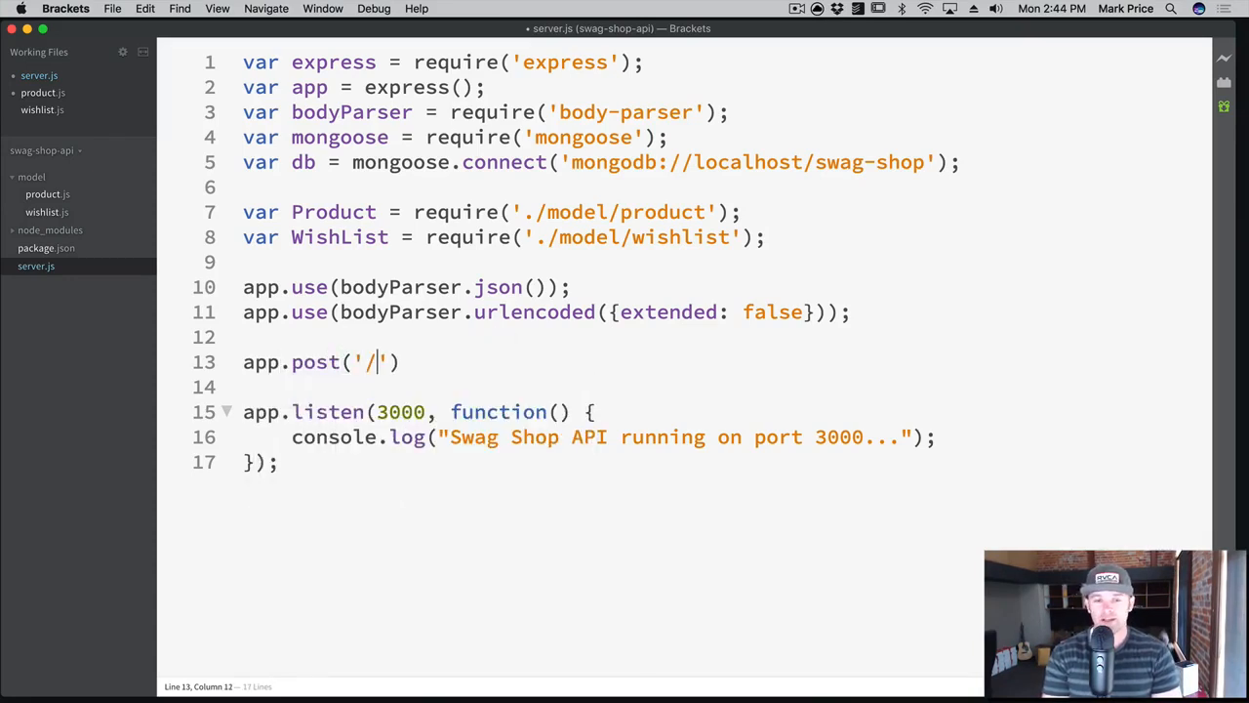
type("producti")
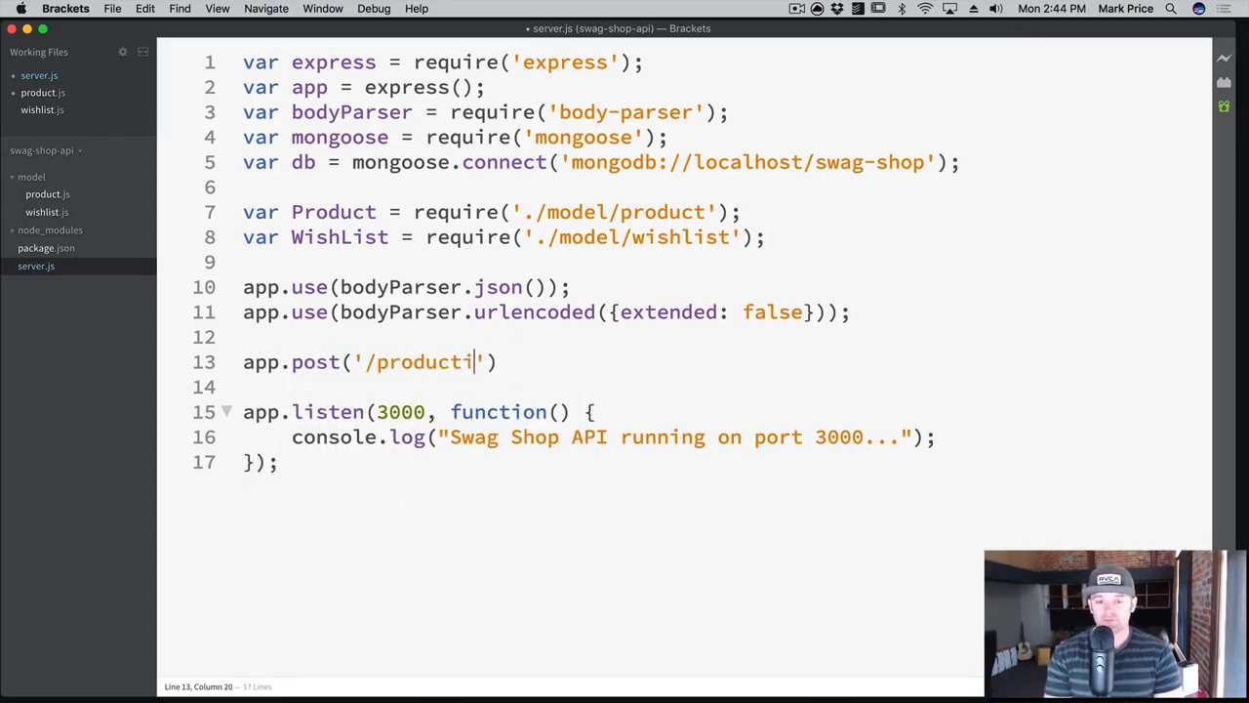
type("', function(request, re")
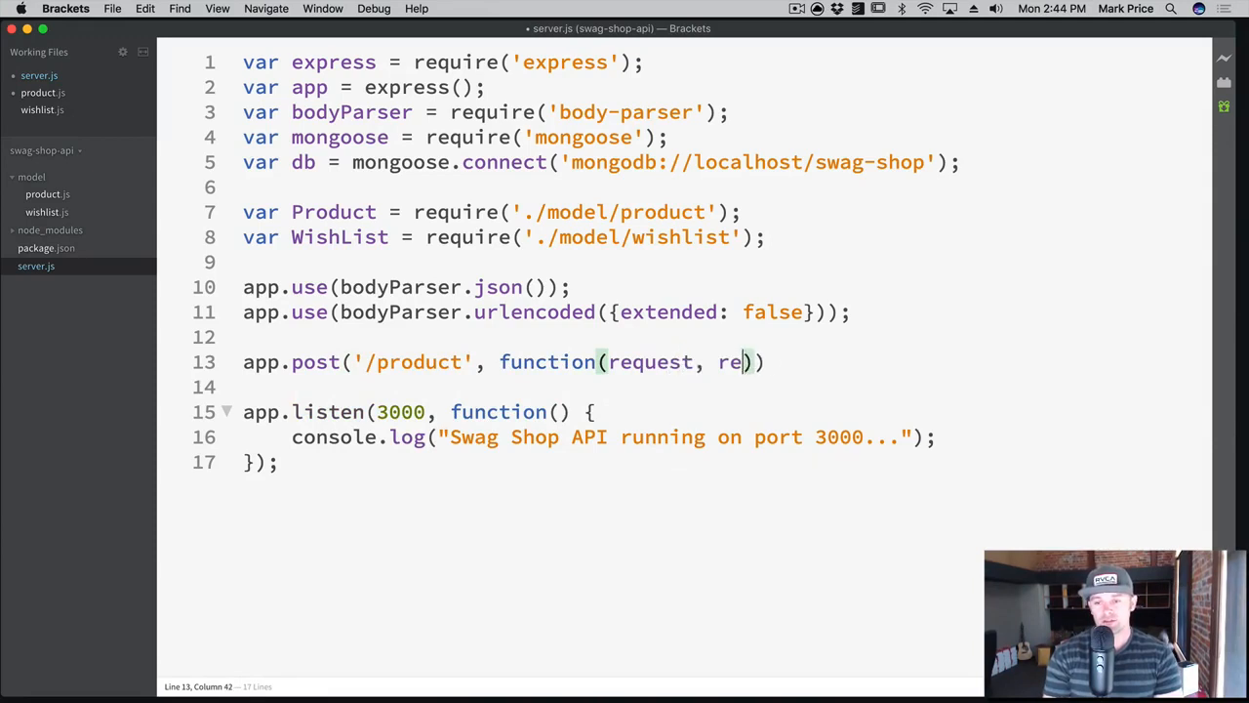
type("sponse")
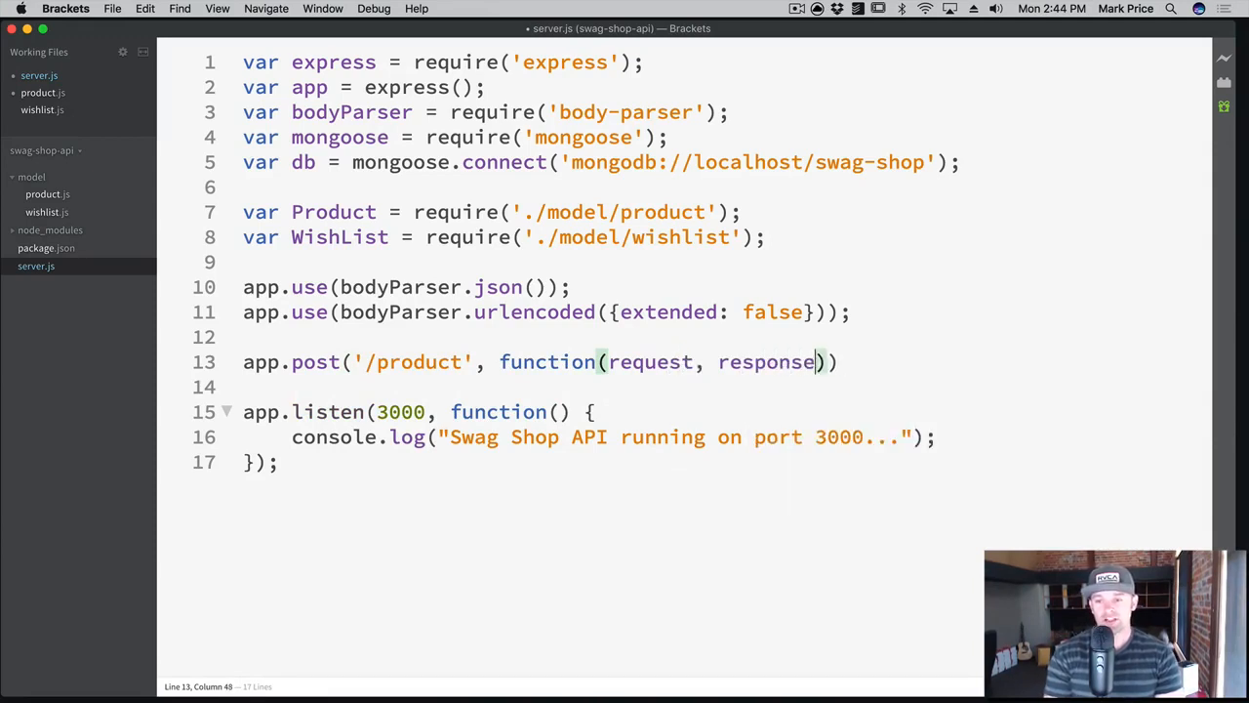
type("{")
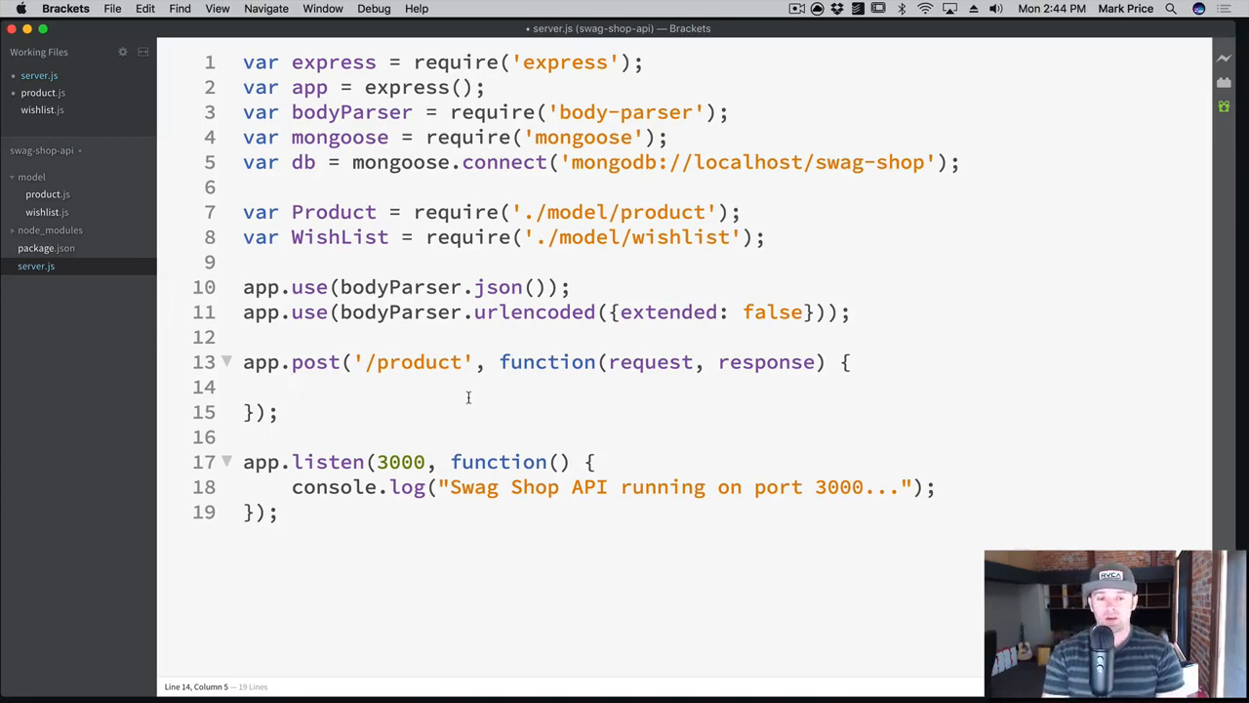
Add var product = new Product(); in the handler and check the Product model's schema.
type("var product =")
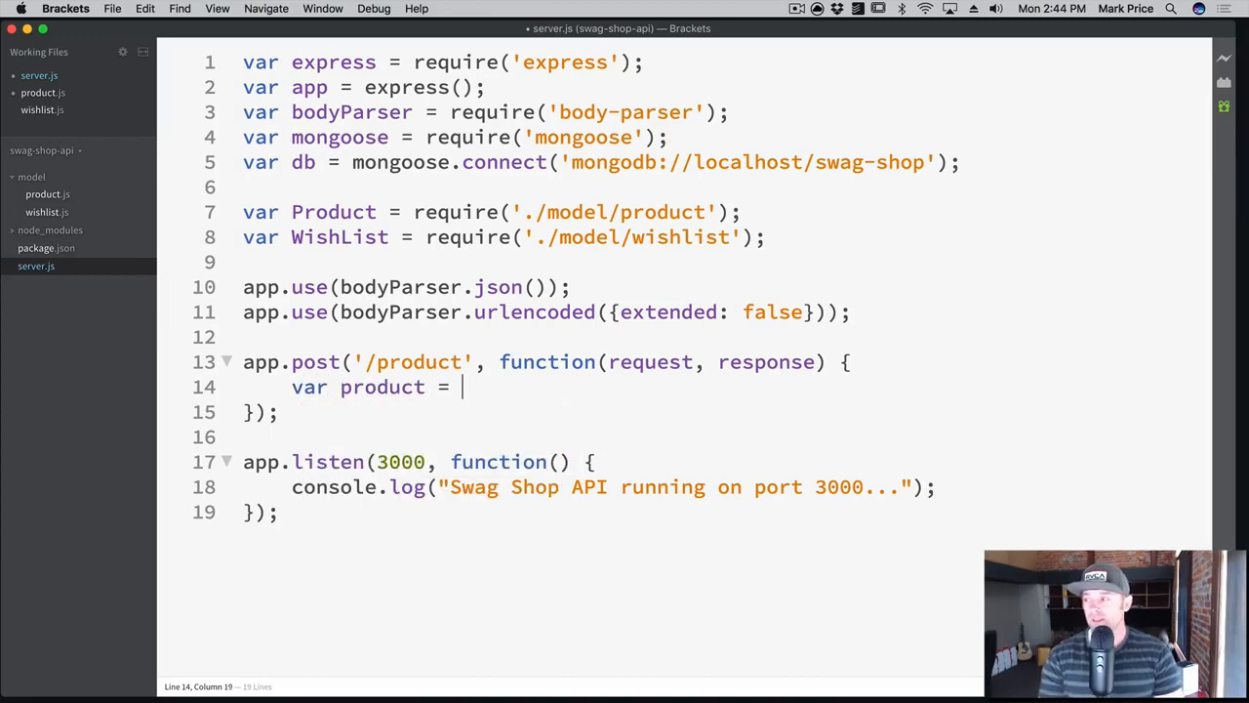
type("new Product();")
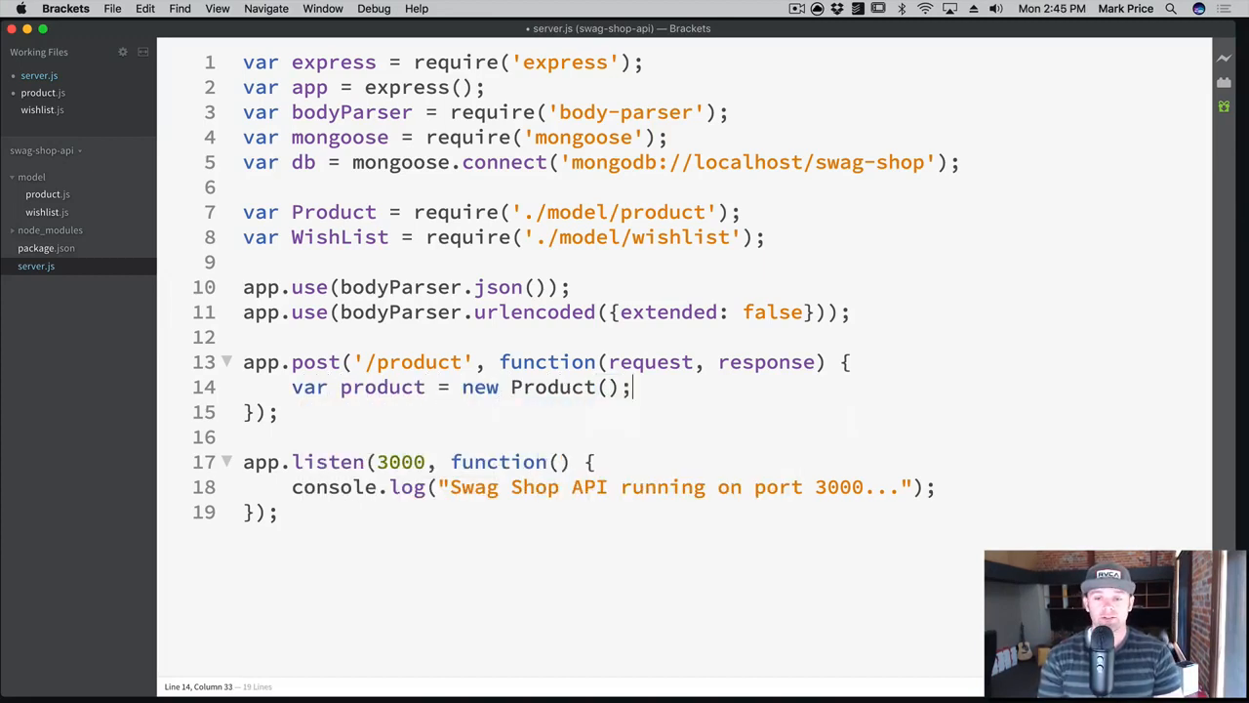
mouse_move(320, 201)
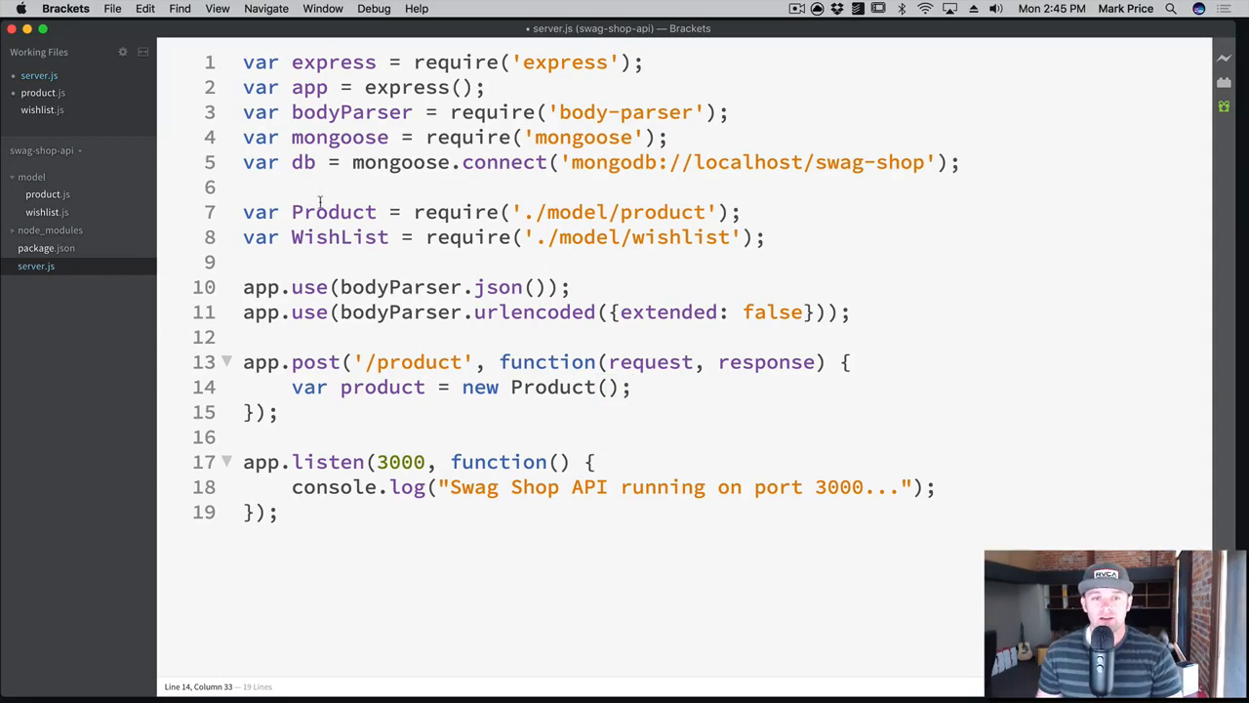
double_click(332, 211)
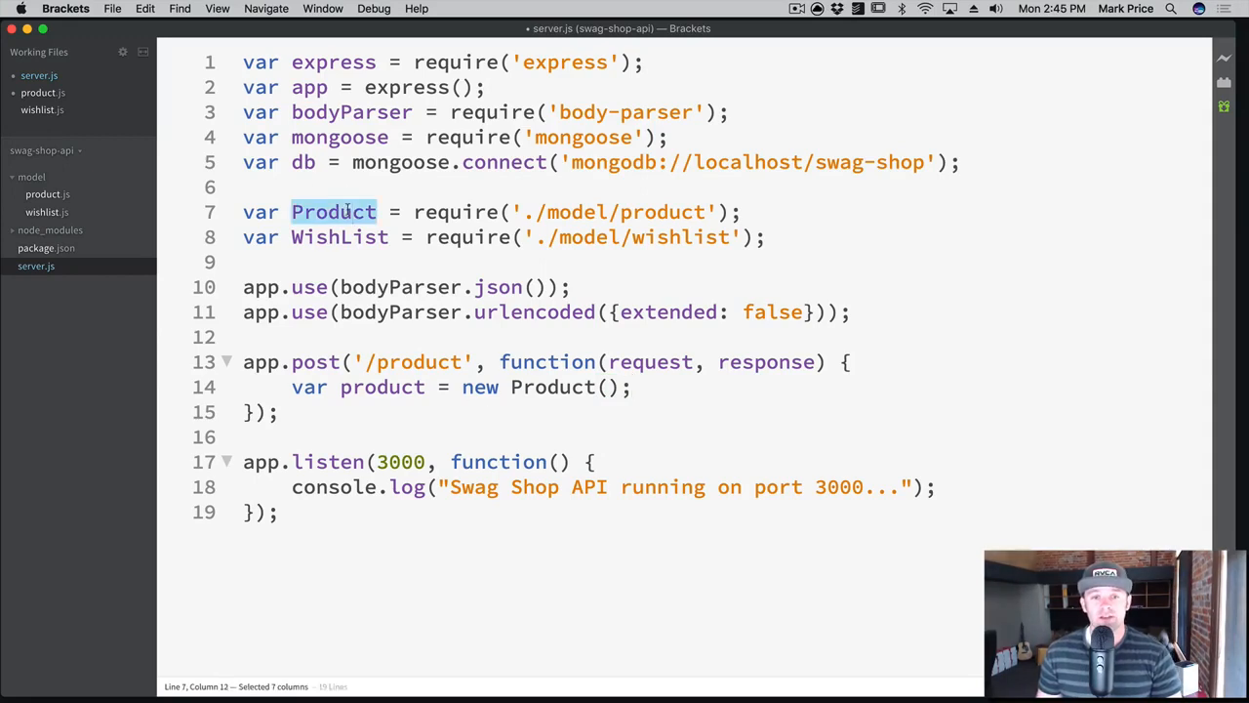
left_click(43, 92)
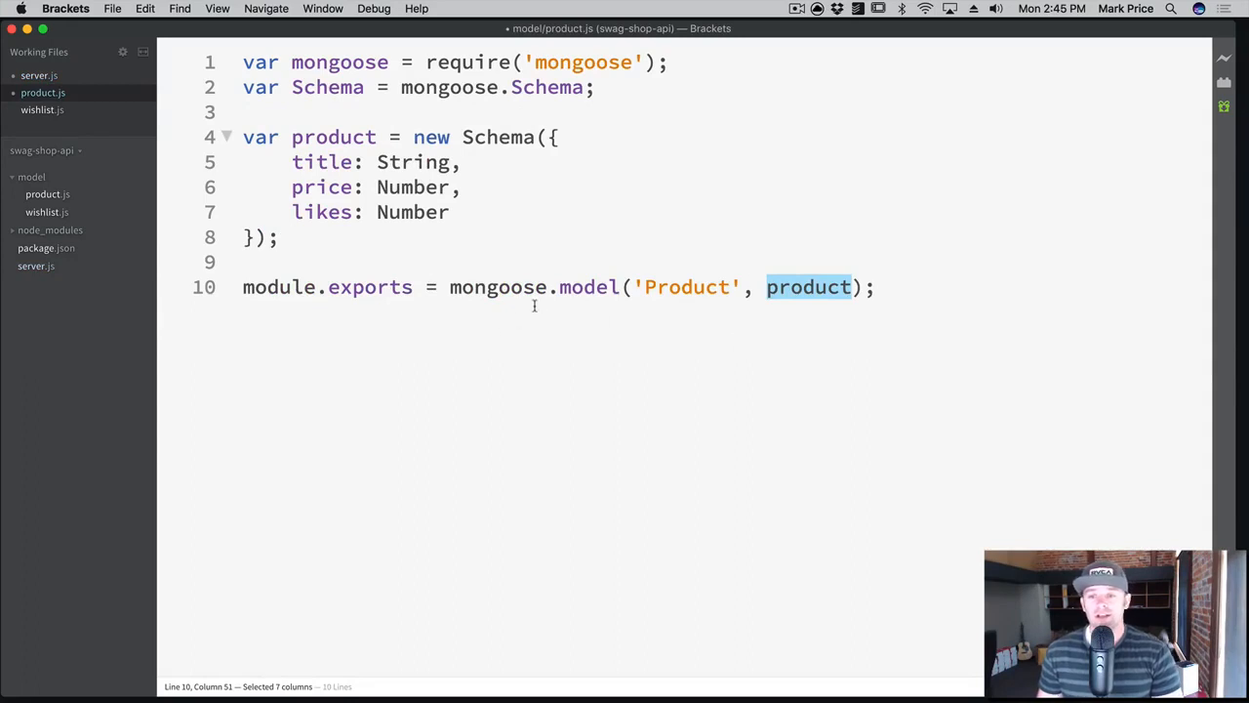
mouse_move(586, 279)
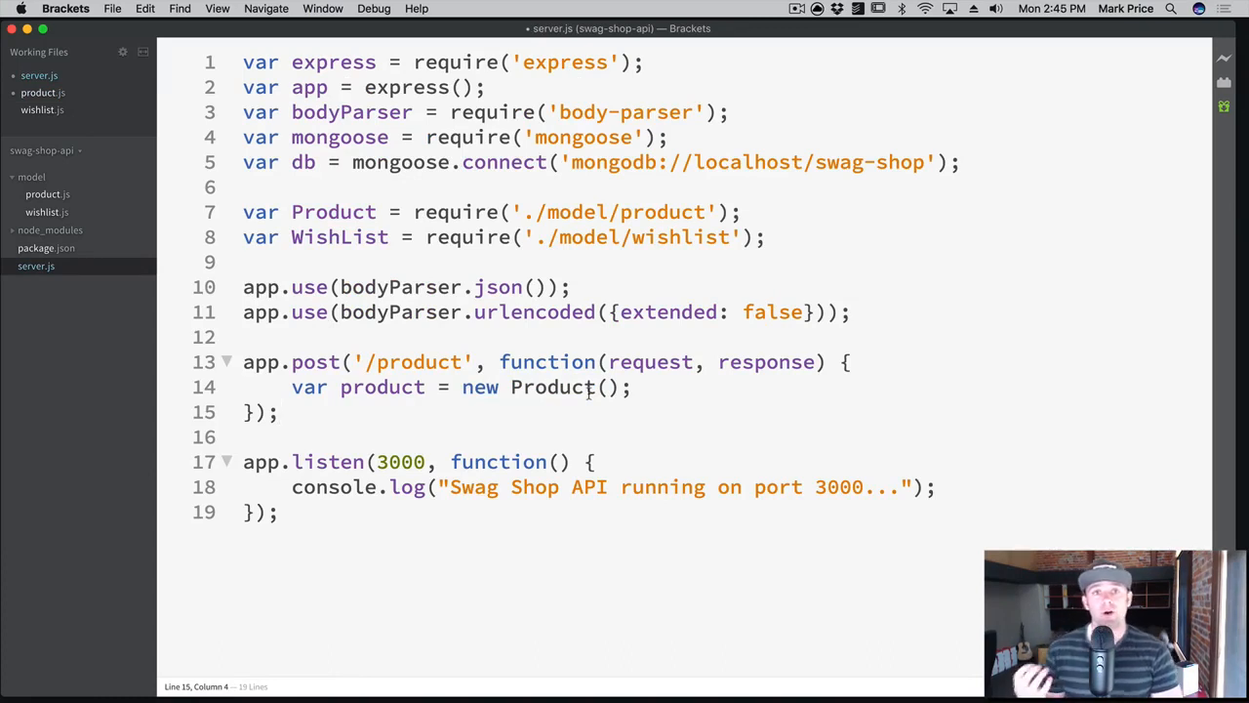
Add product.title = request.body.title; after the new Product line.
left_click(279, 410)
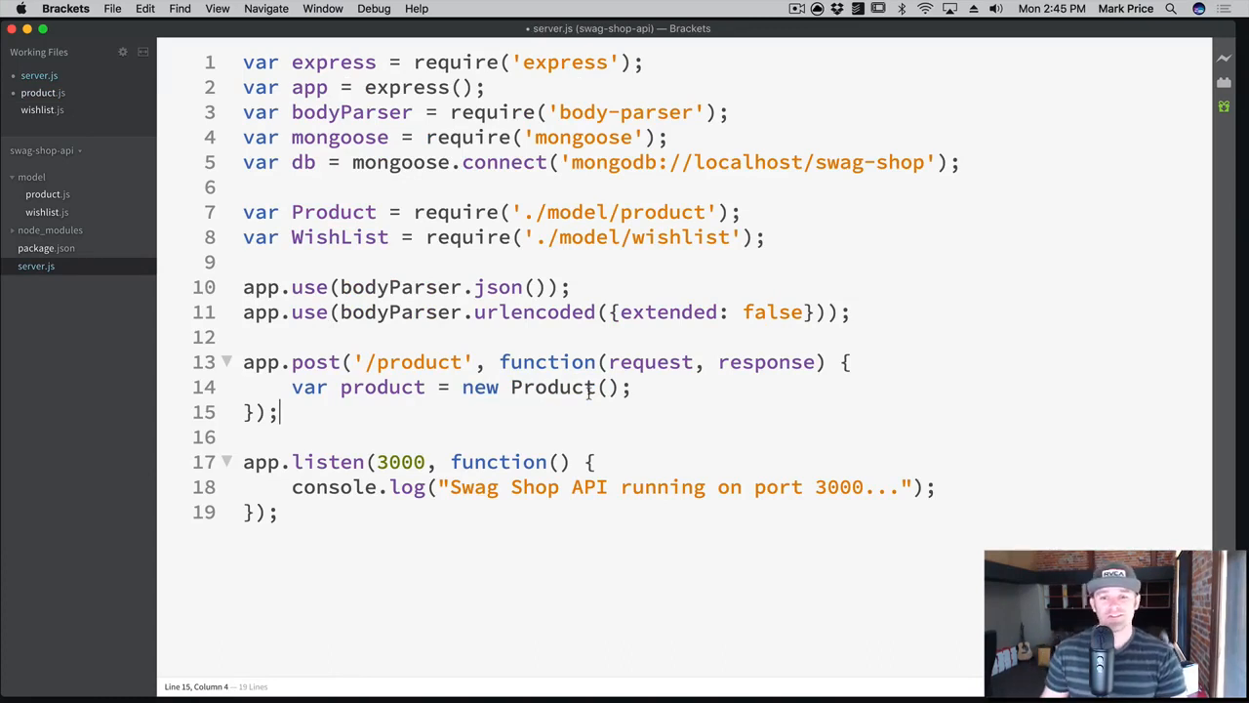
left_click(632, 387)
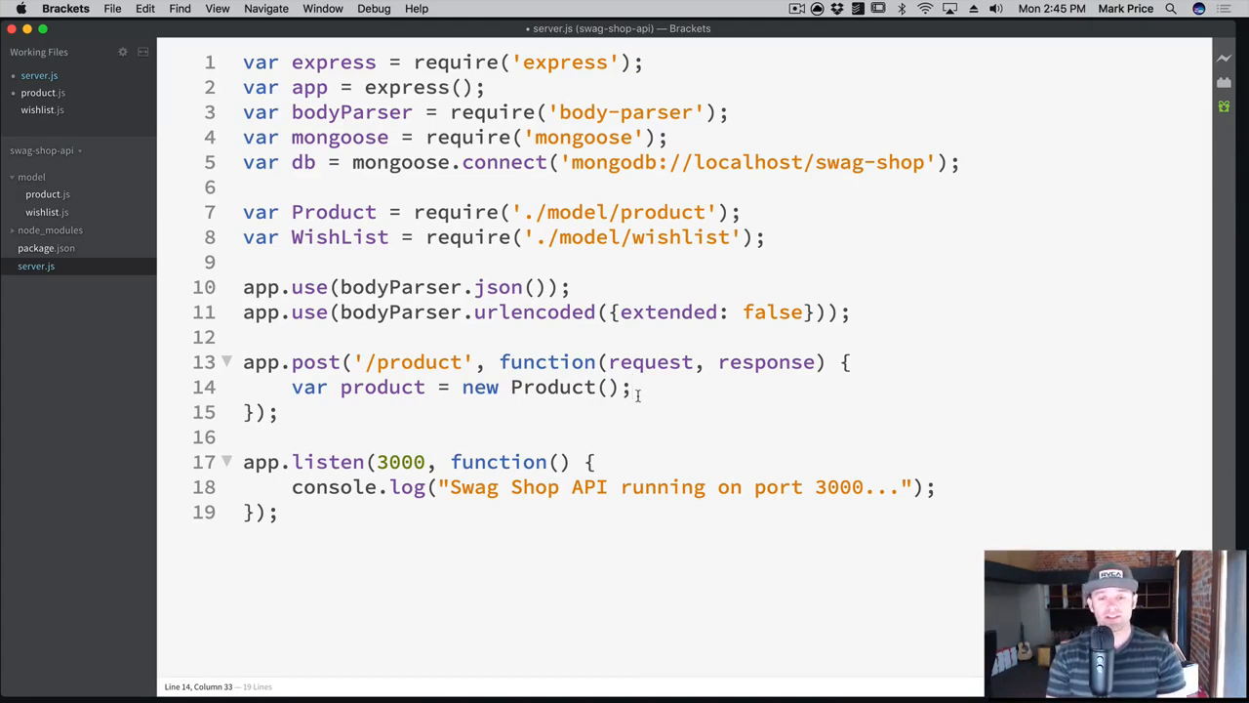
type("product.")
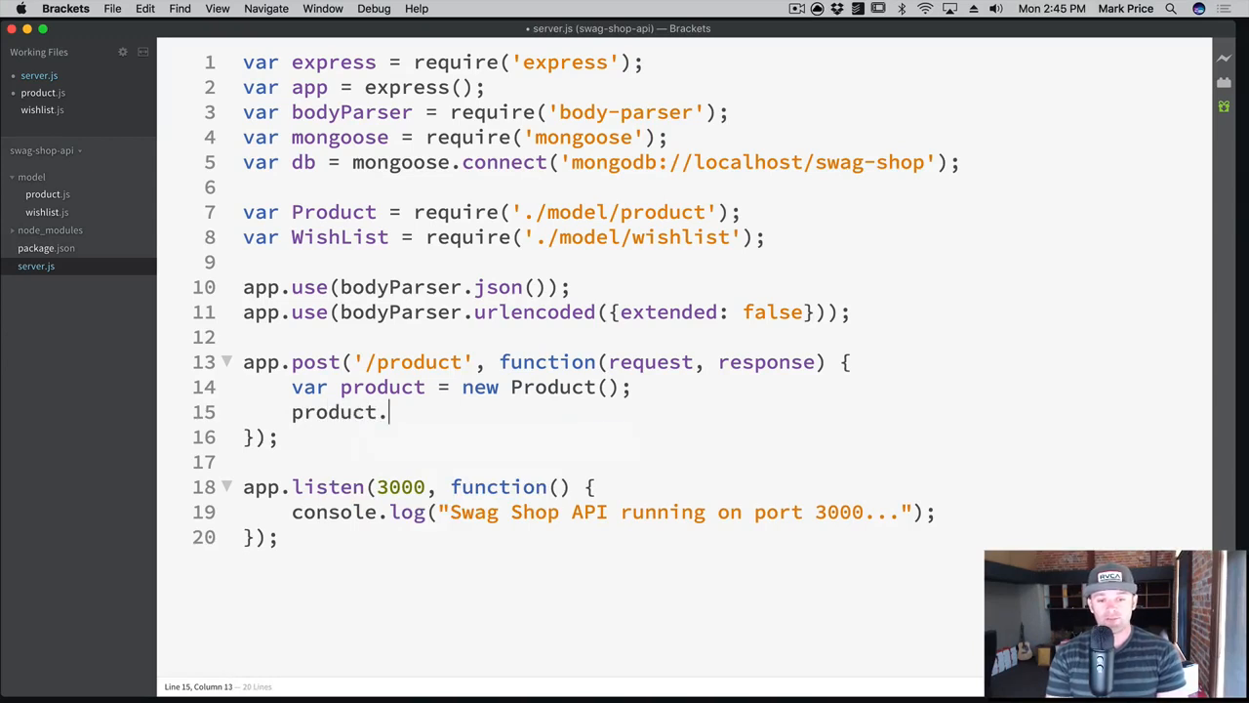
type("title =")
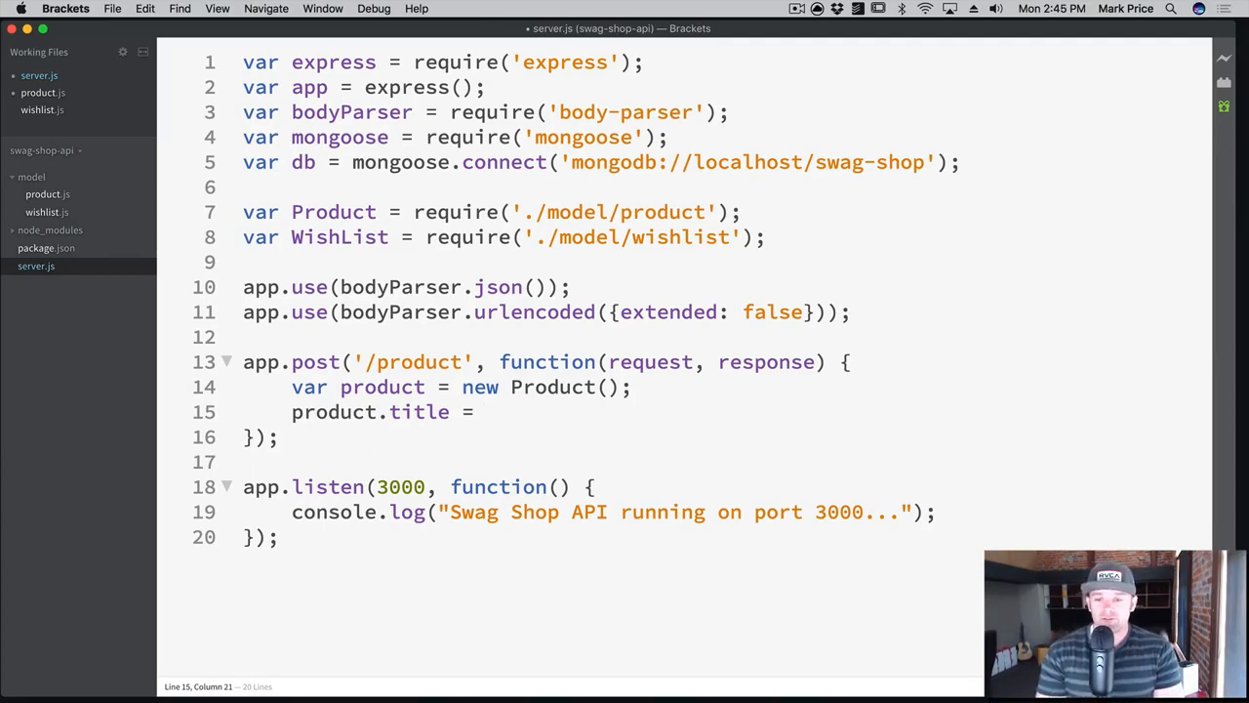
type("request.")
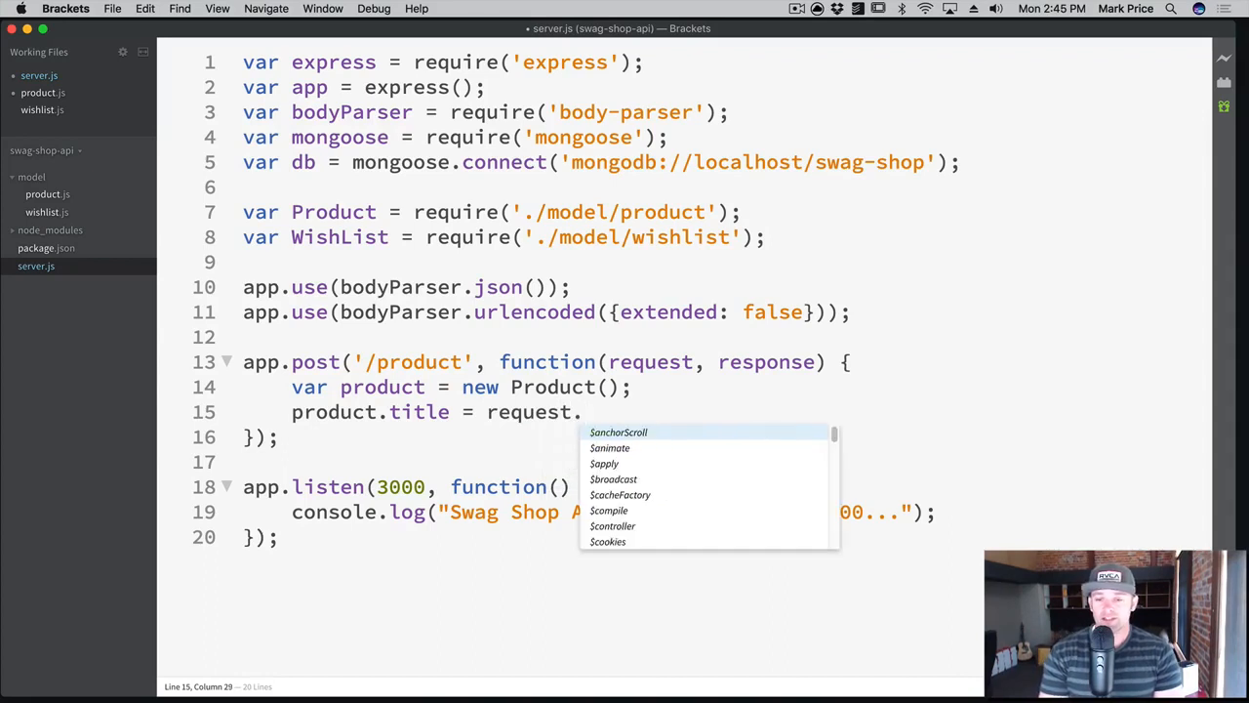
type("body.title;")
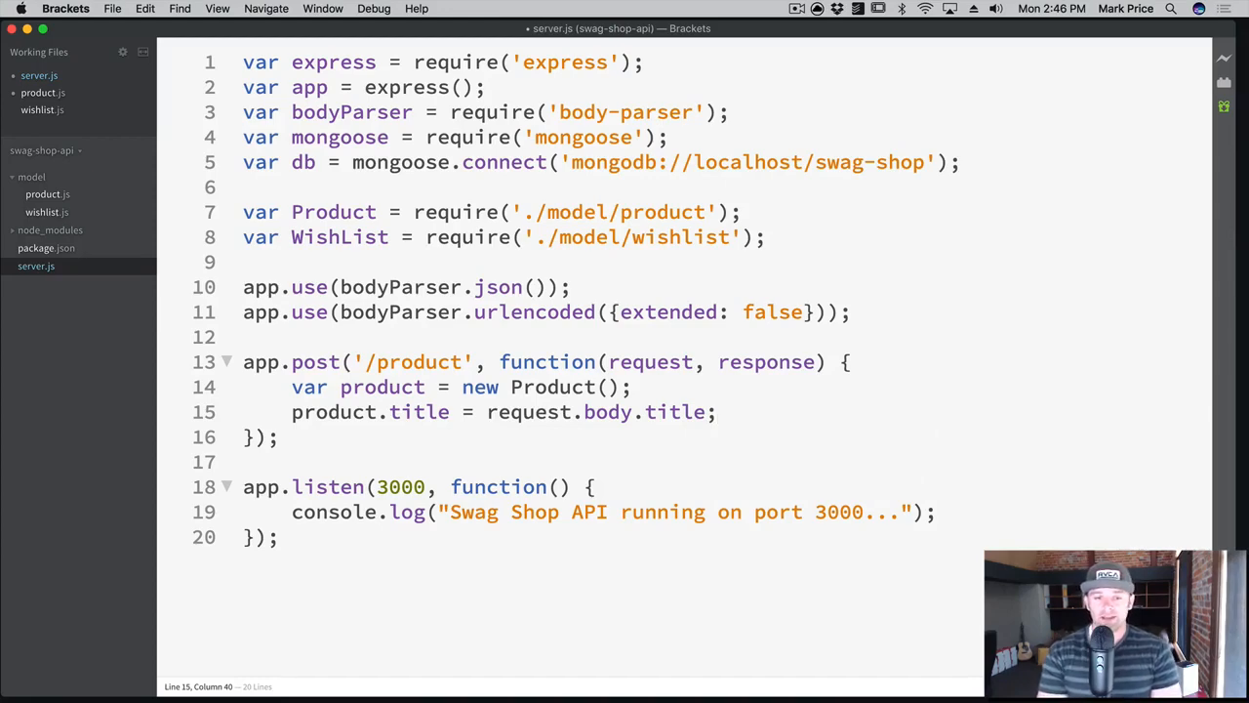
Add product.price = request.body.price; on the next line.
type("produc")
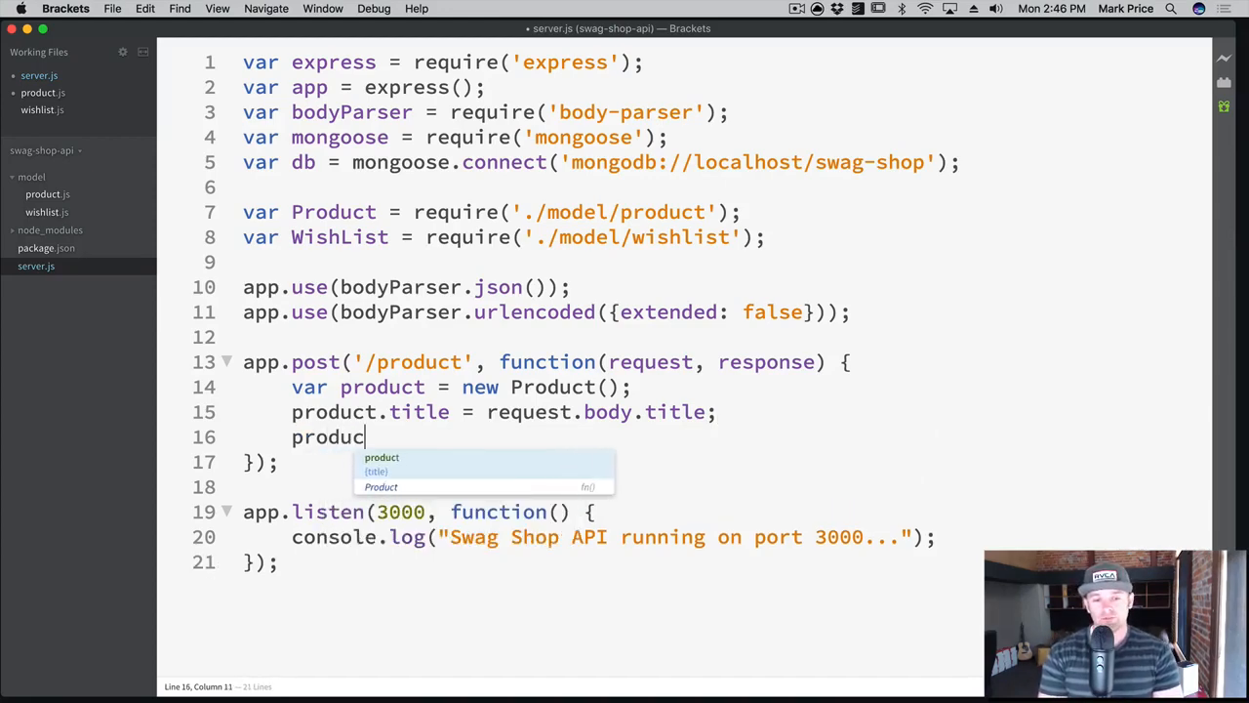
type("t.price =")
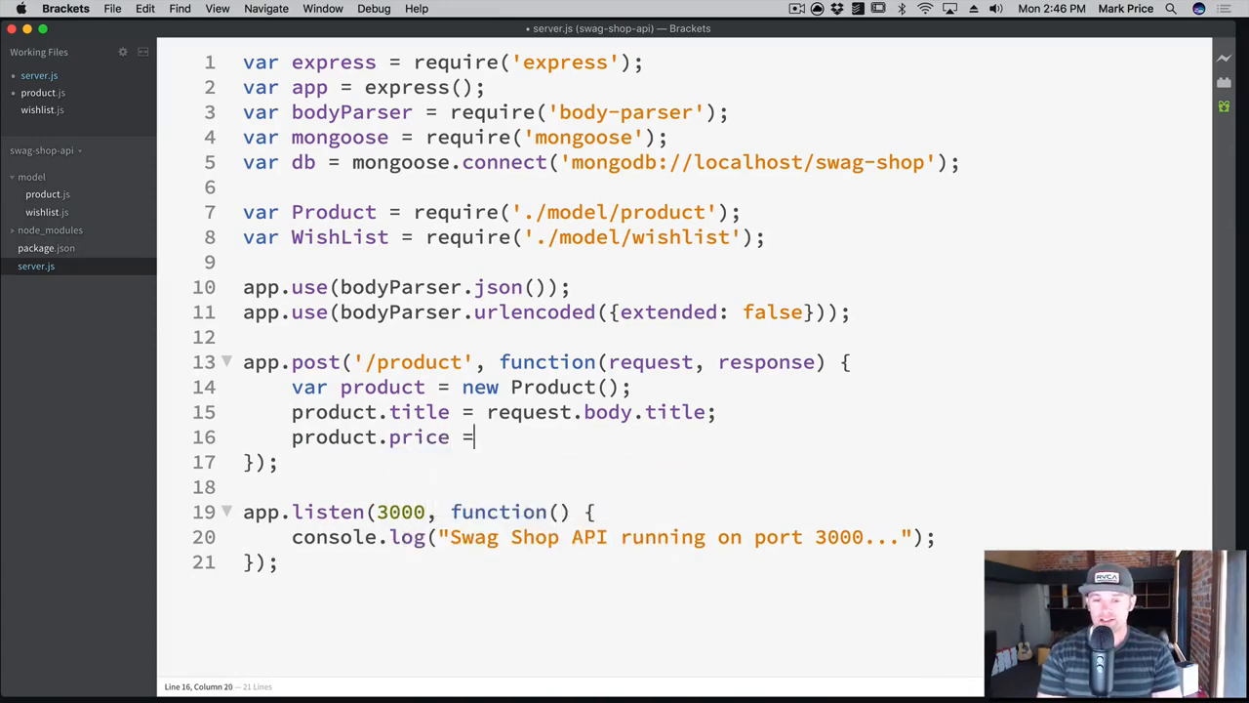
type("request.body.price;")
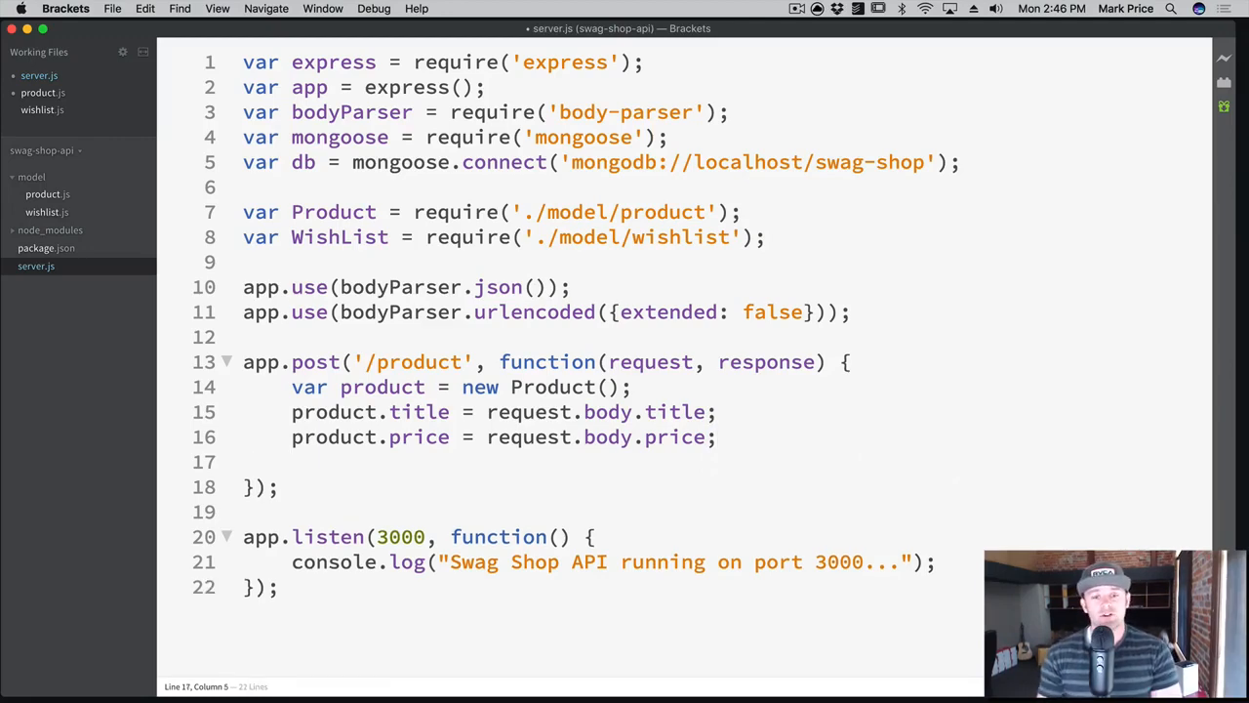
Add product.likes = 0; after the title and price assignments.
type("product.likes =")
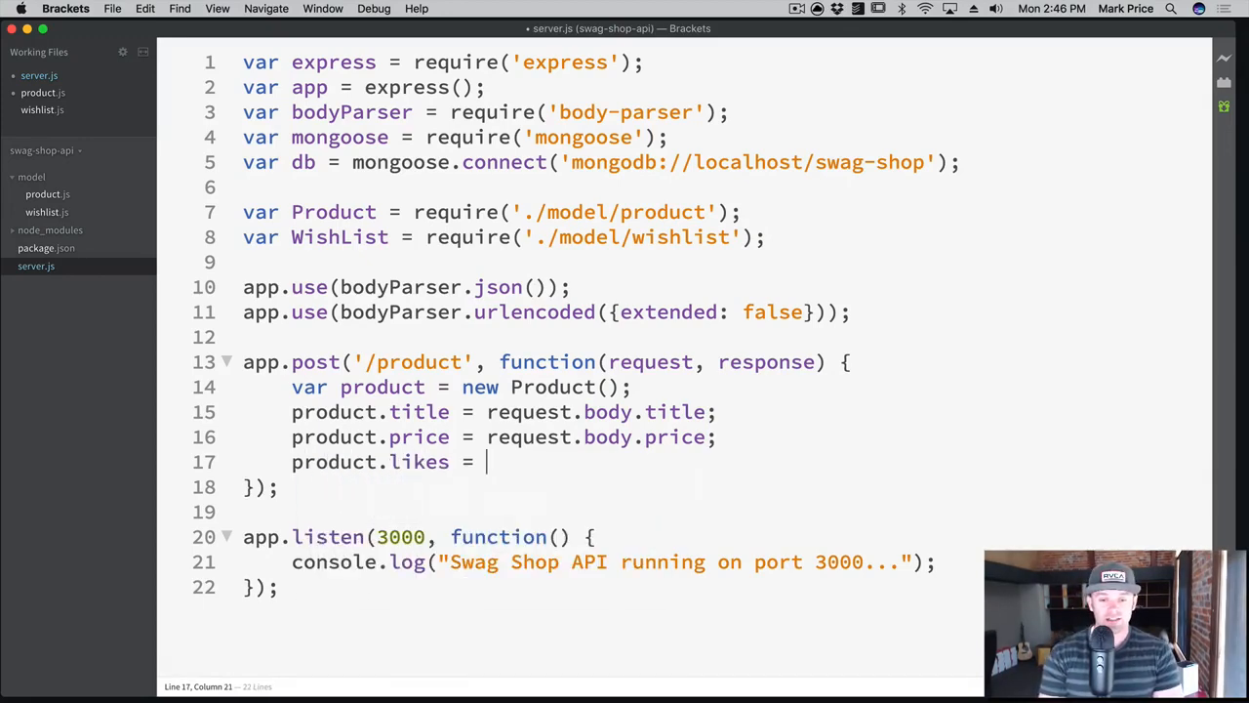
type("0;")
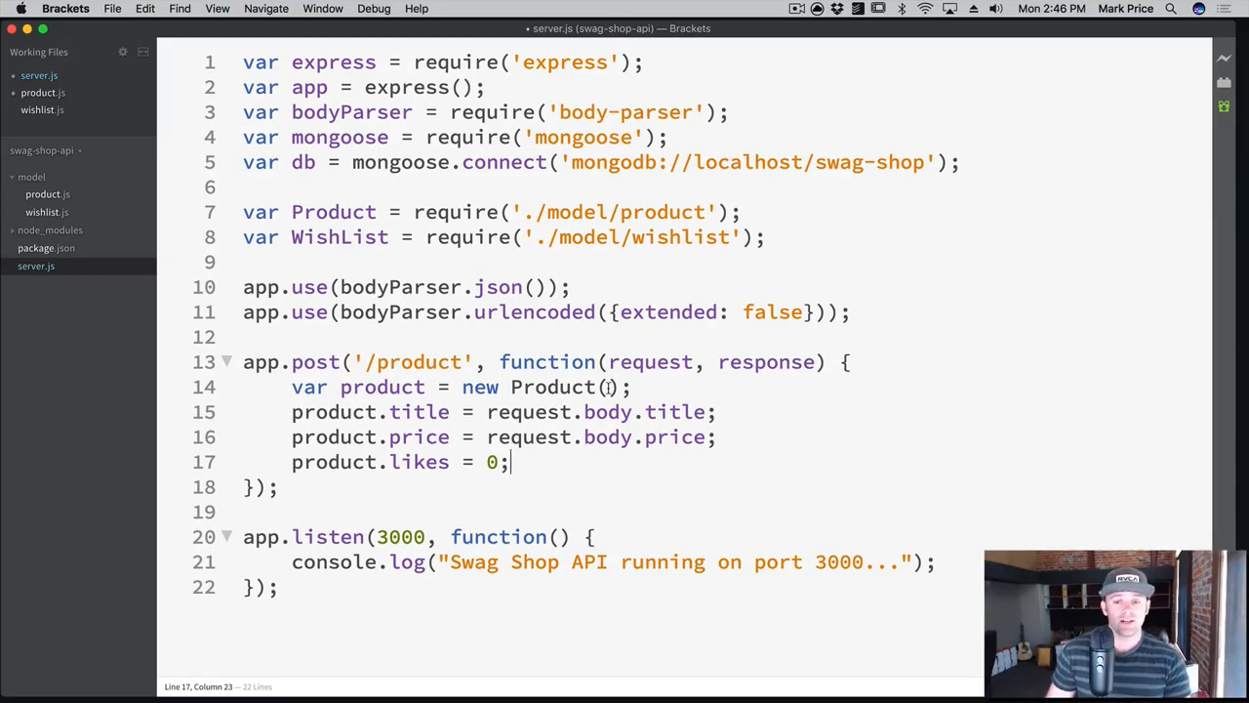
Pass request.body into new Product() and select the title and price lines.
type("request")
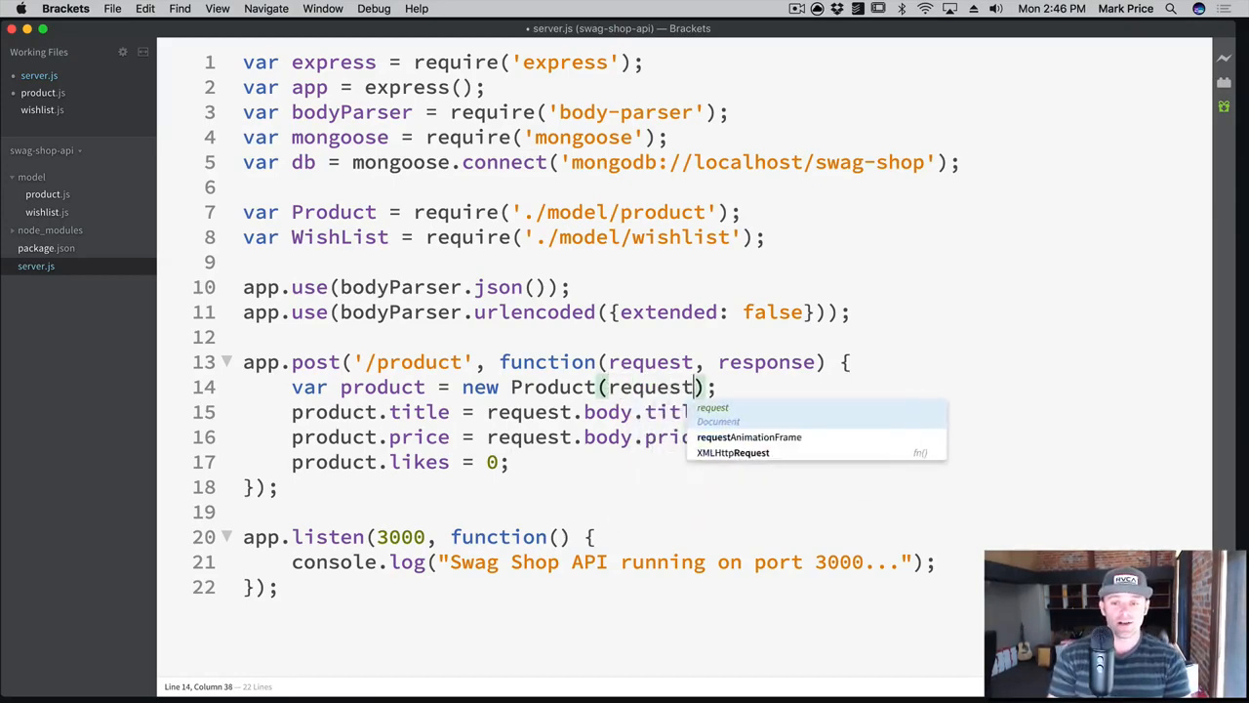
type(".body")
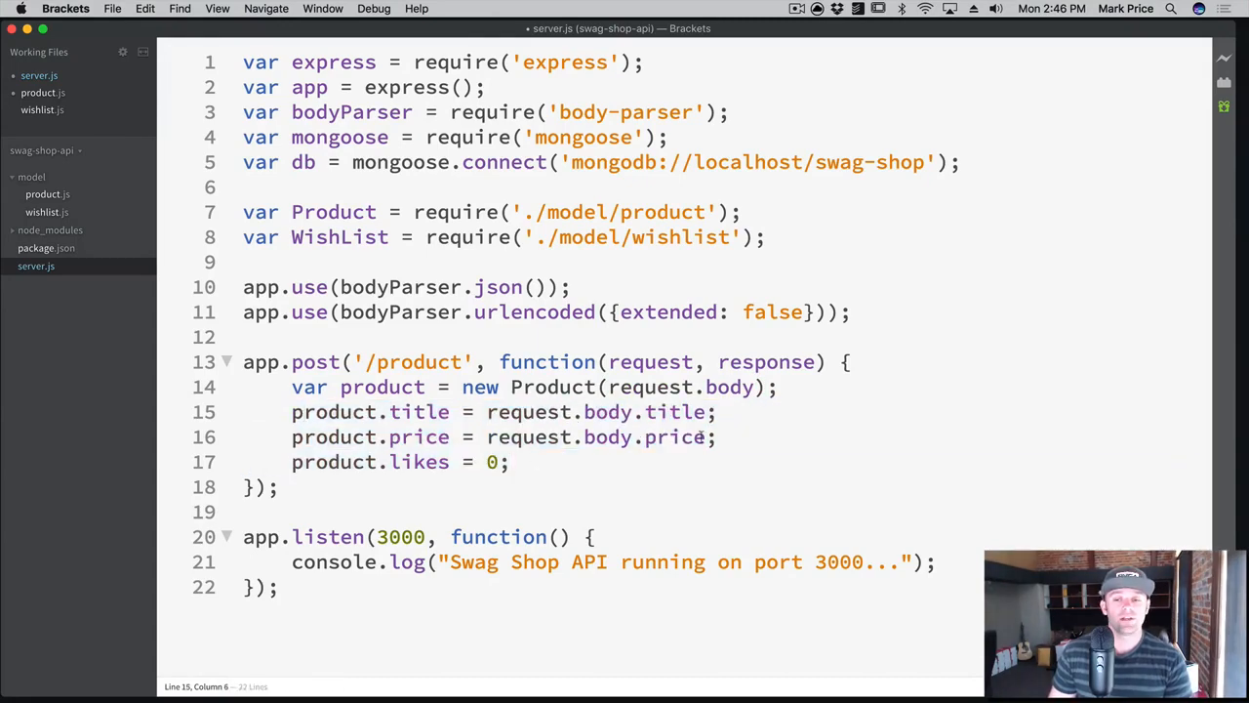
left_click_drag(293, 412, 714, 437)
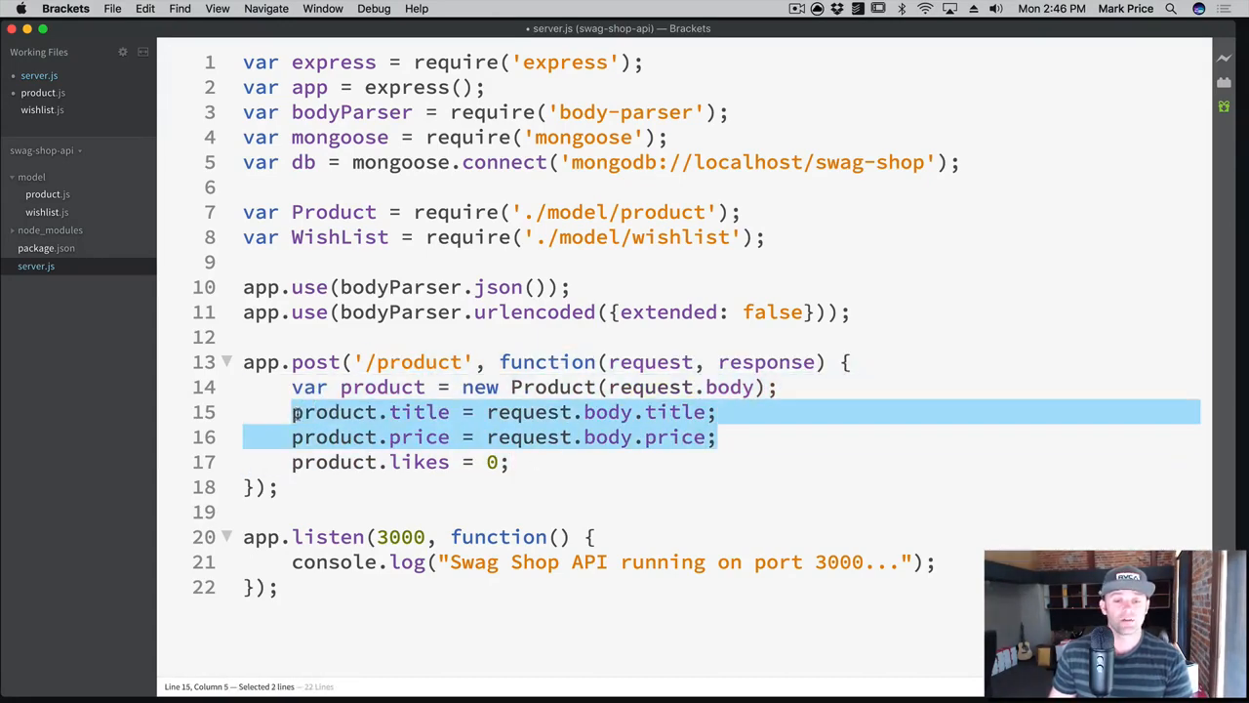
left_click(551, 438)
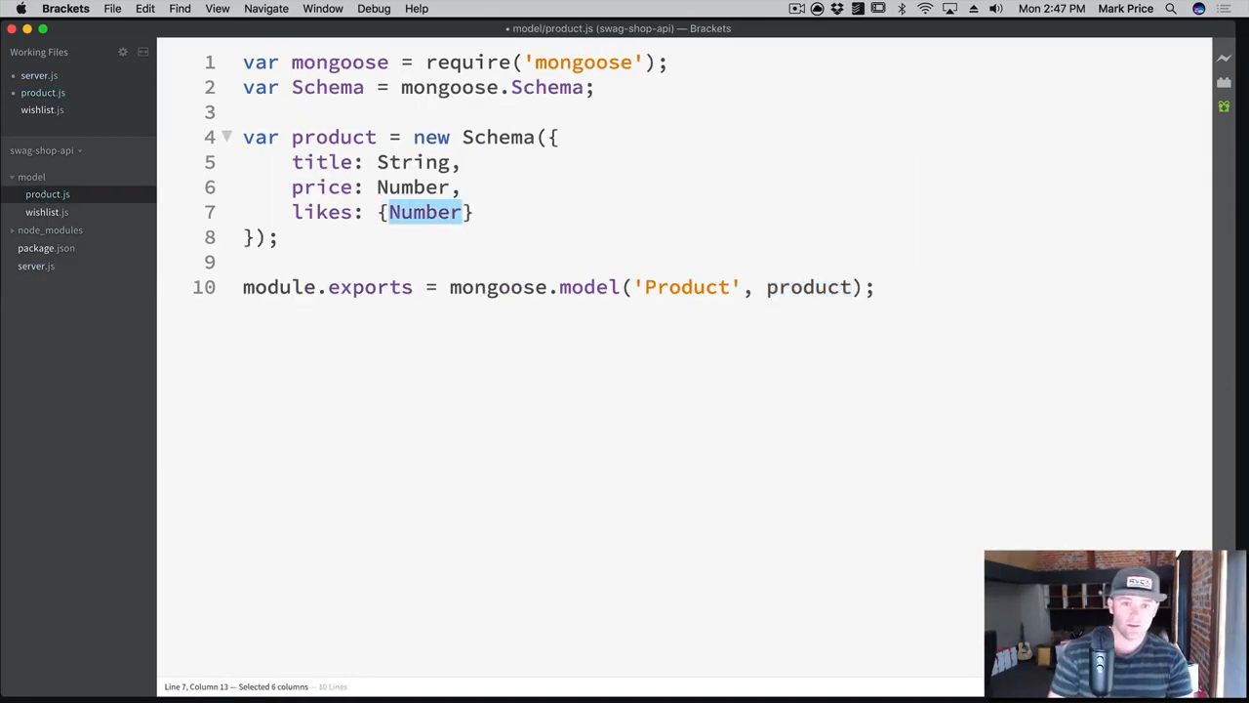
Change the schema's likes field to {type: Number, default: ...} in product.js.
type("type:")
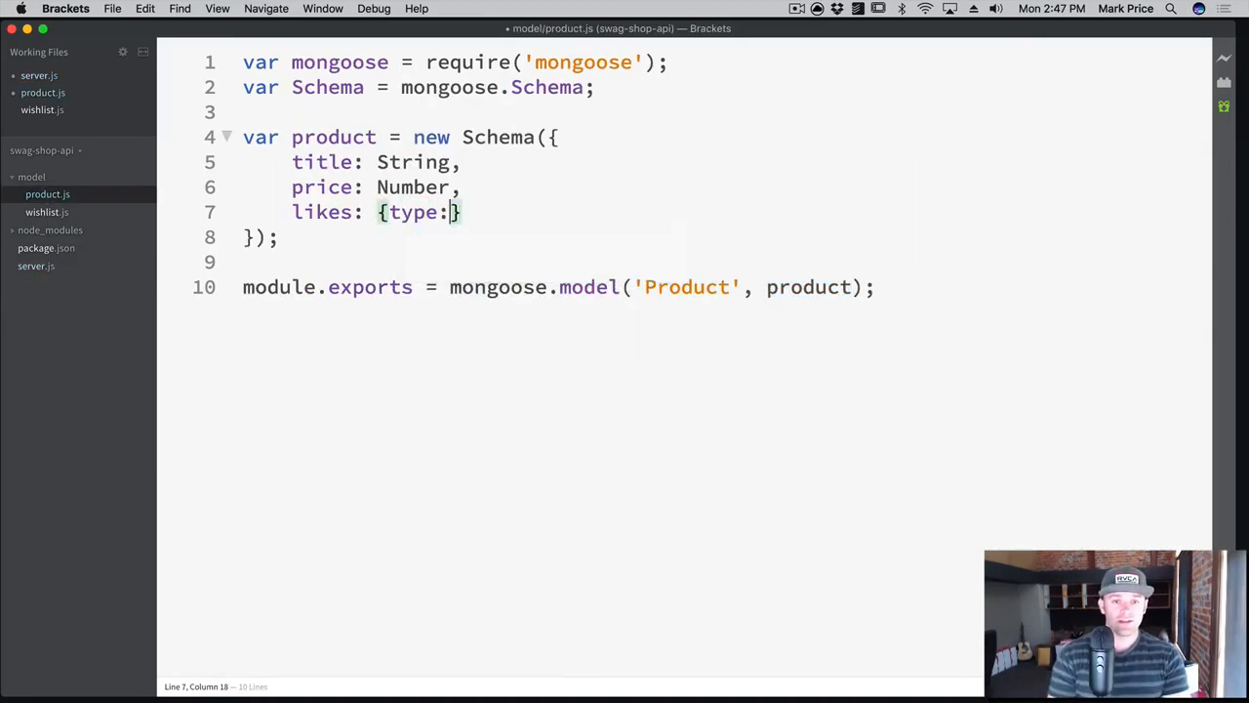
type("Number, de")
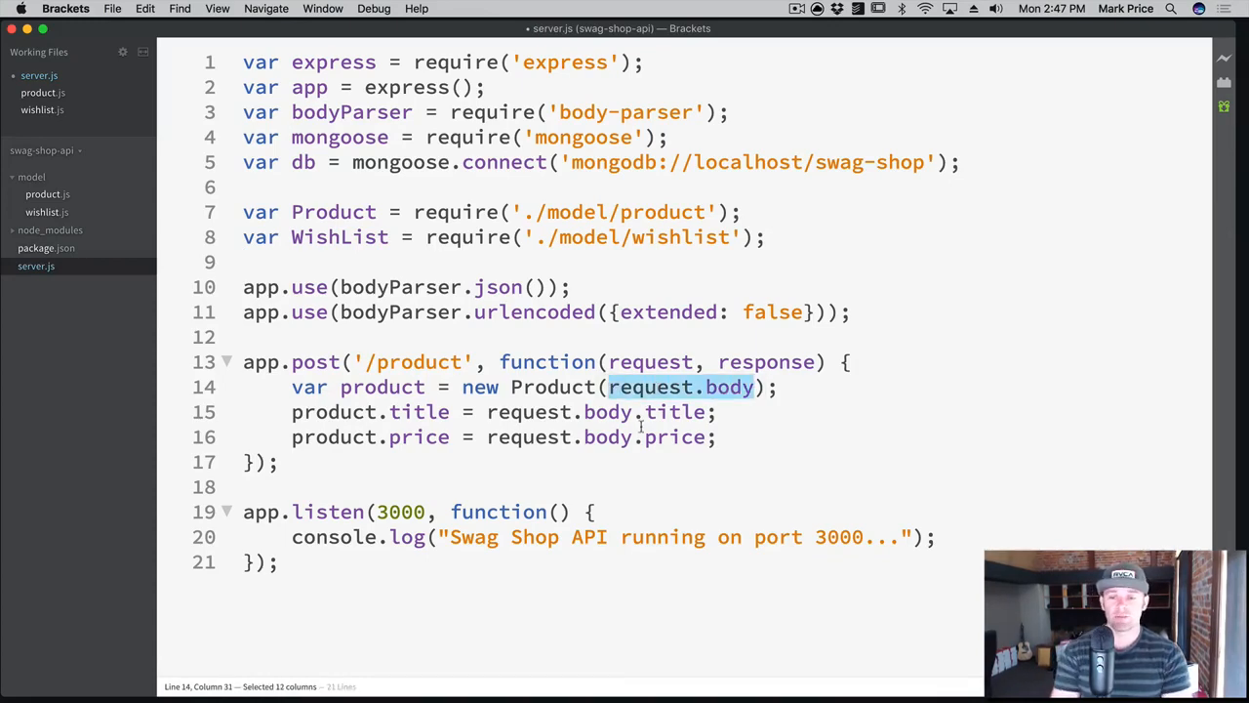
Try an object literal with title and price from request.body inside new Product().
type("{}")
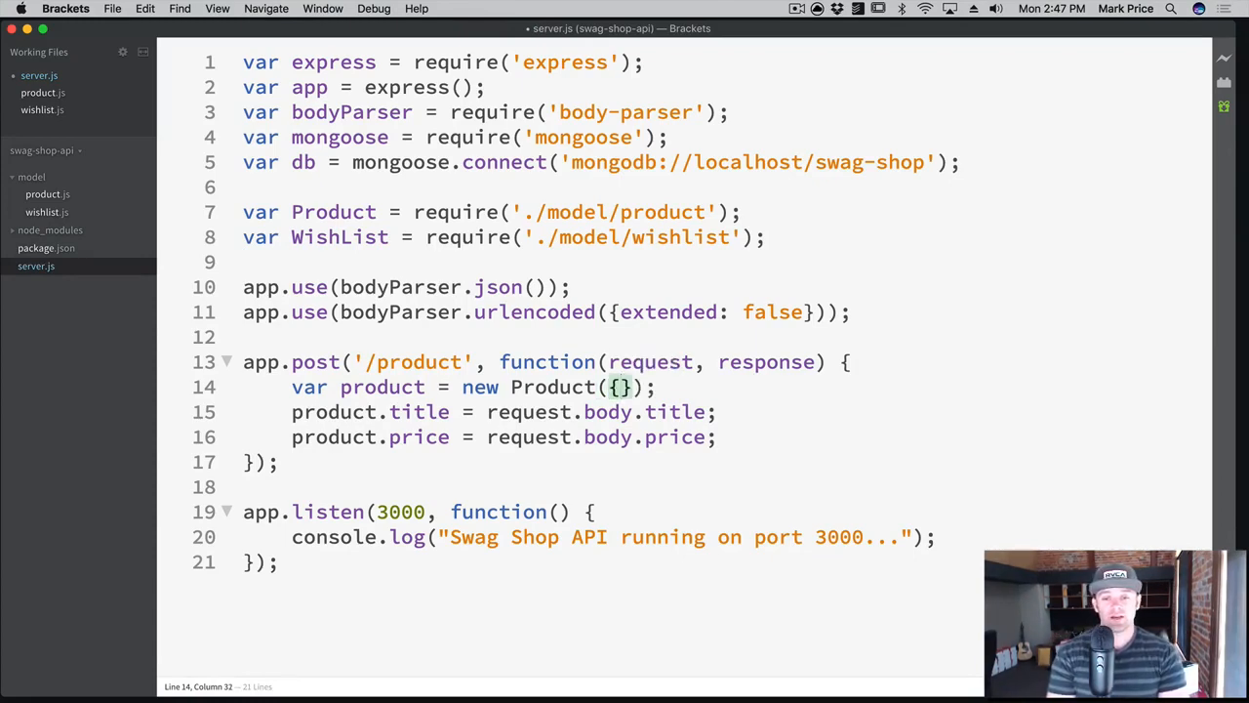
type("title:")
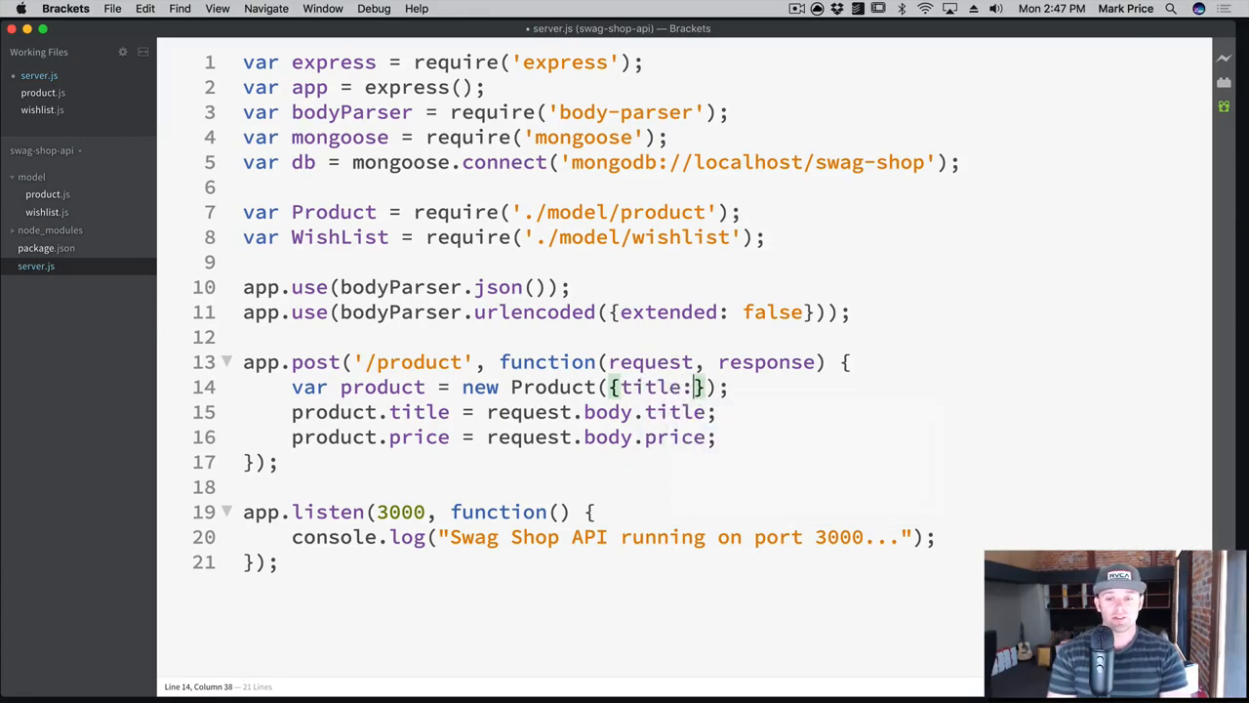
type("request.bo")
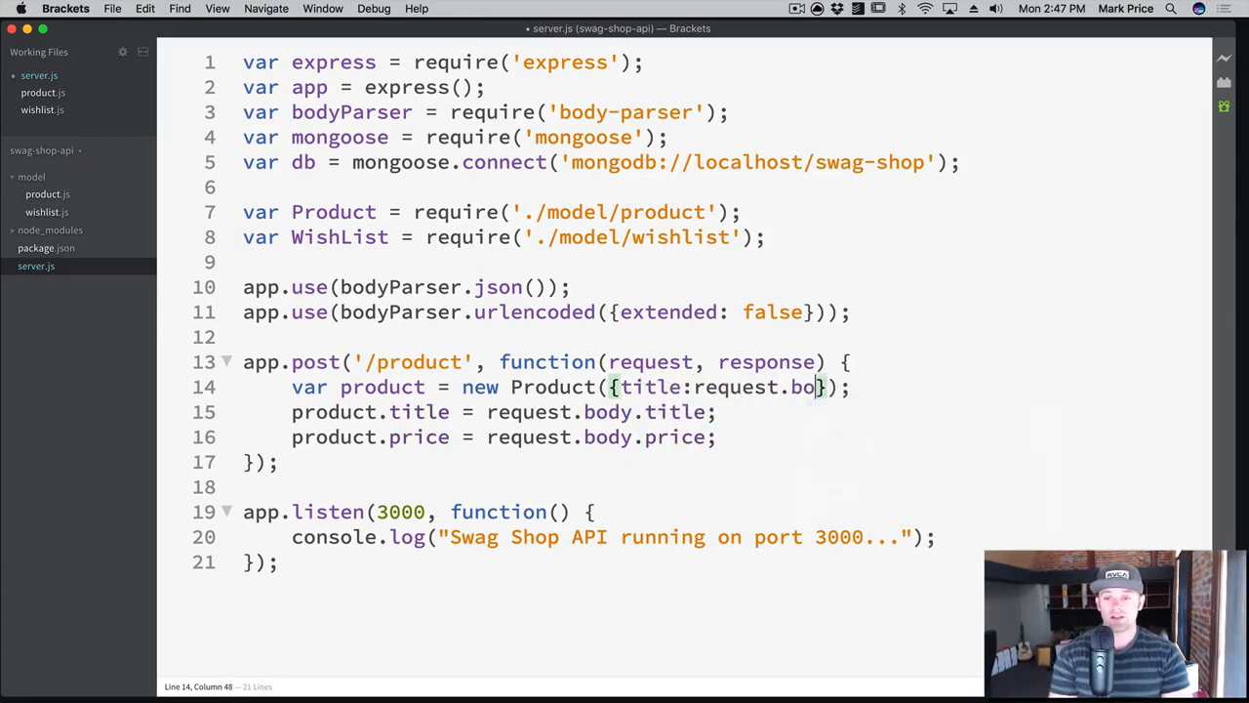
type("dy.title,")
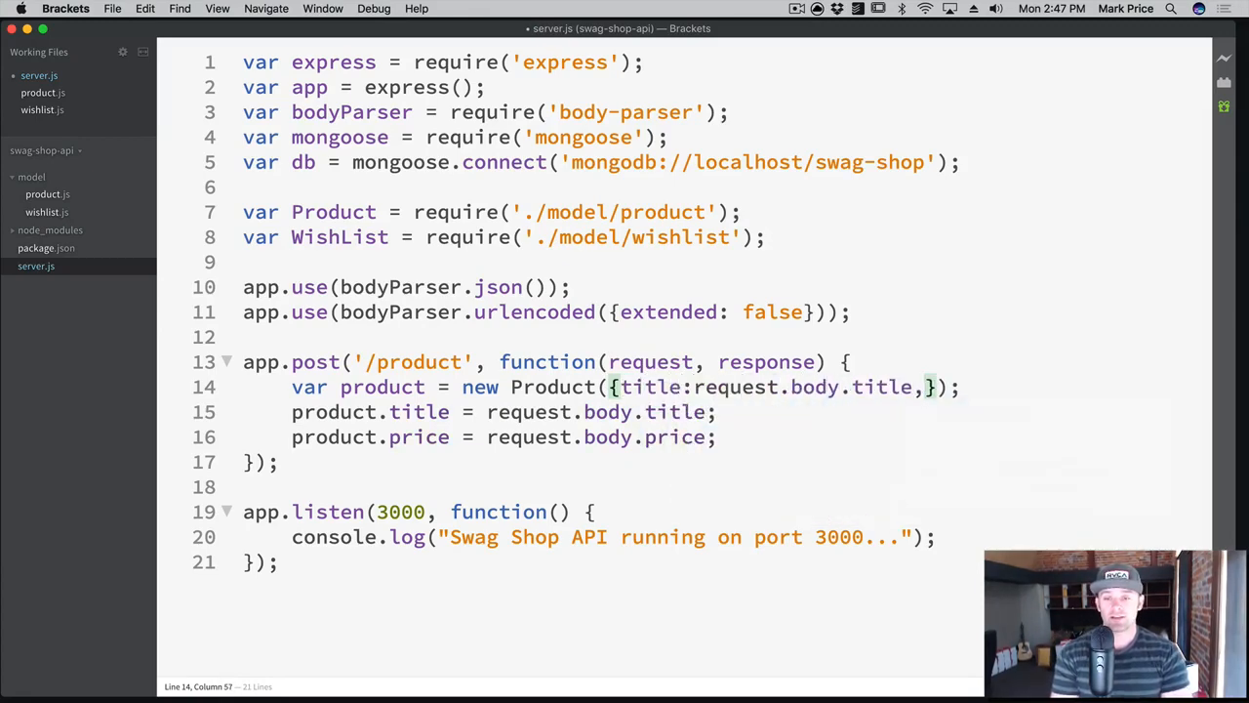
type("price: request.body.pr")
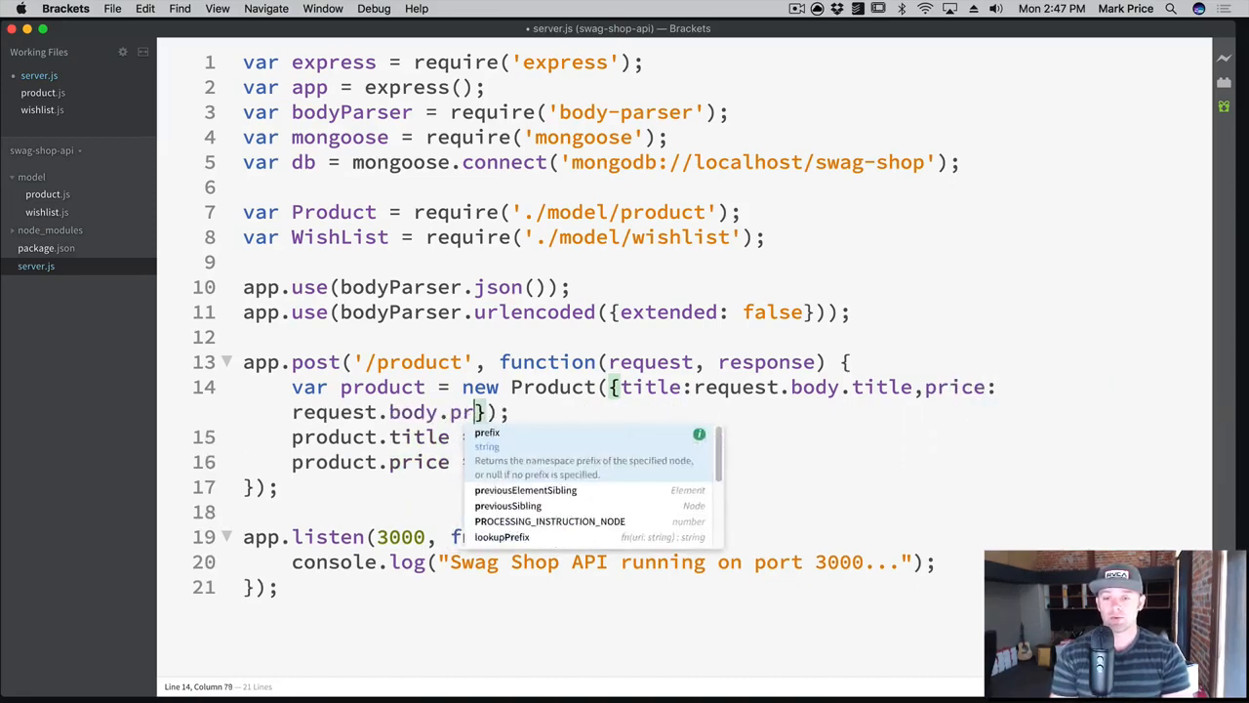
type("ice")
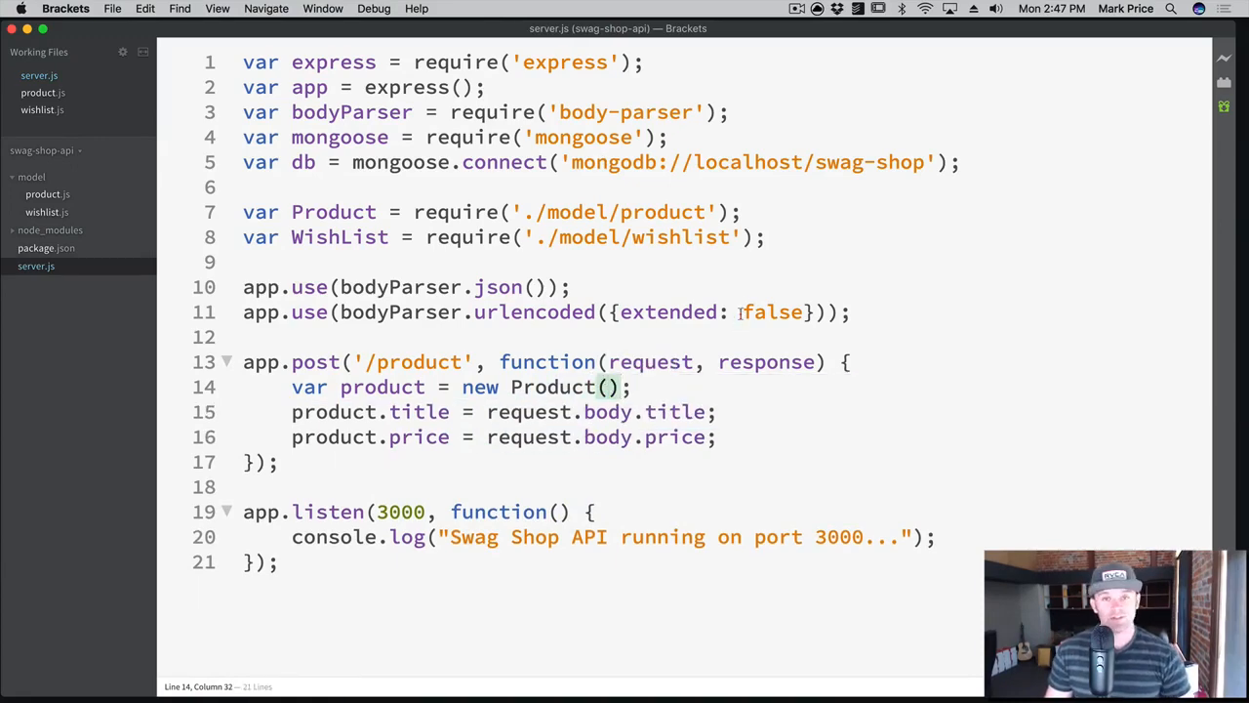
Add product.save(function(err, savedProduct) { }) after the price assignment.
left_click(720, 437)
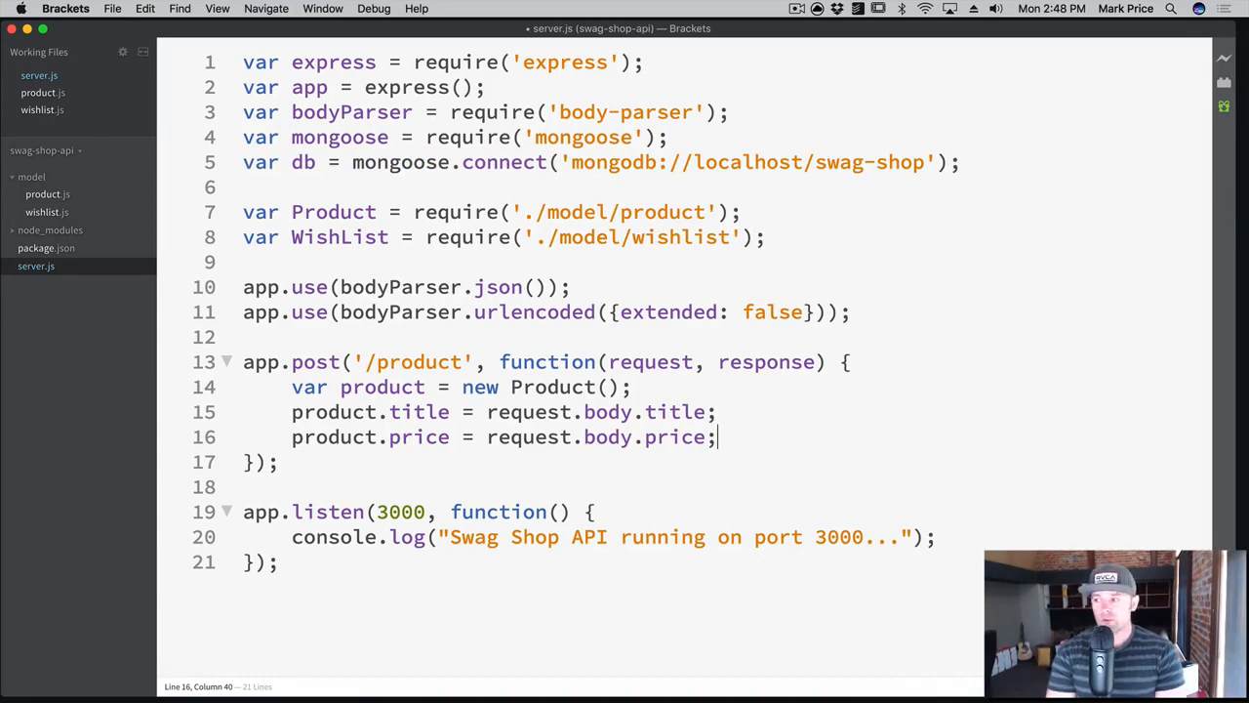
type("product.s")
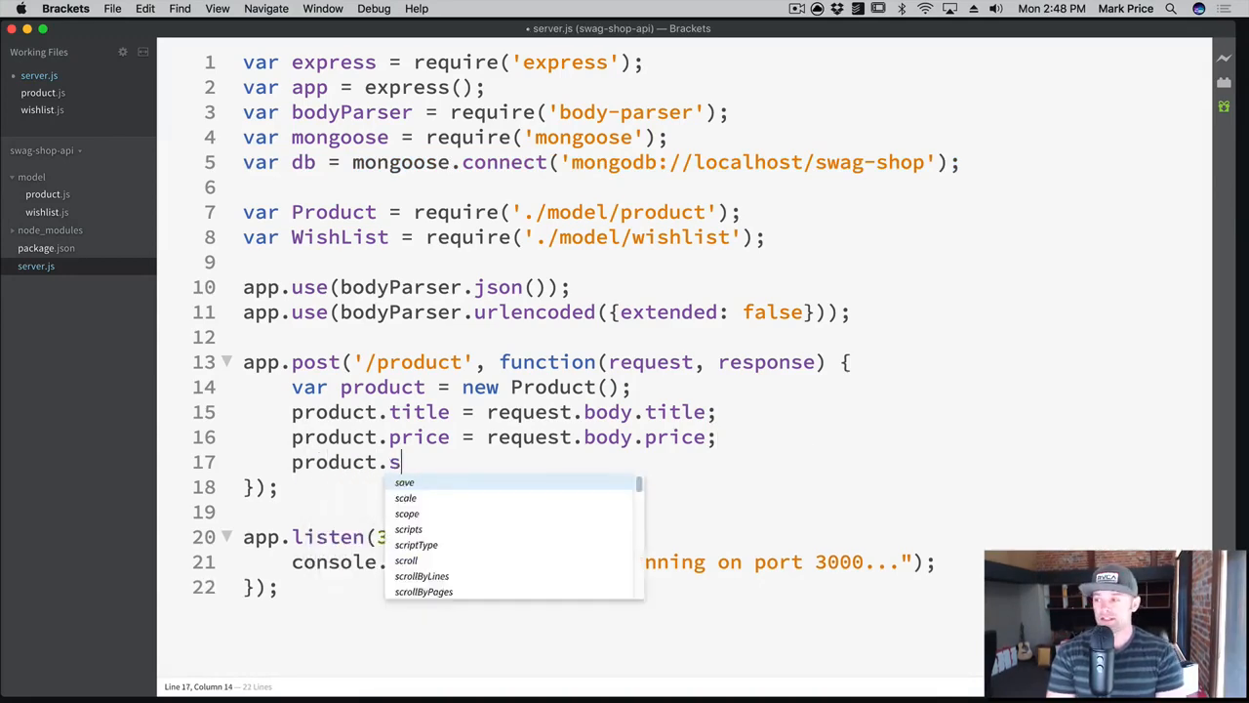
type("ave(function(")
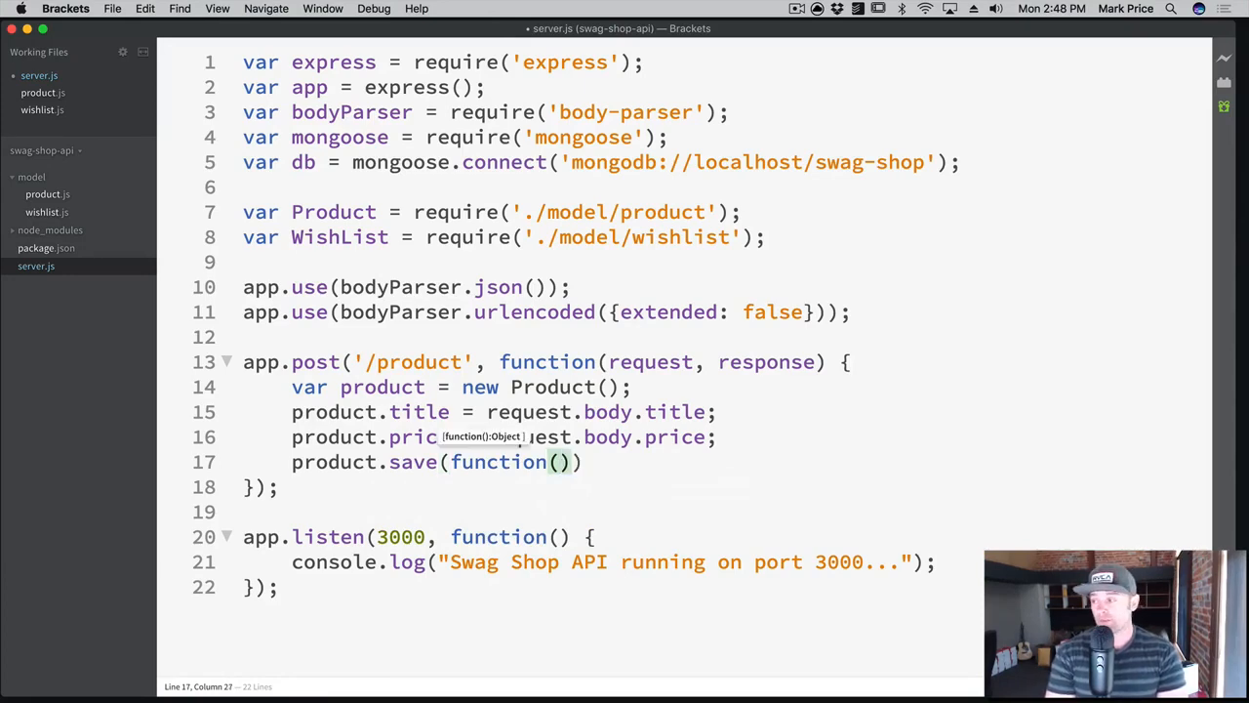
type("err,")
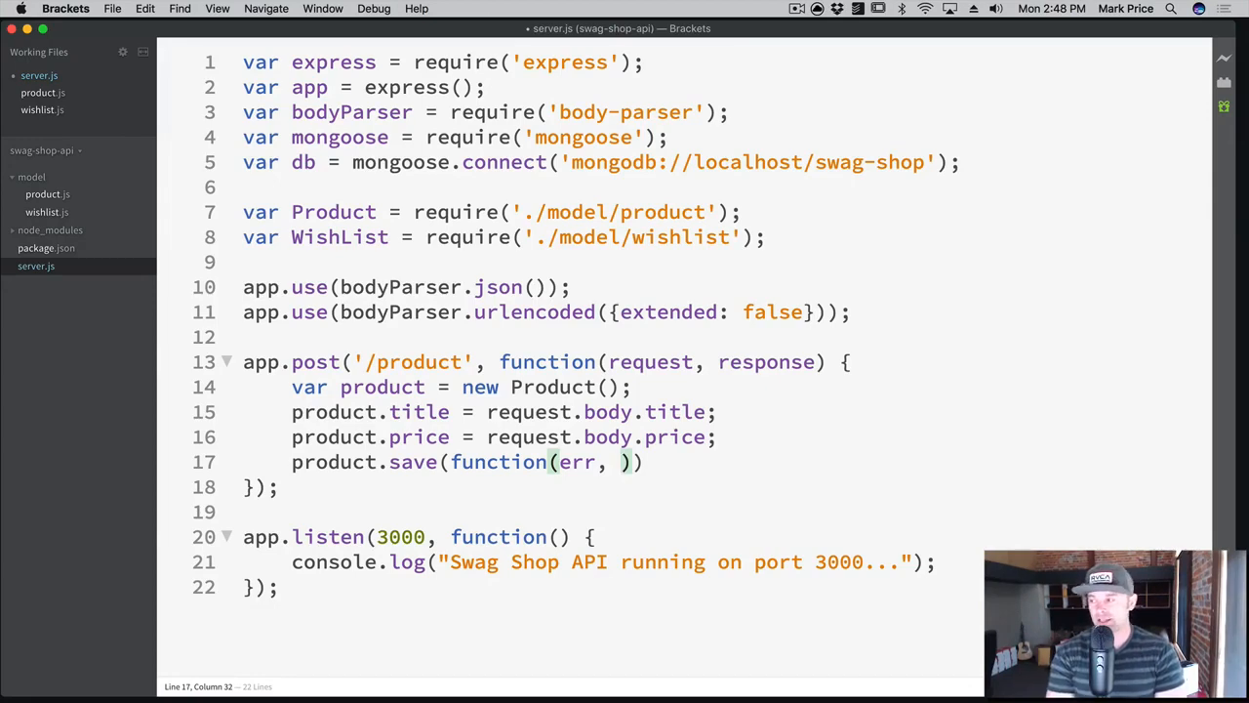
type("savedProduct")
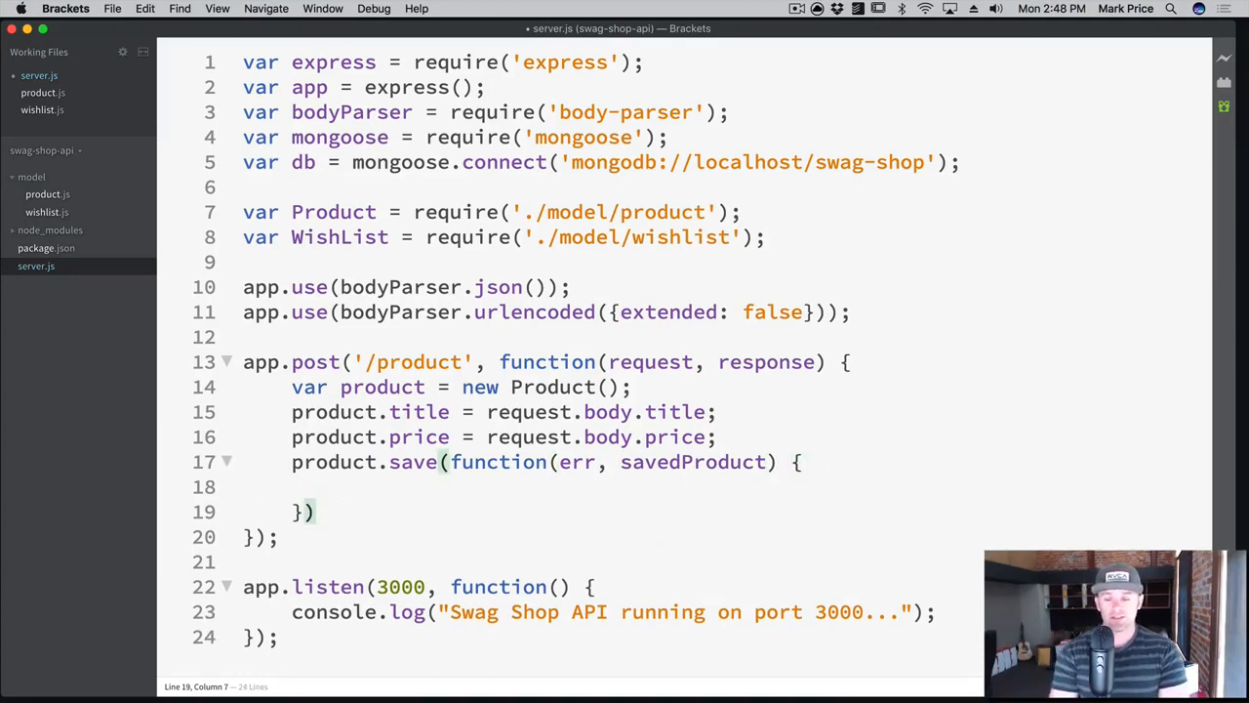
Write if (err) responding status 500 with {error:"Could not save product"} in the save callback.
type("if")
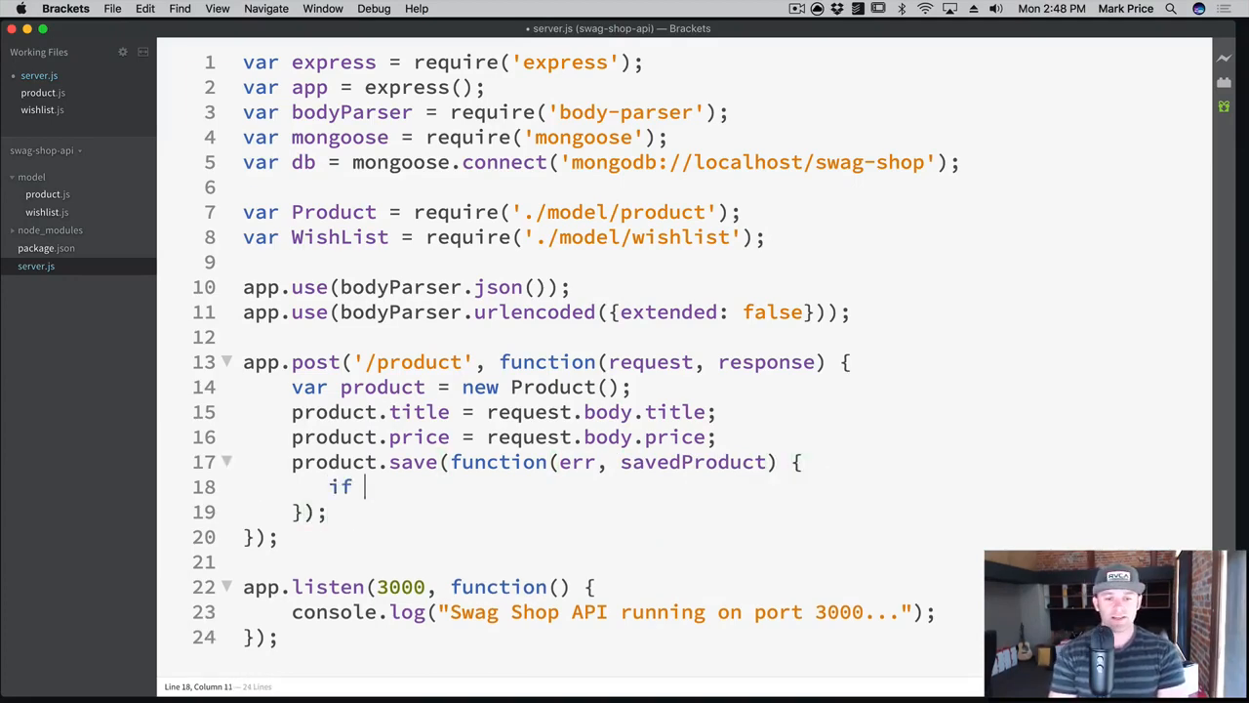
type("(err) {")
type("response.status(")
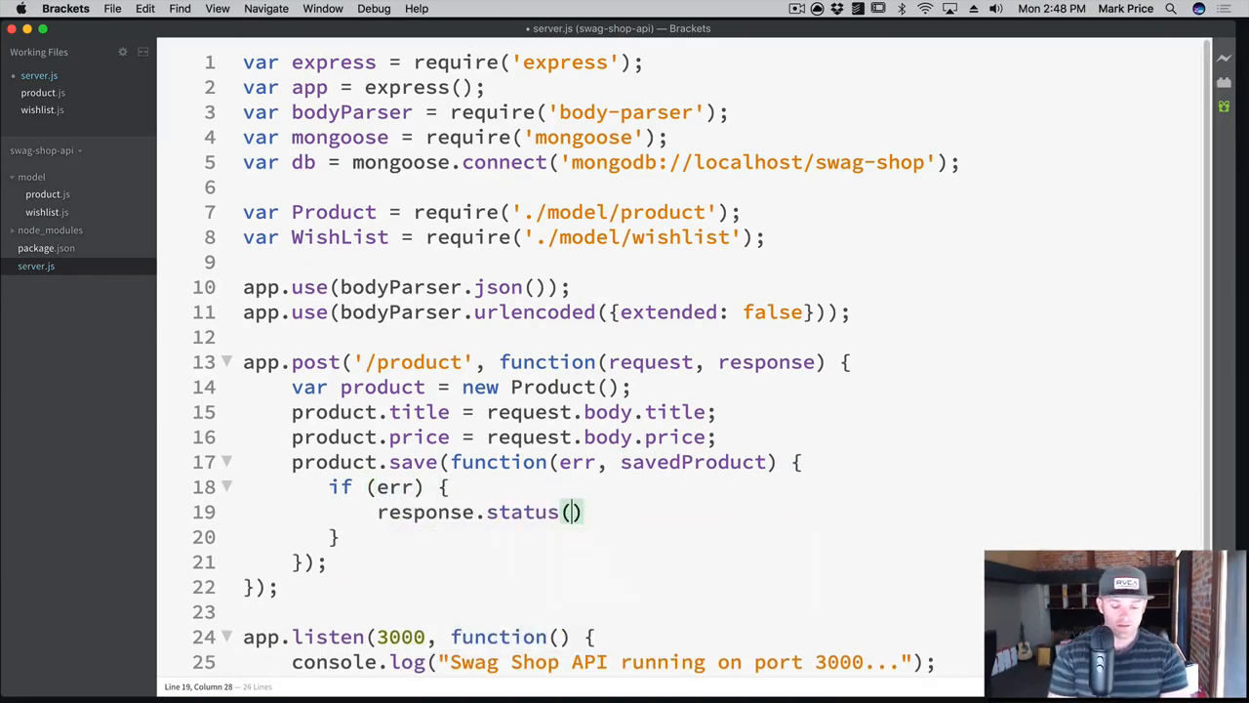
type("500).send")
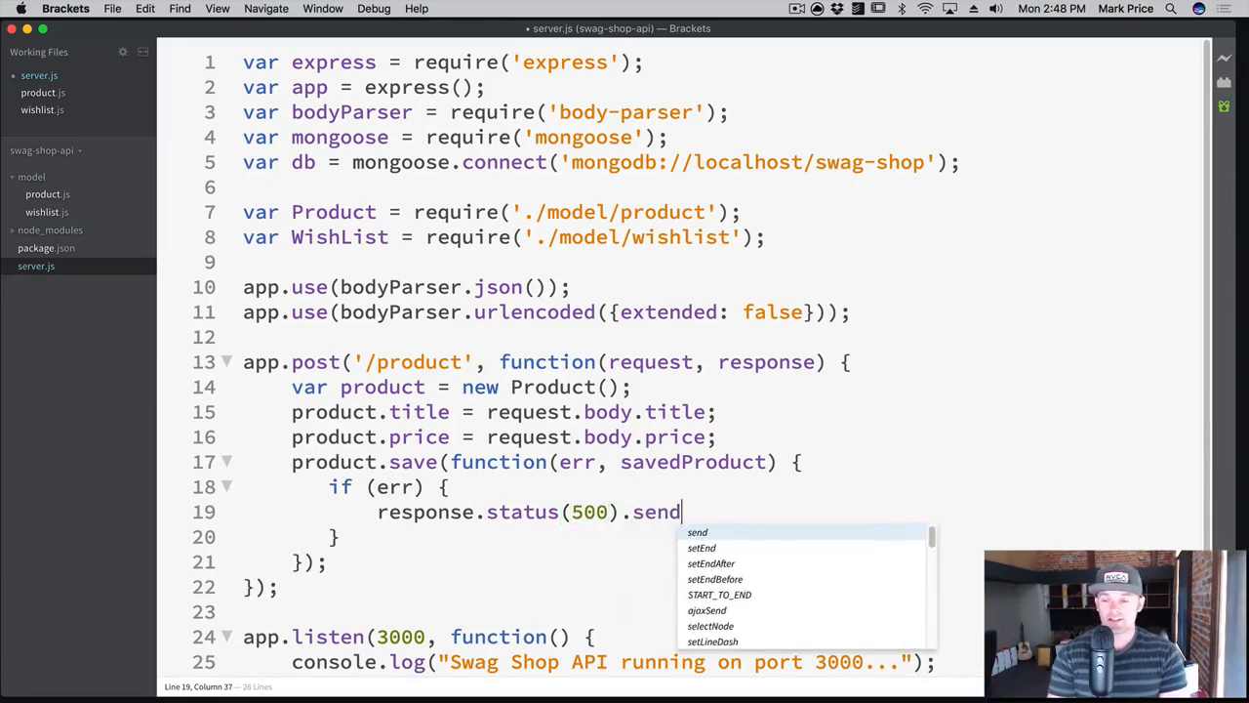
type("({error")
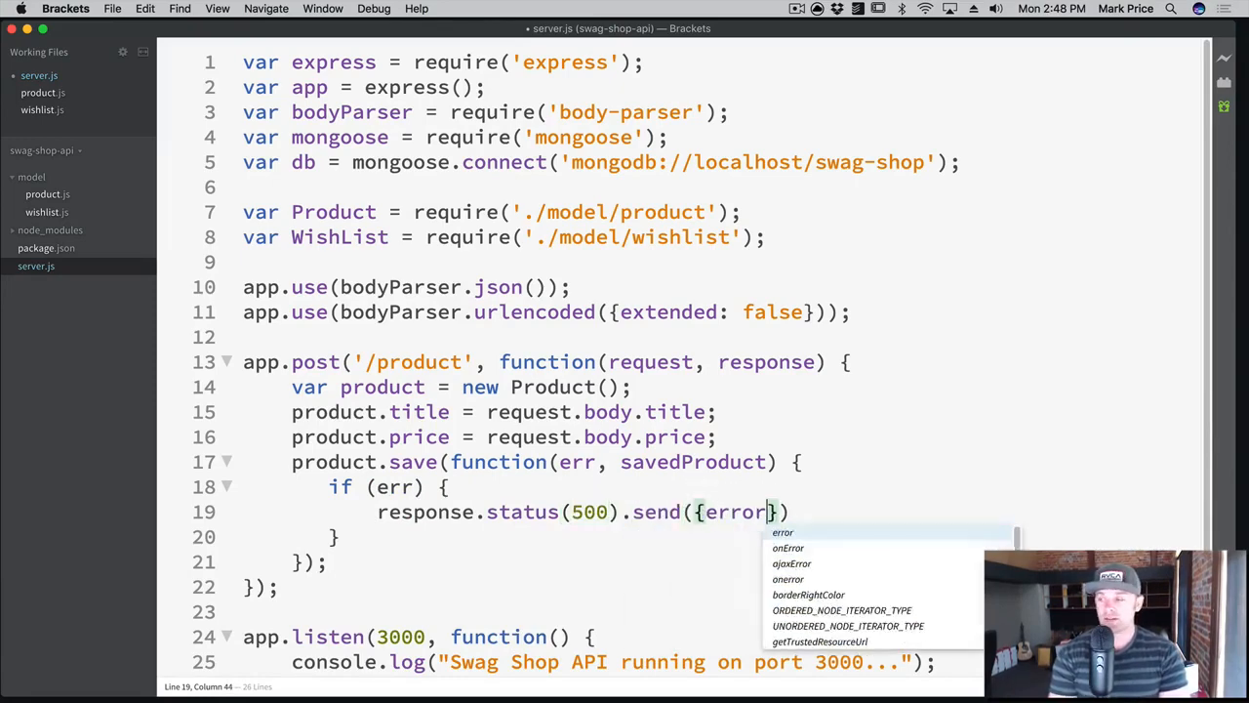
type(":\"Could not s")
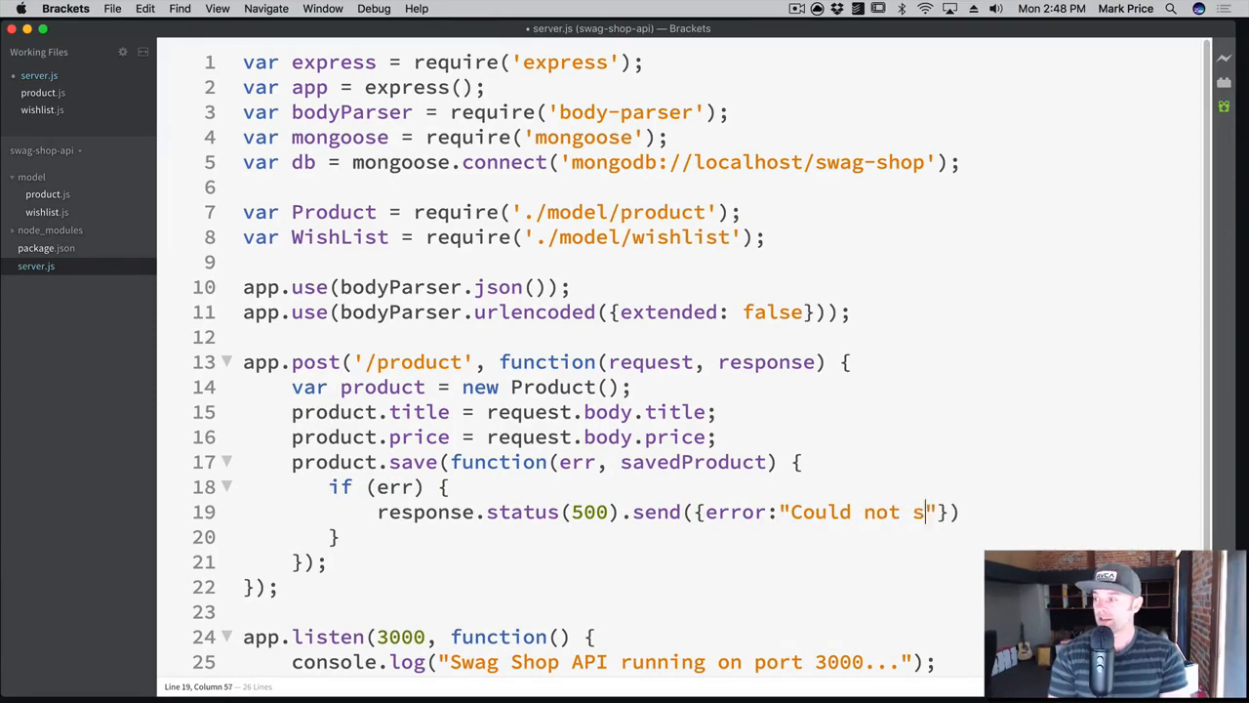
type("ave product")
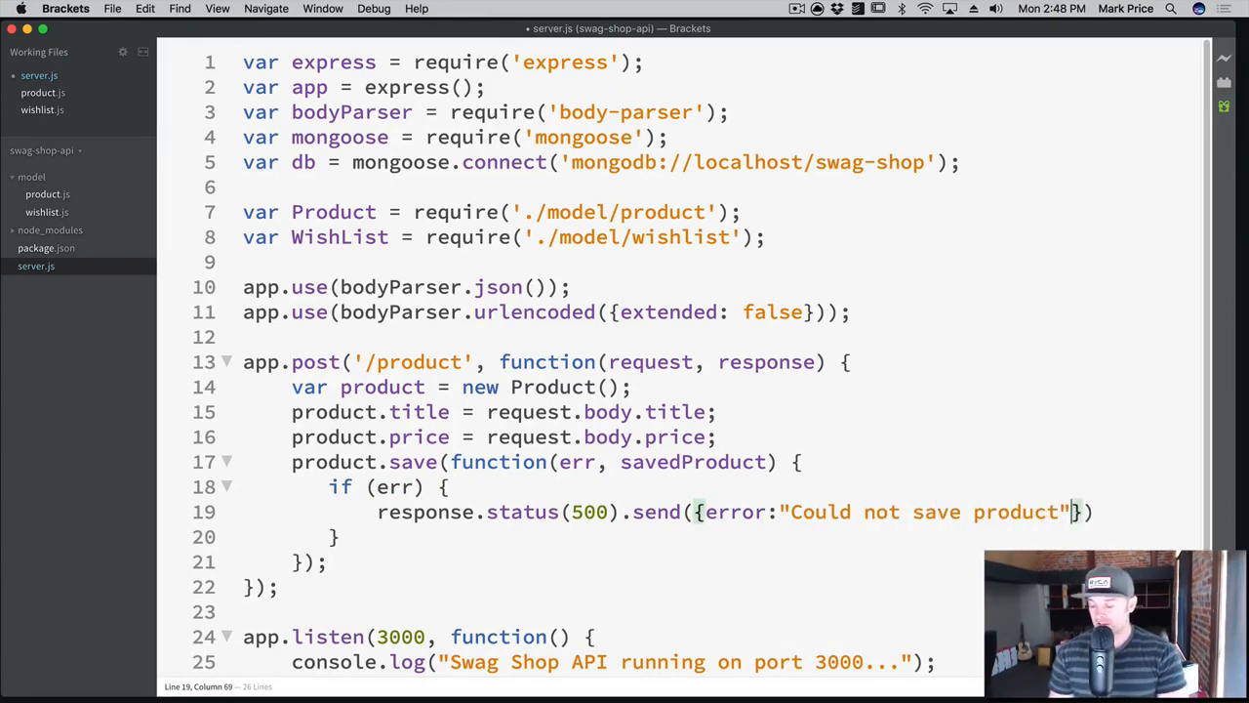
type(");")
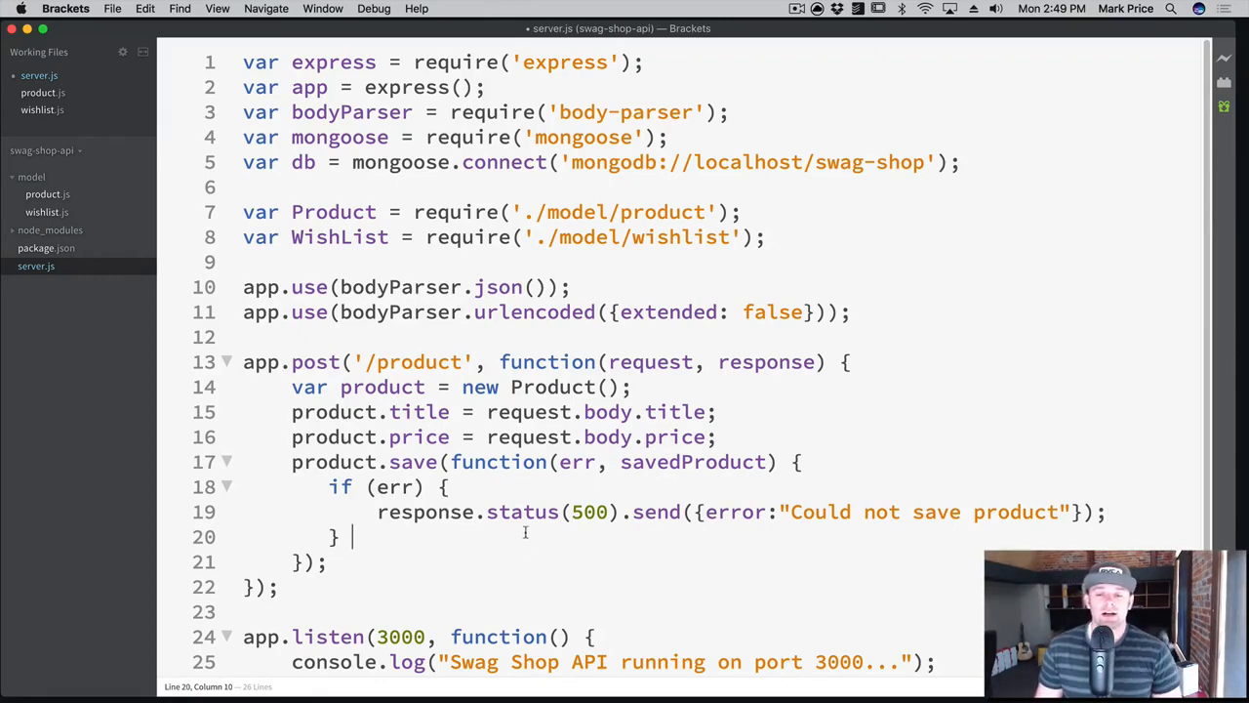
mouse_move(784, 523)
type(" else {")
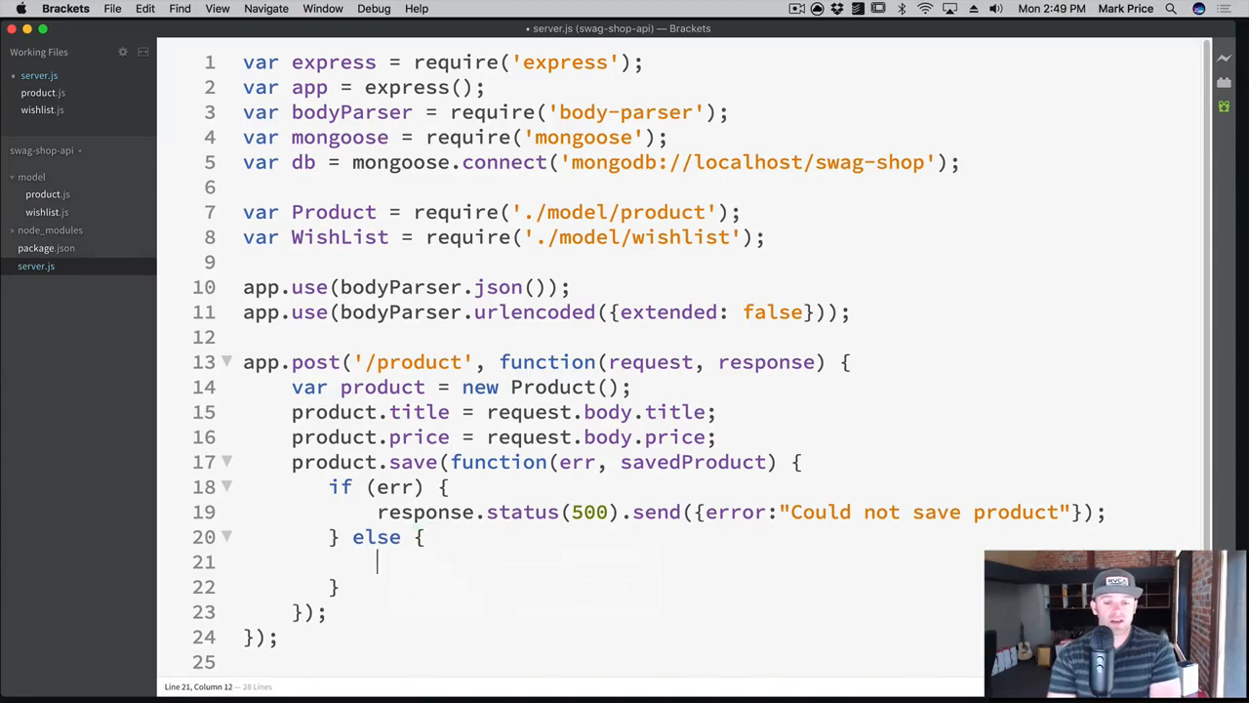
Write the else branch response.status(200).send(savedProduct) and highlight savedProduct.
type("r")
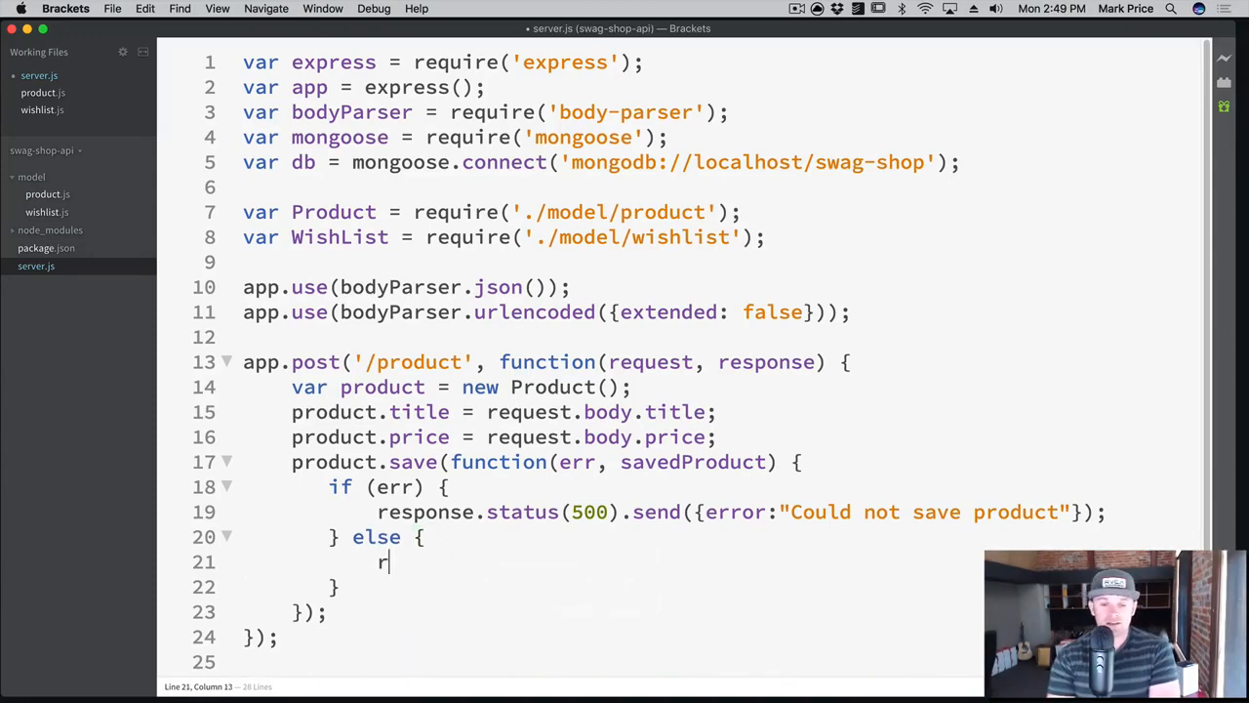
type("esponse.status(200).send(savedProduct);")
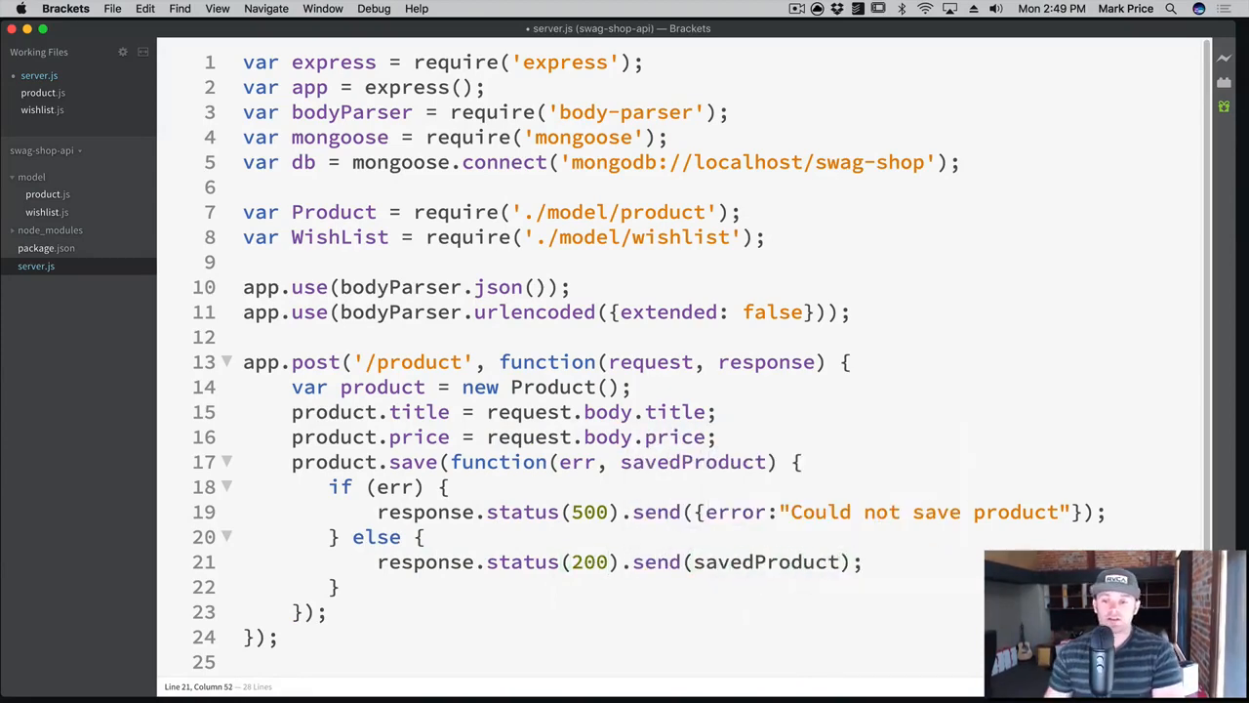
double_click(693, 461)
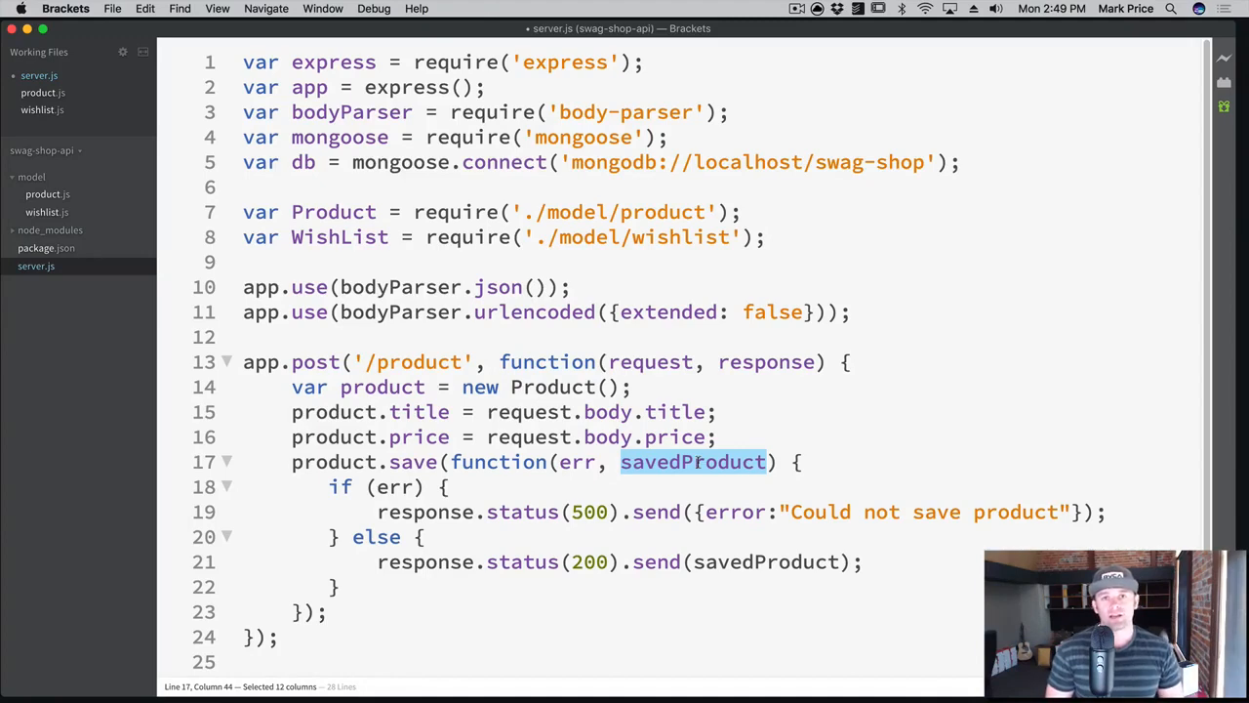
mouse_move(896, 511)
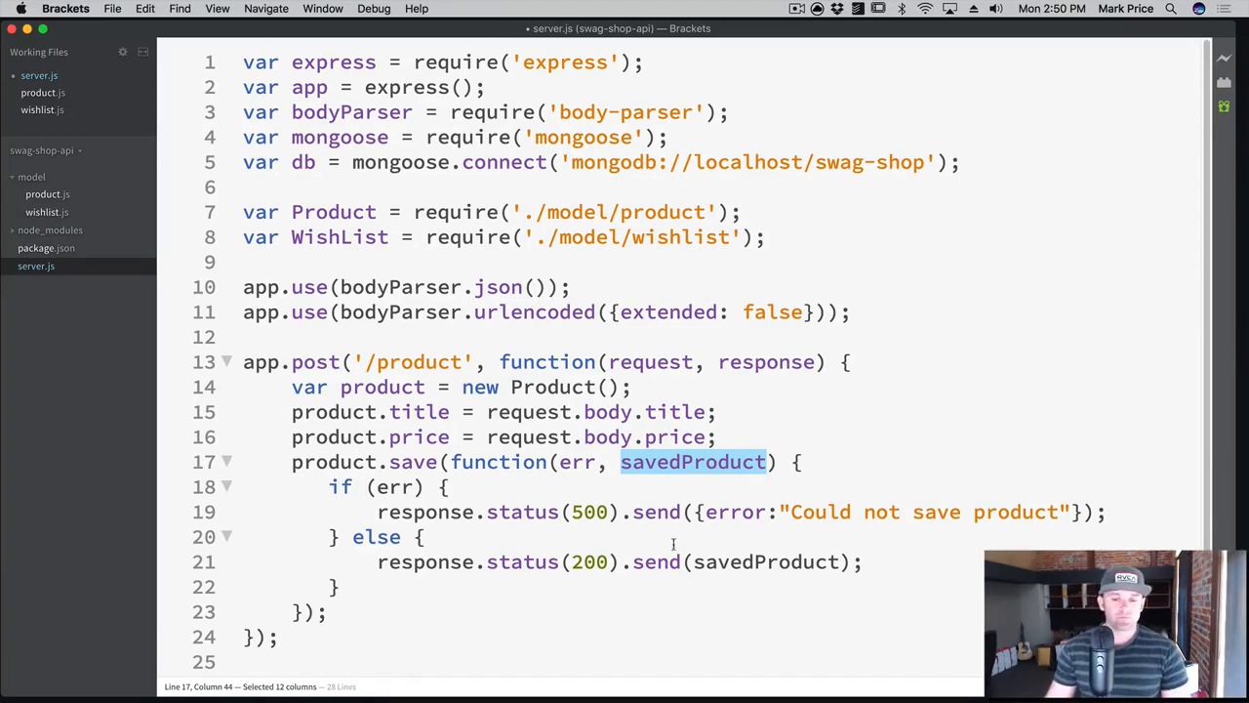
Remove status(200) so the success branch reads response.send(savedProduct), then summon Spotlight.
scroll("down", 3)
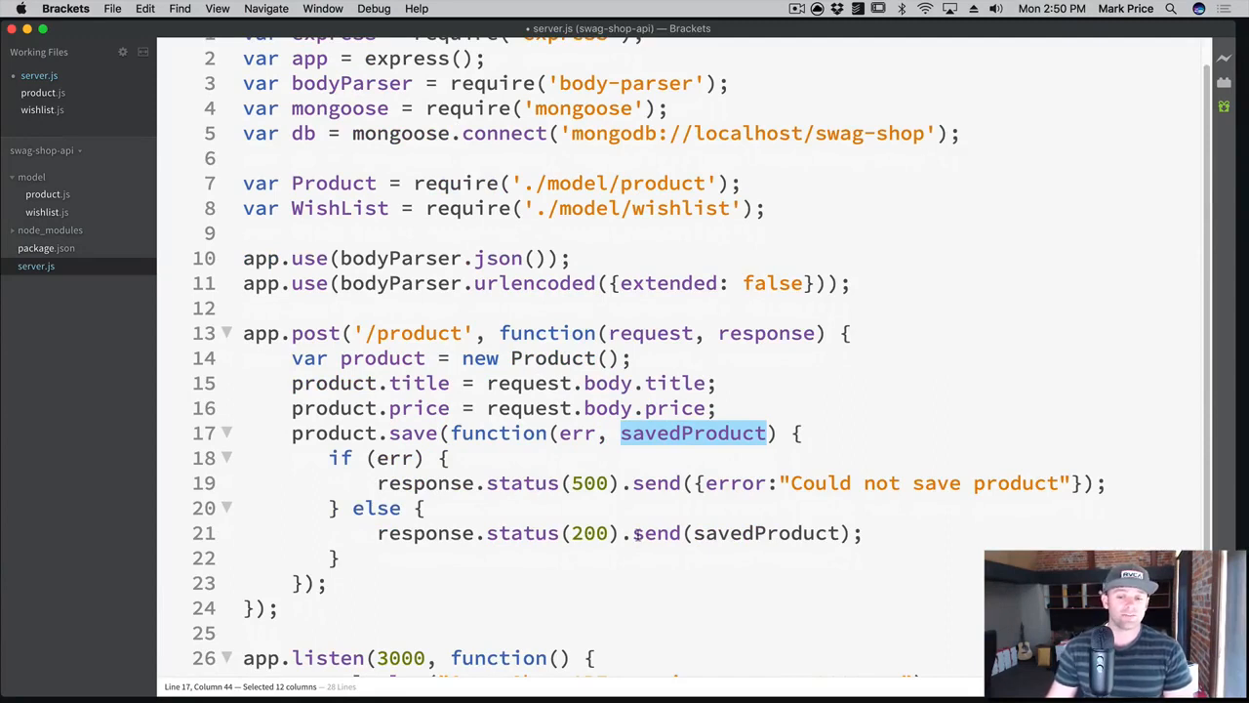
double_click(535, 533)
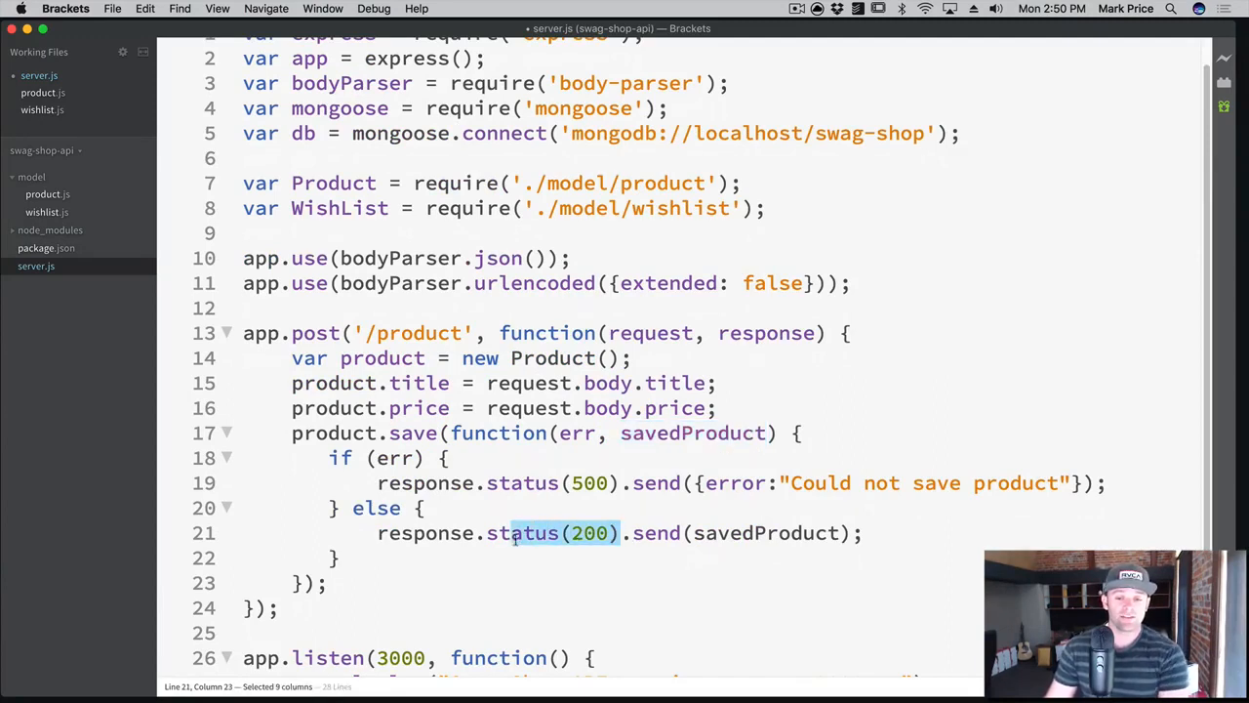
key("Delete")
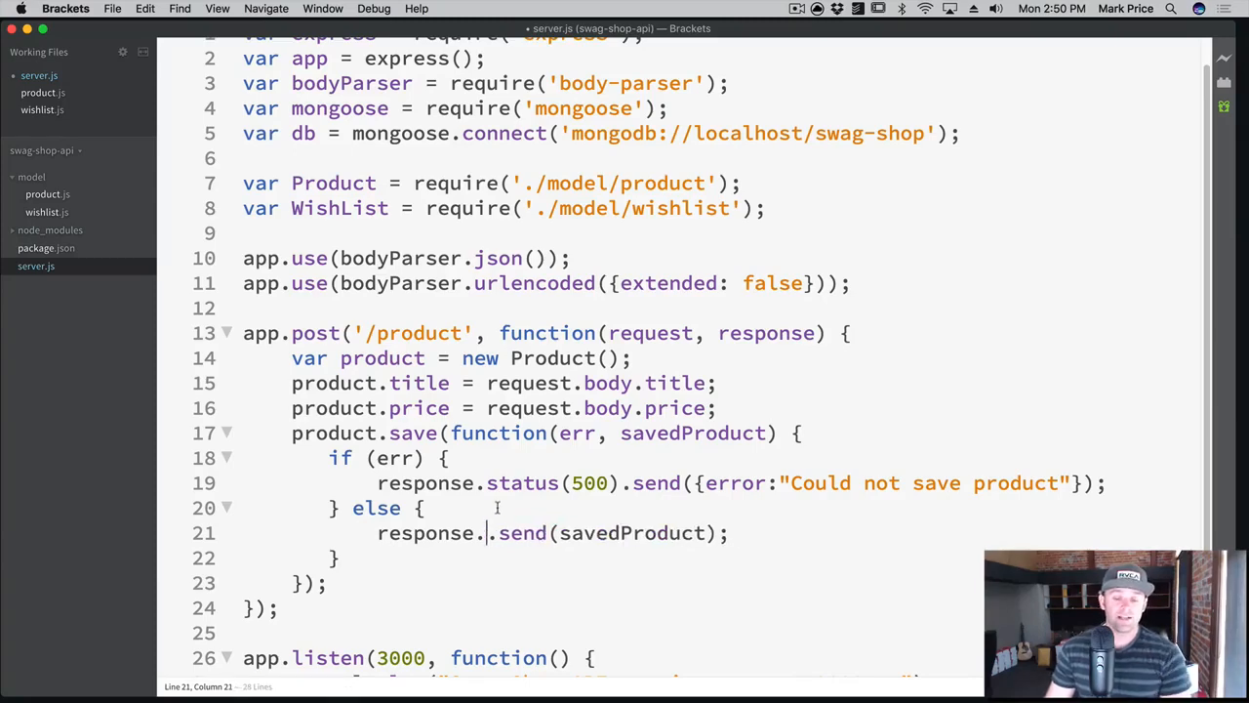
key("backspace")
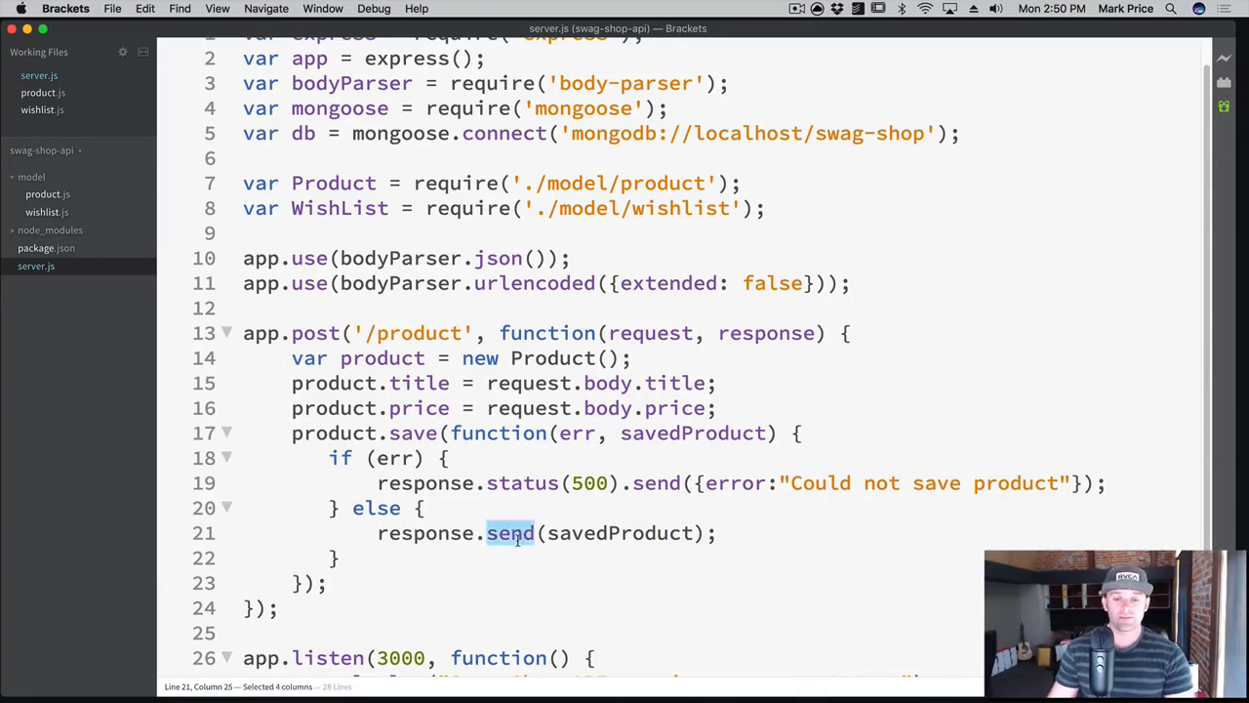
type("json")
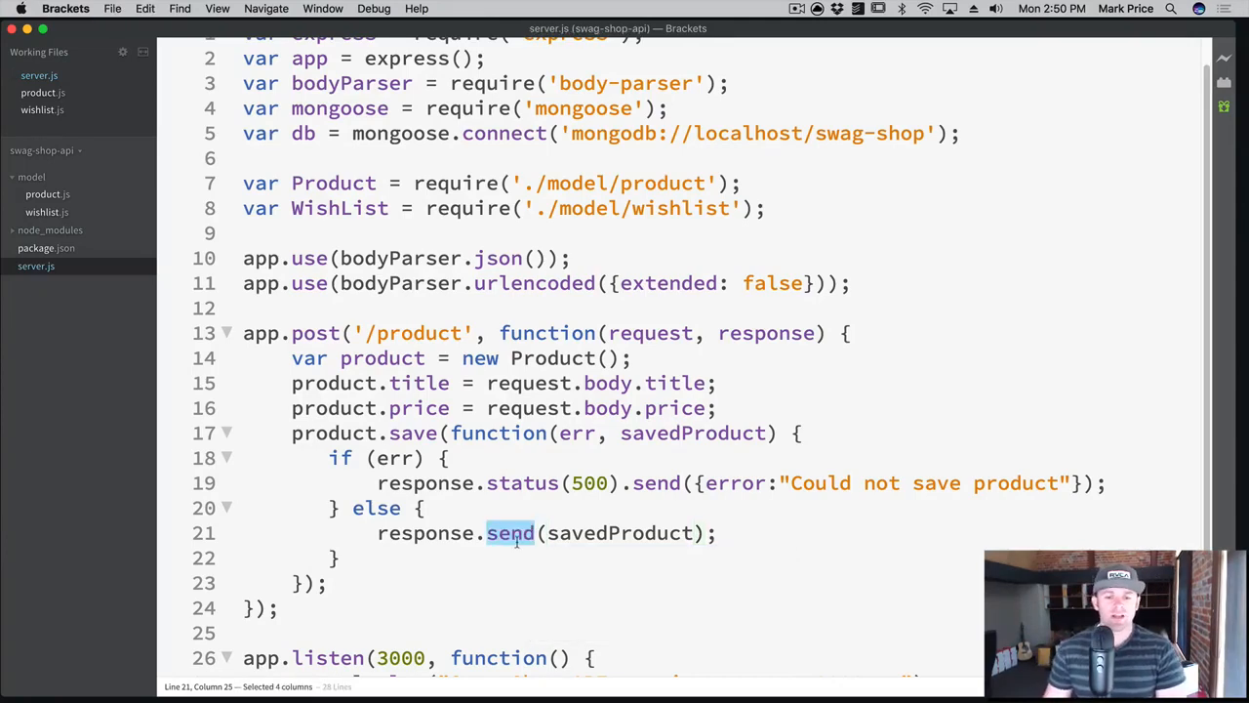
left_click(605, 533)
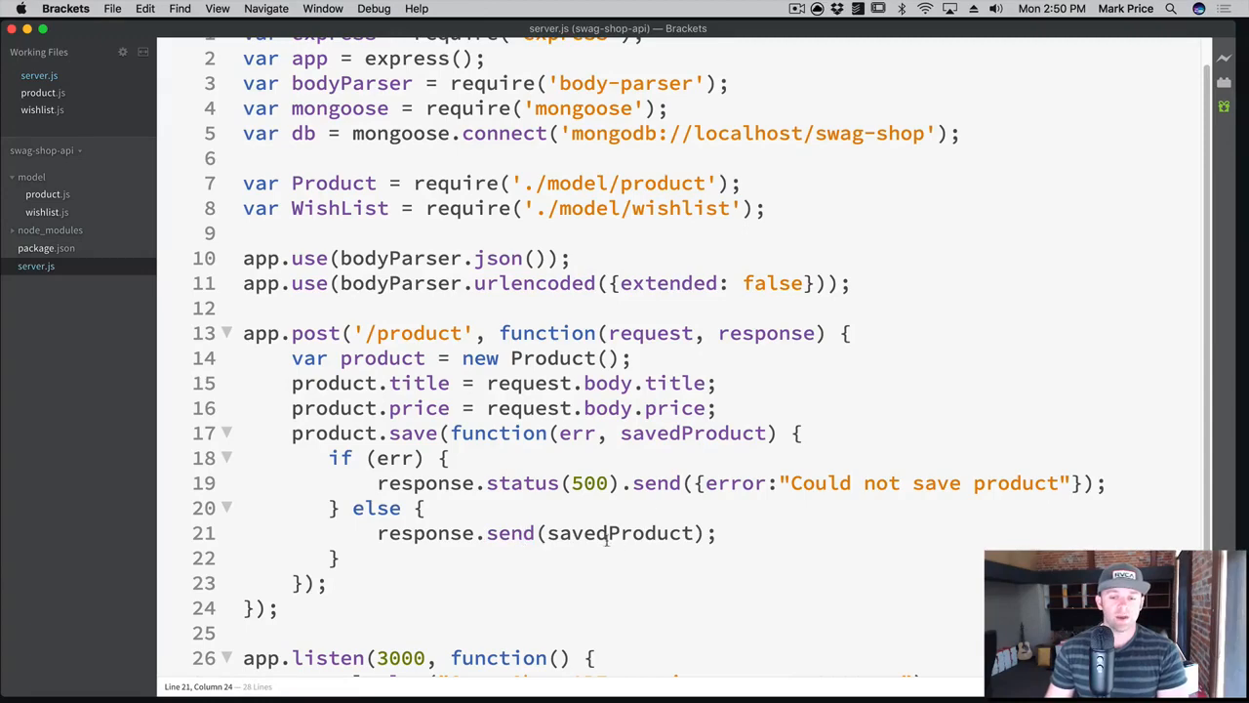
left_click(714, 533)
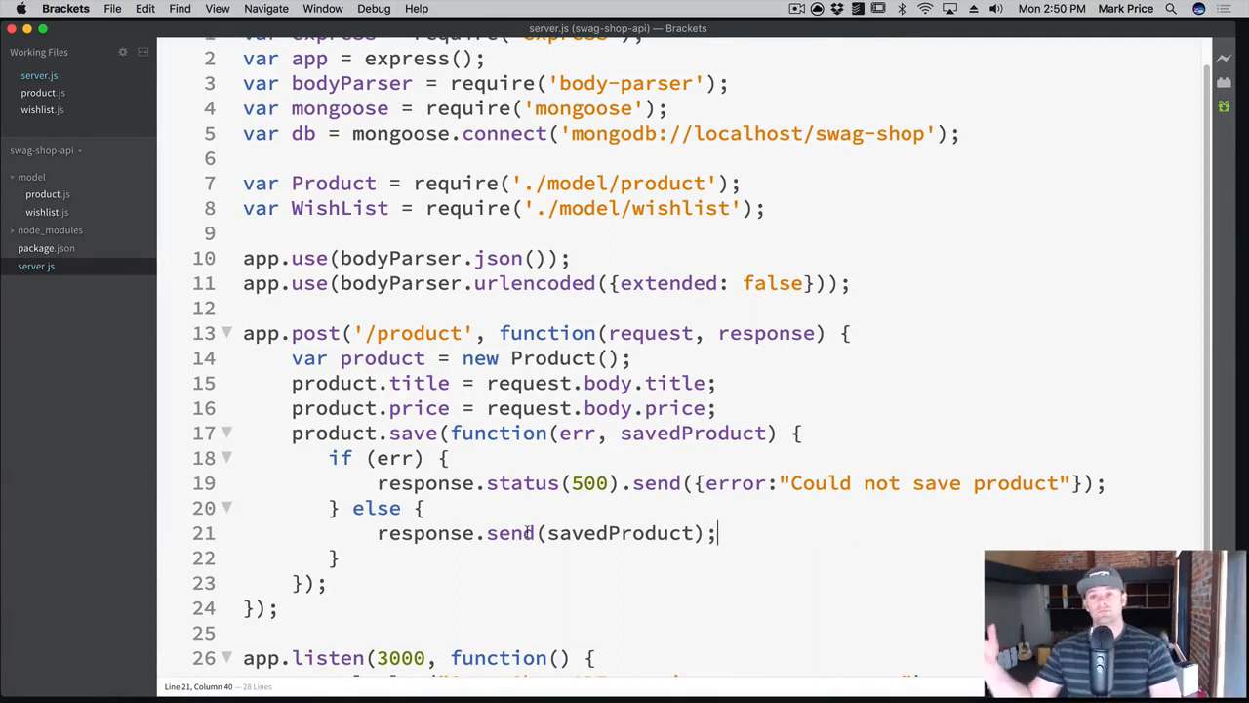
key("cmd+space")
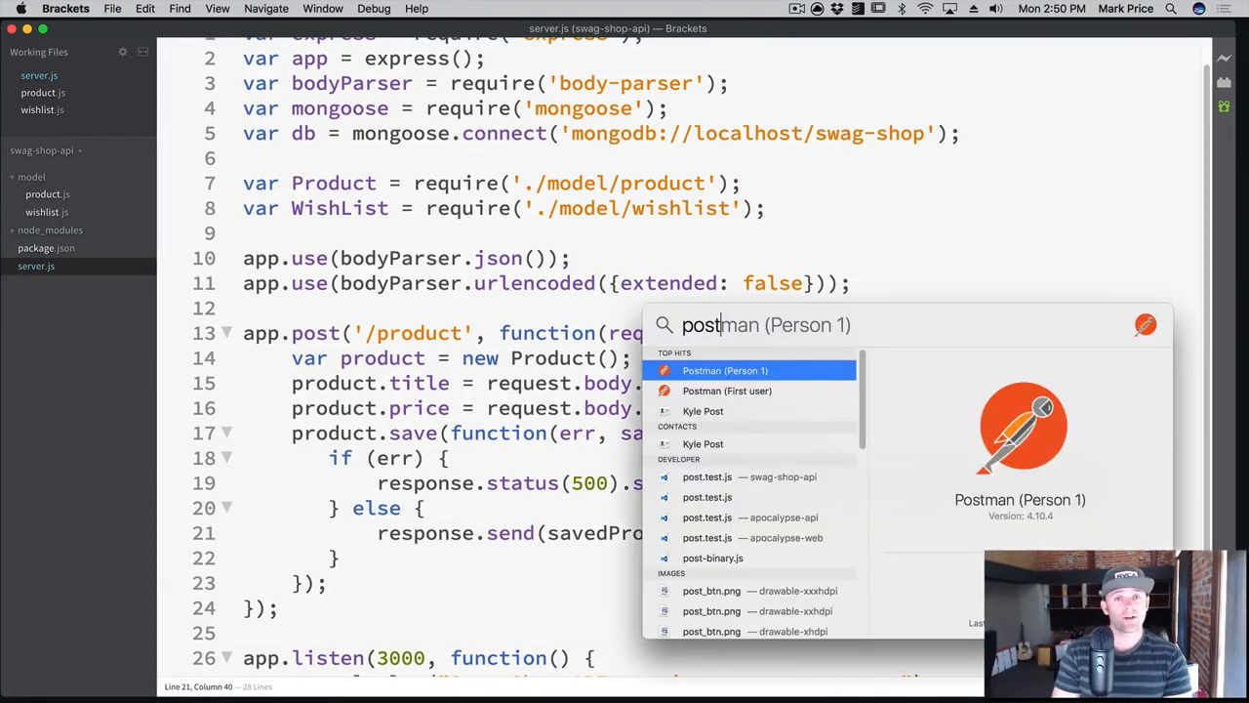
left_click(726, 371)
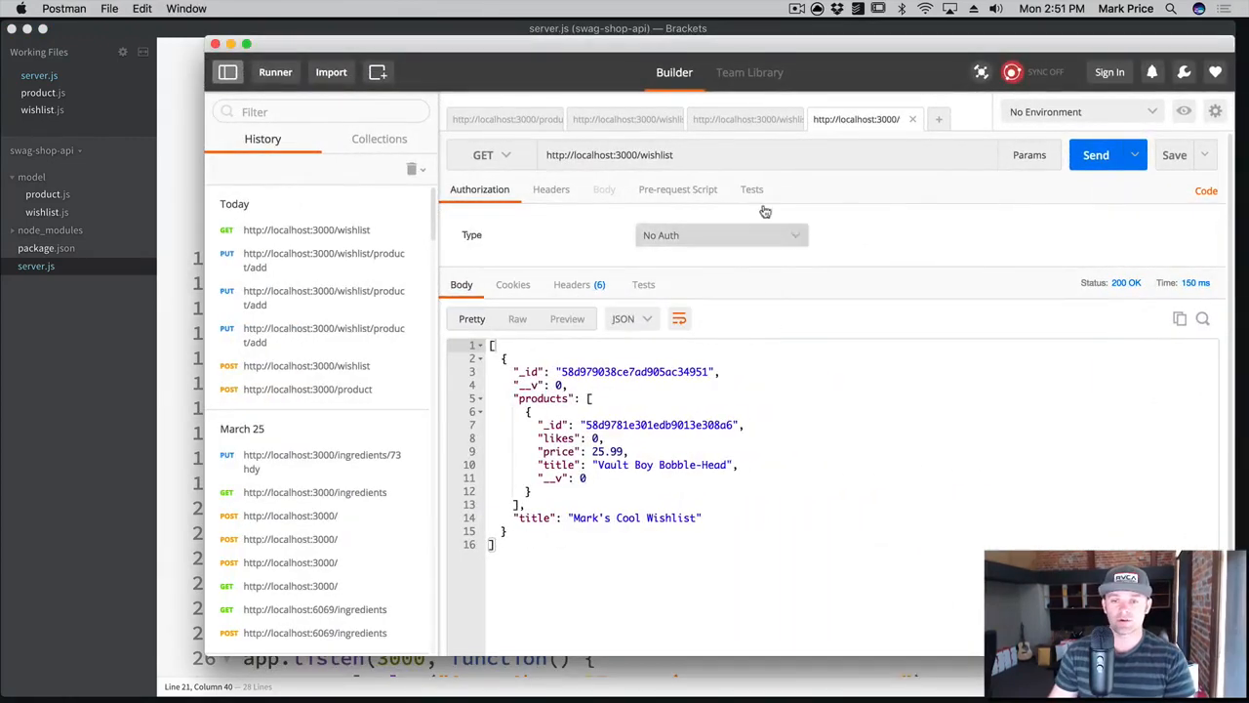
left_click(936, 119)
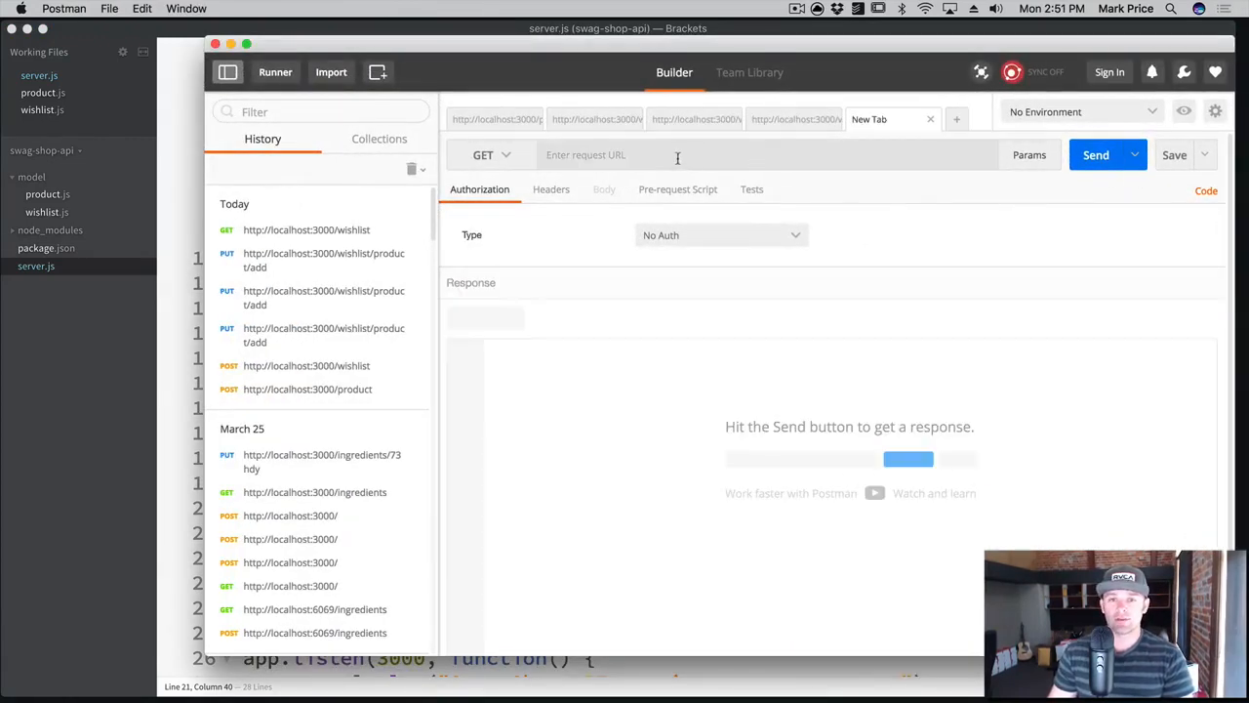
left_click(491, 154)
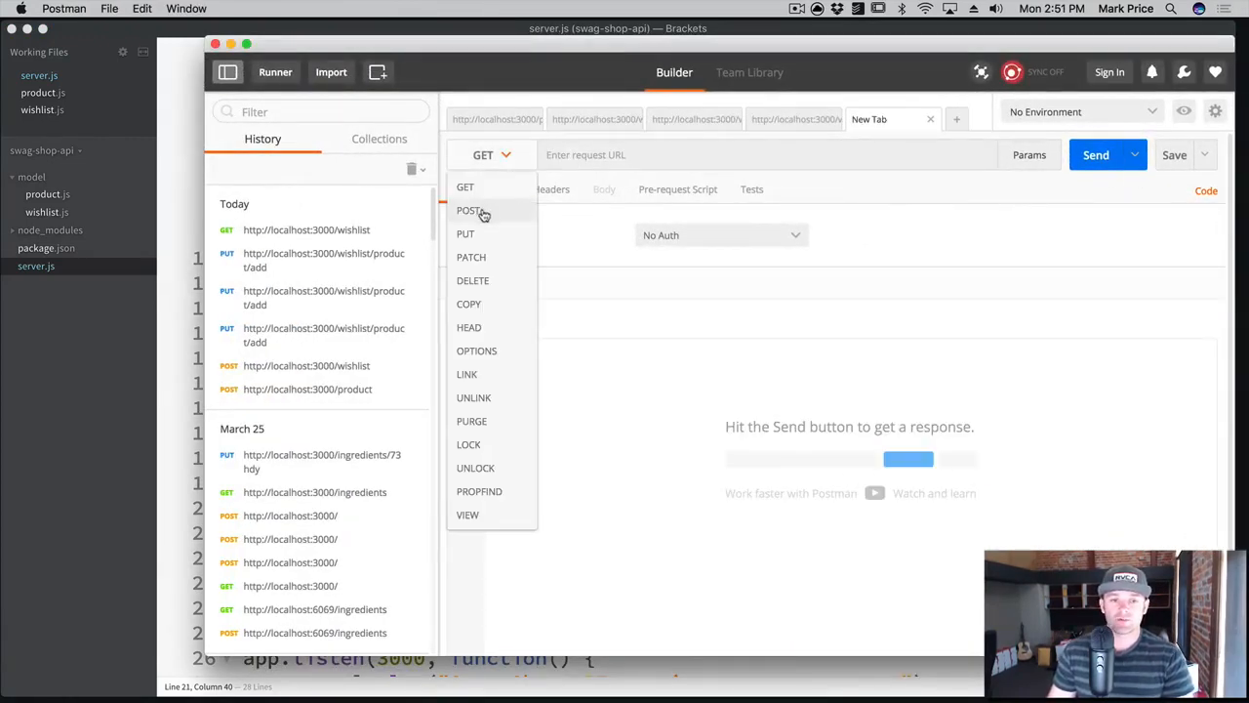
left_click(472, 211)
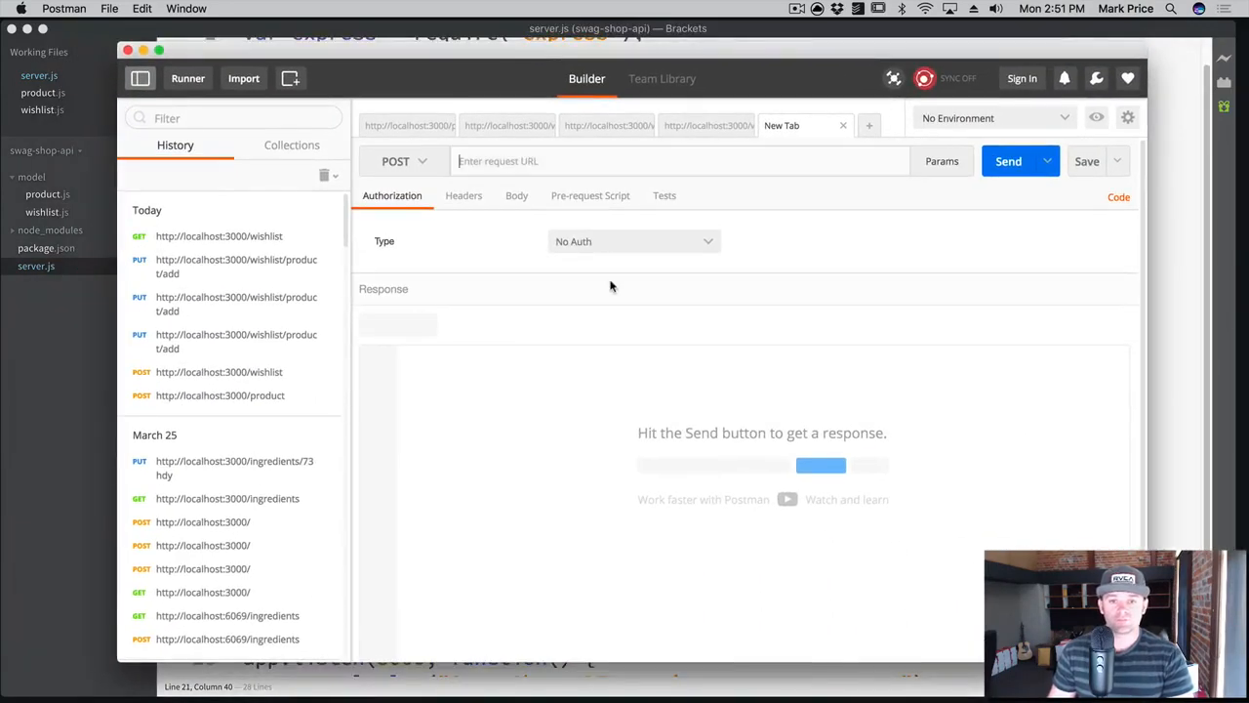
type("http://")
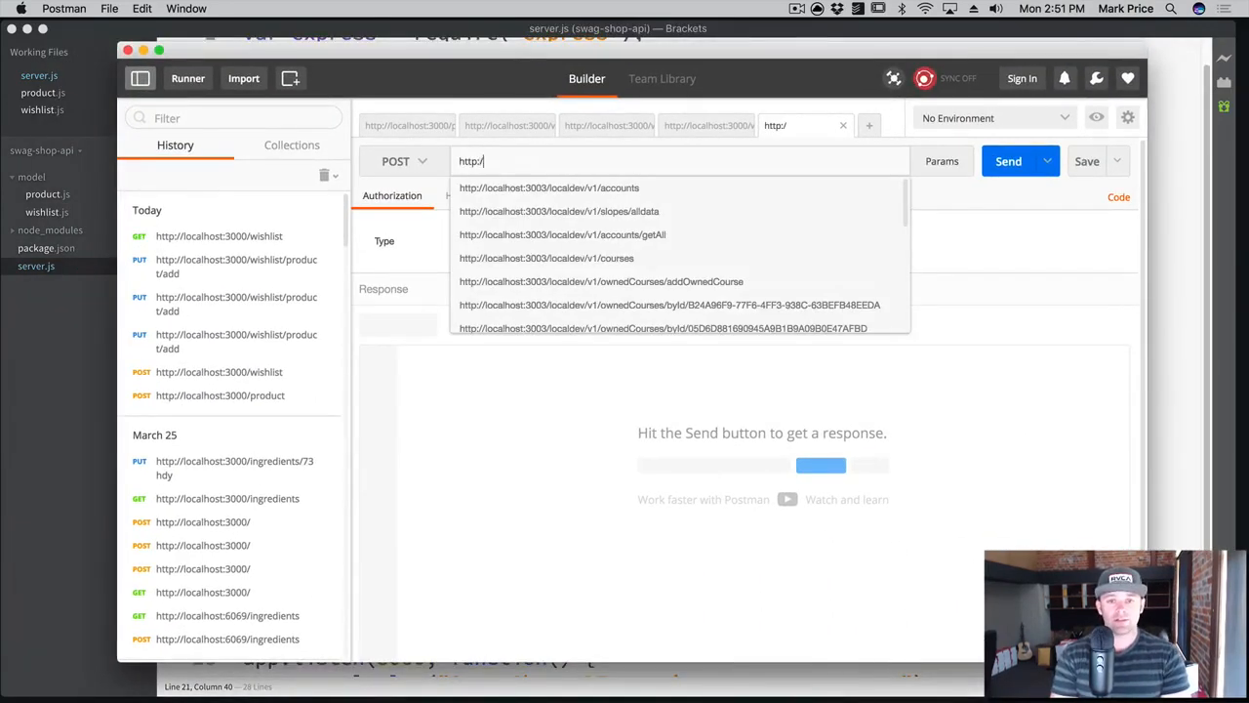
type("localhost")
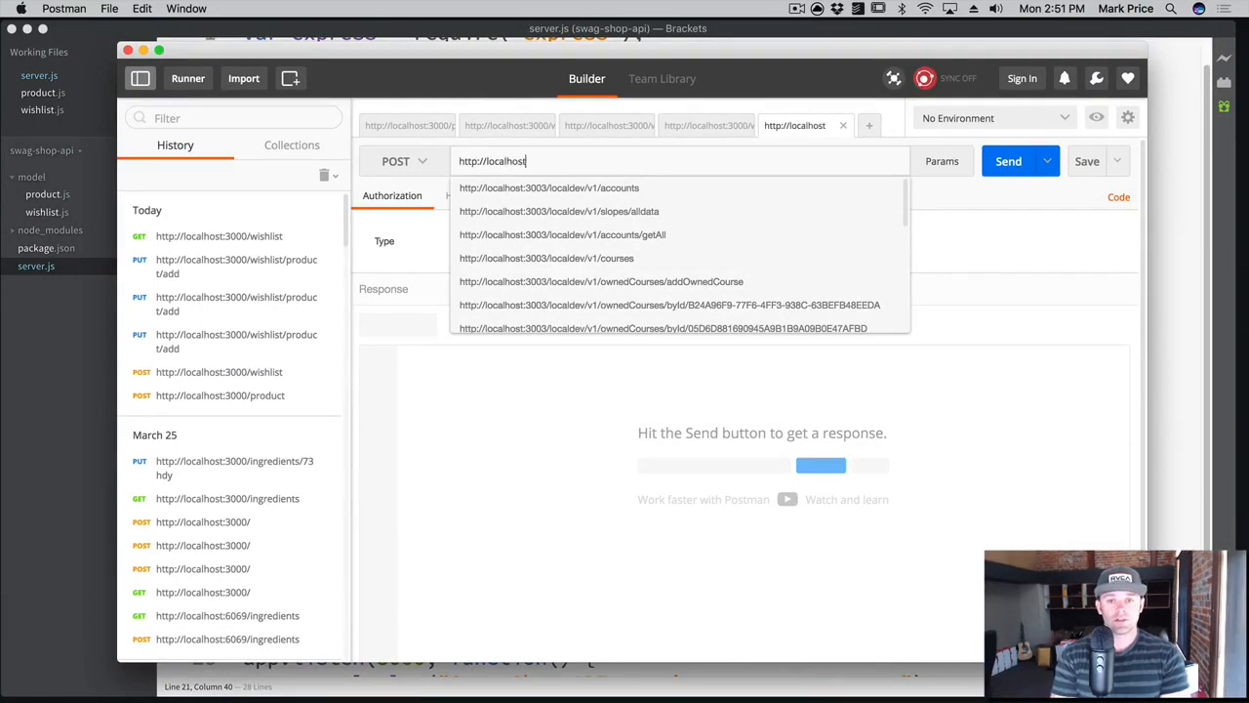
type(":3000/product")
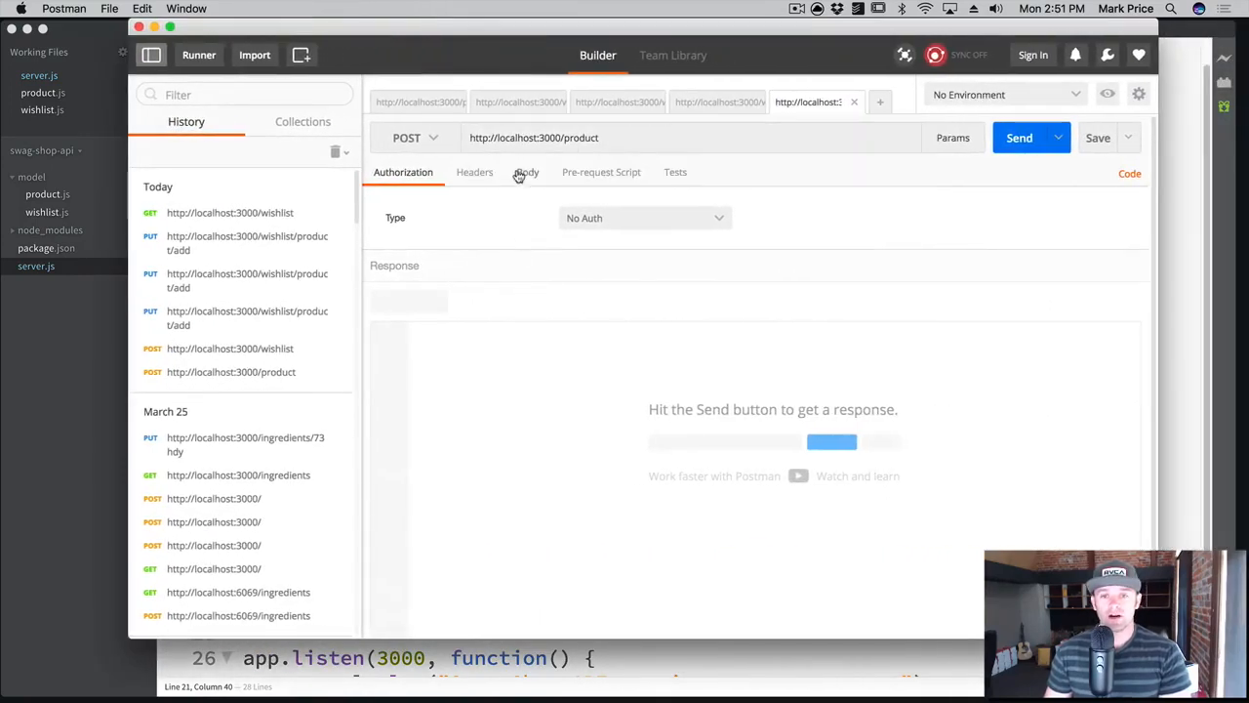
Set the raw JSON body with title "Vault Boy Bobble Head" and price 23.99.
left_click(527, 172)
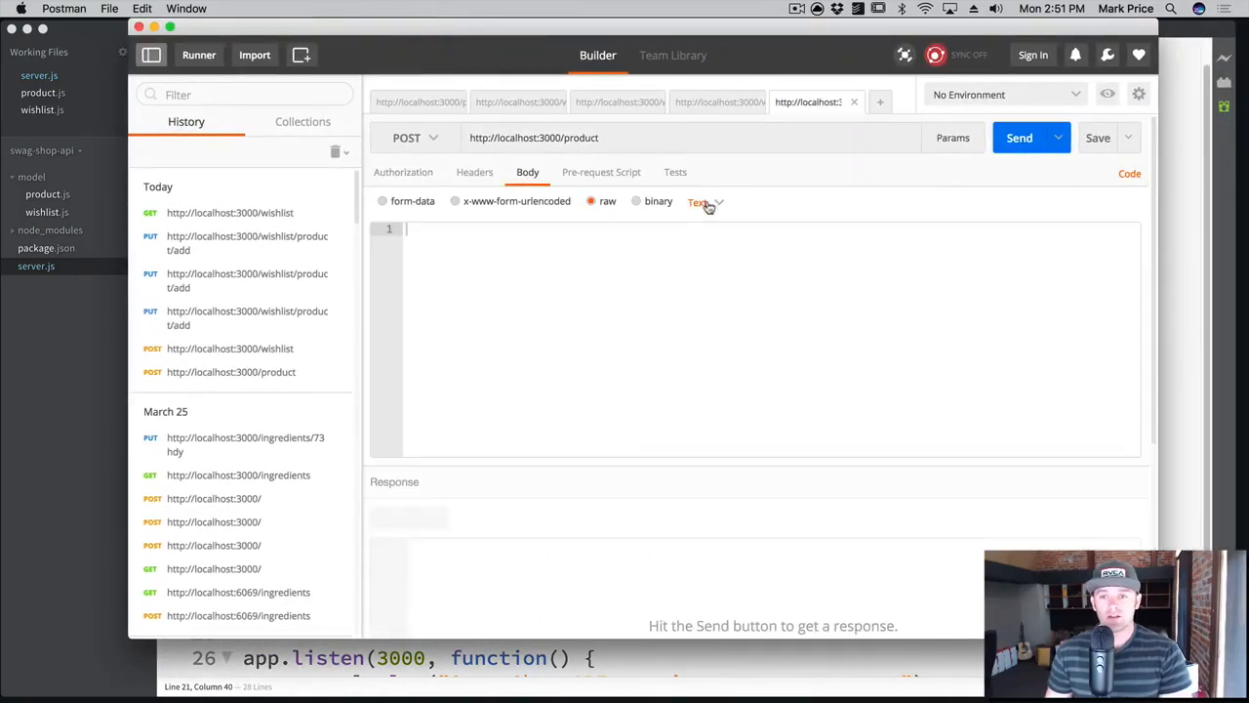
left_click(699, 201)
type("\"title\": \"Vau")
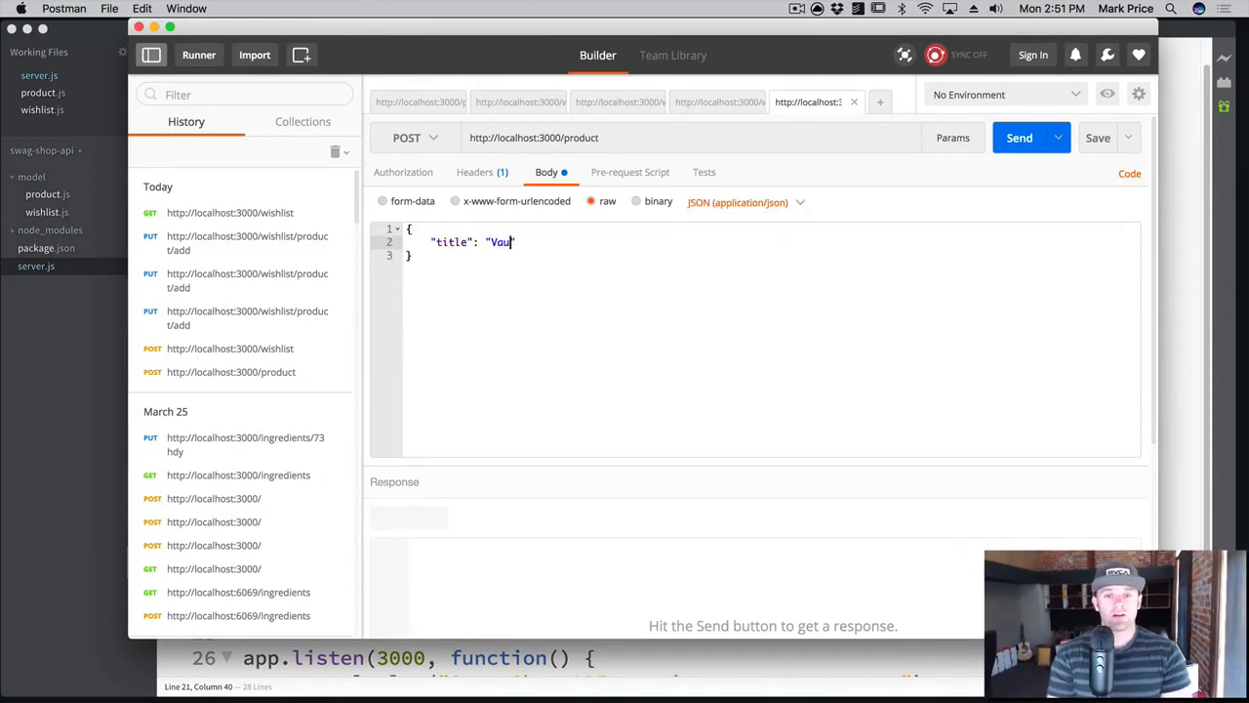
type("lt Boy Bob")
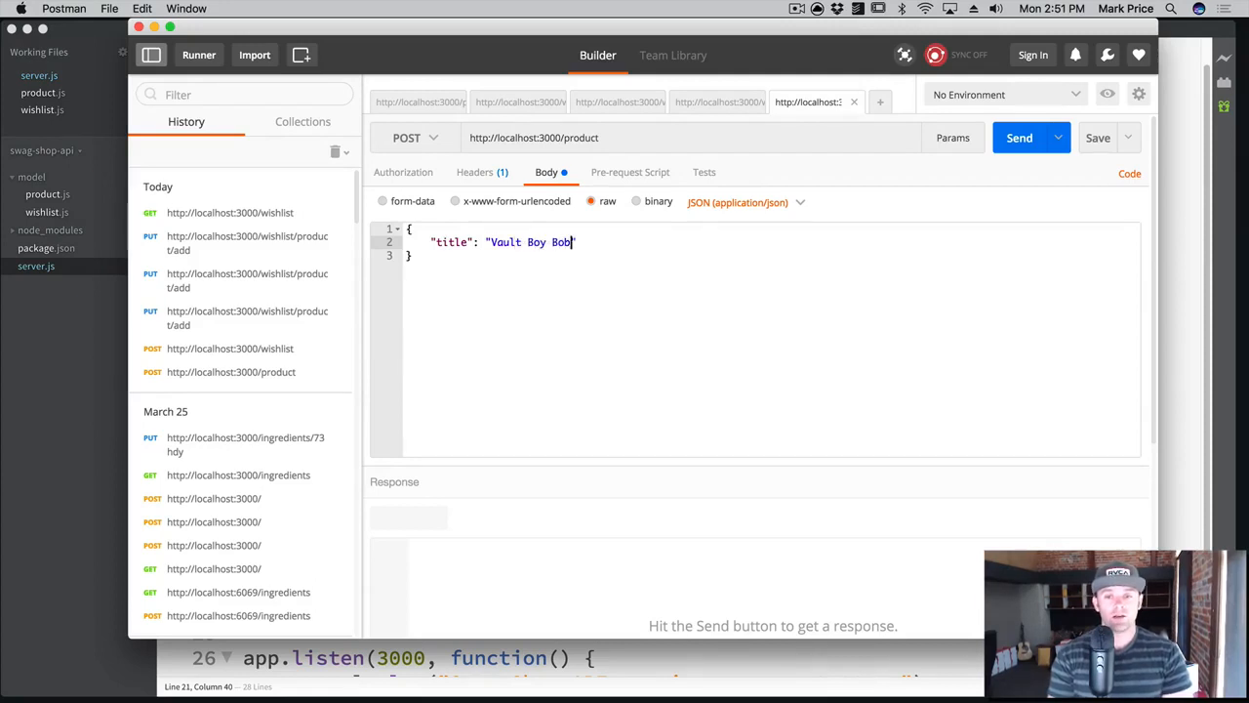
type("ble Head\",")
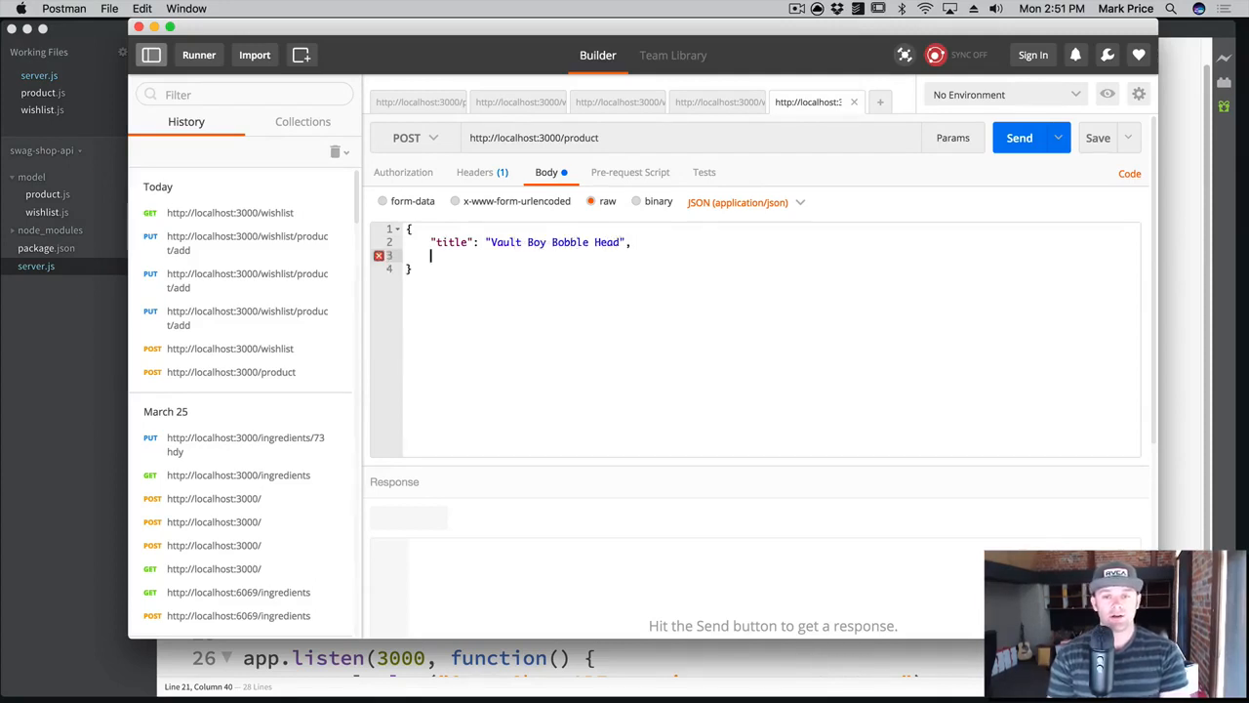
type("\"")
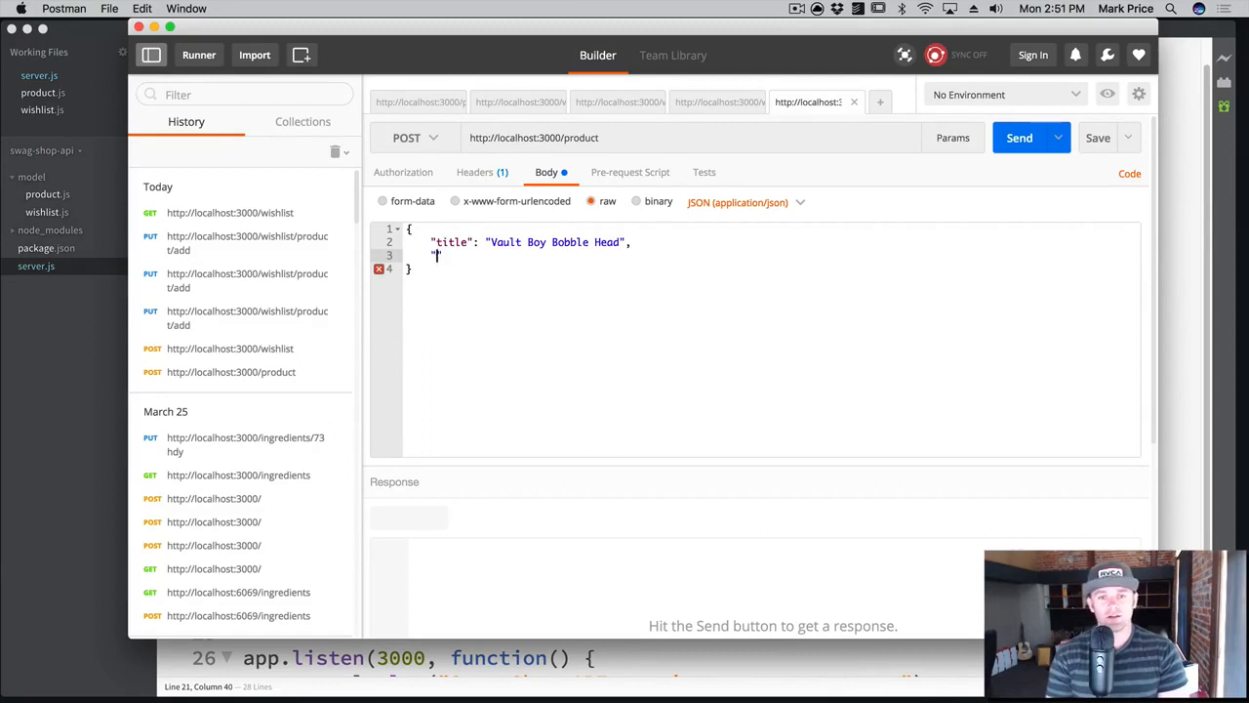
type("price\"")
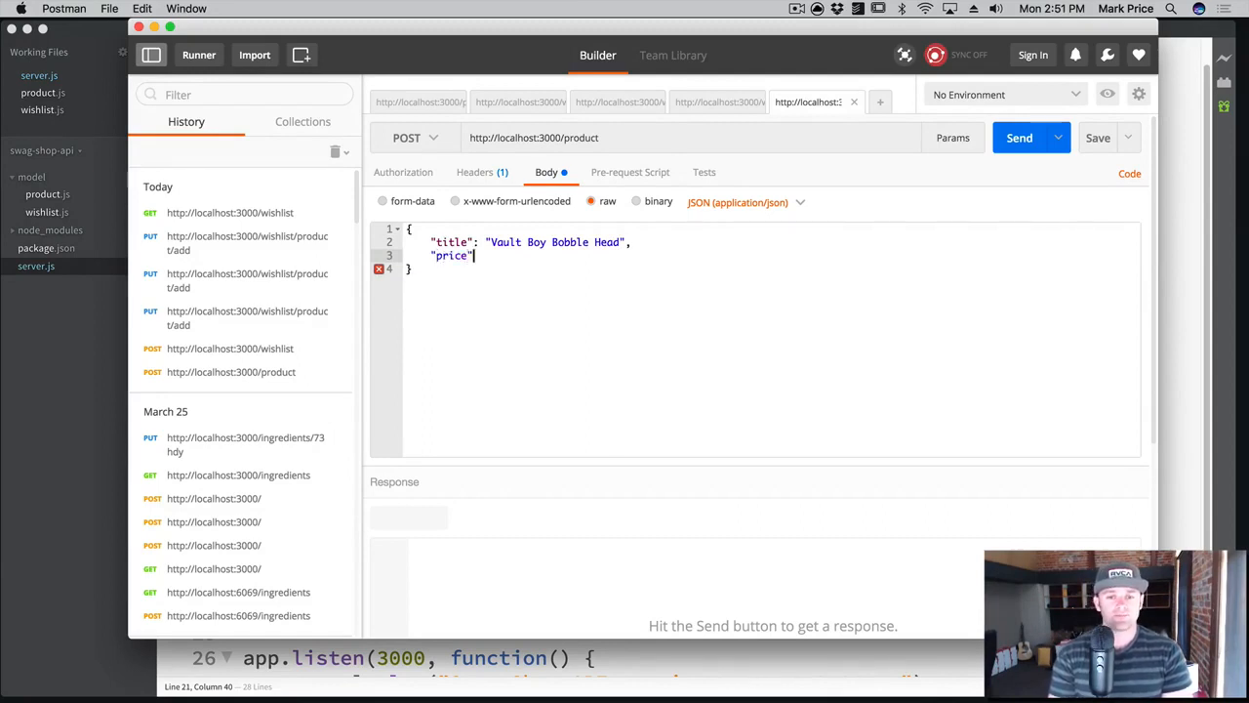
type(": 23")
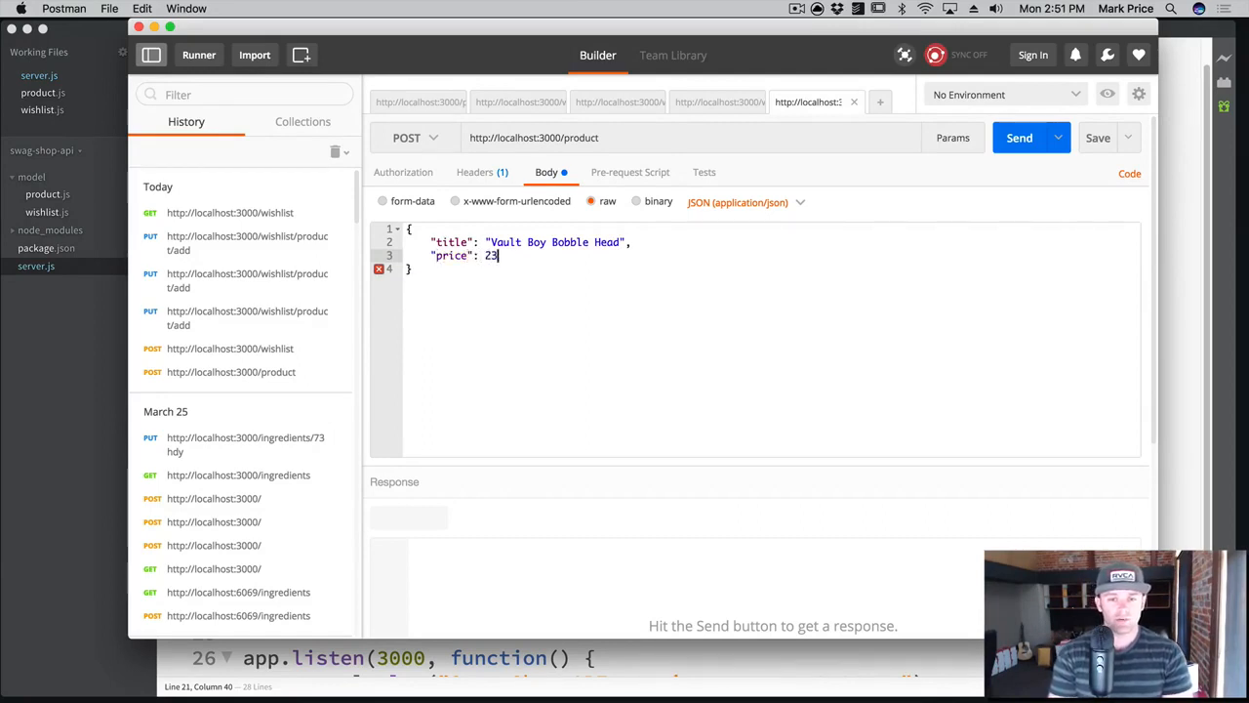
type(".99")
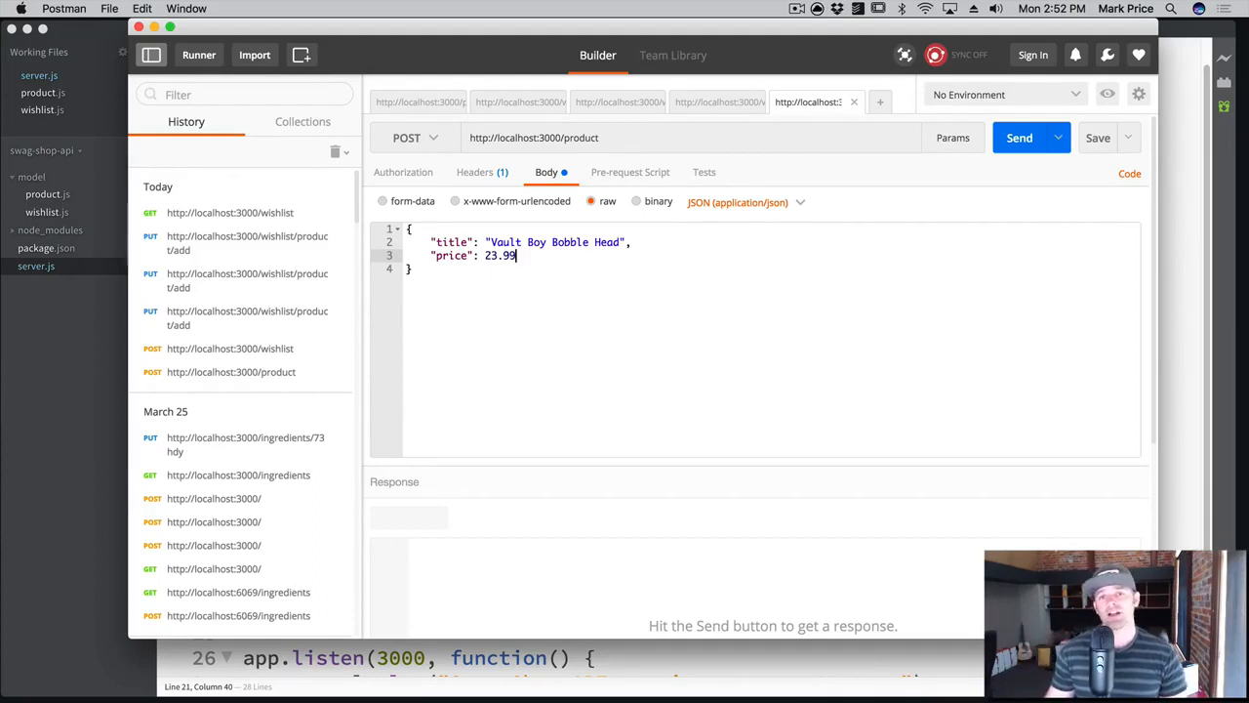
mouse_move(468, 51)
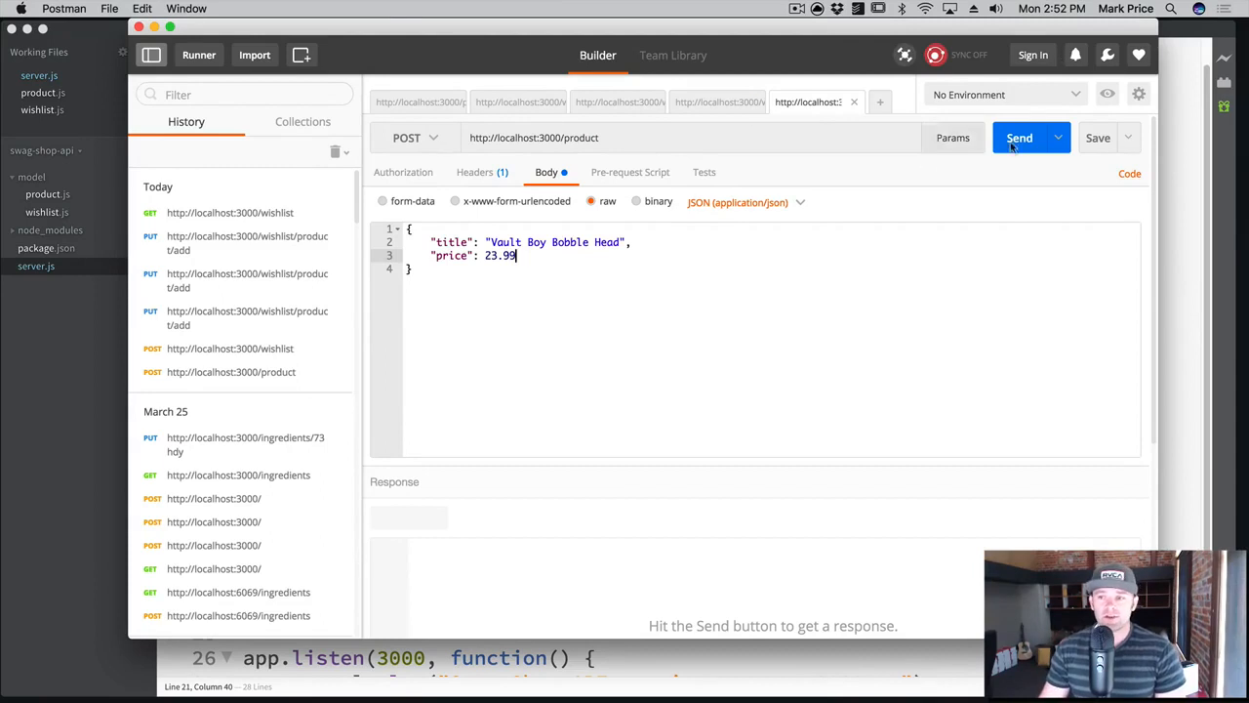
Send the request and highlight the _id of the returned 200 OK product.
left_click(1019, 137)
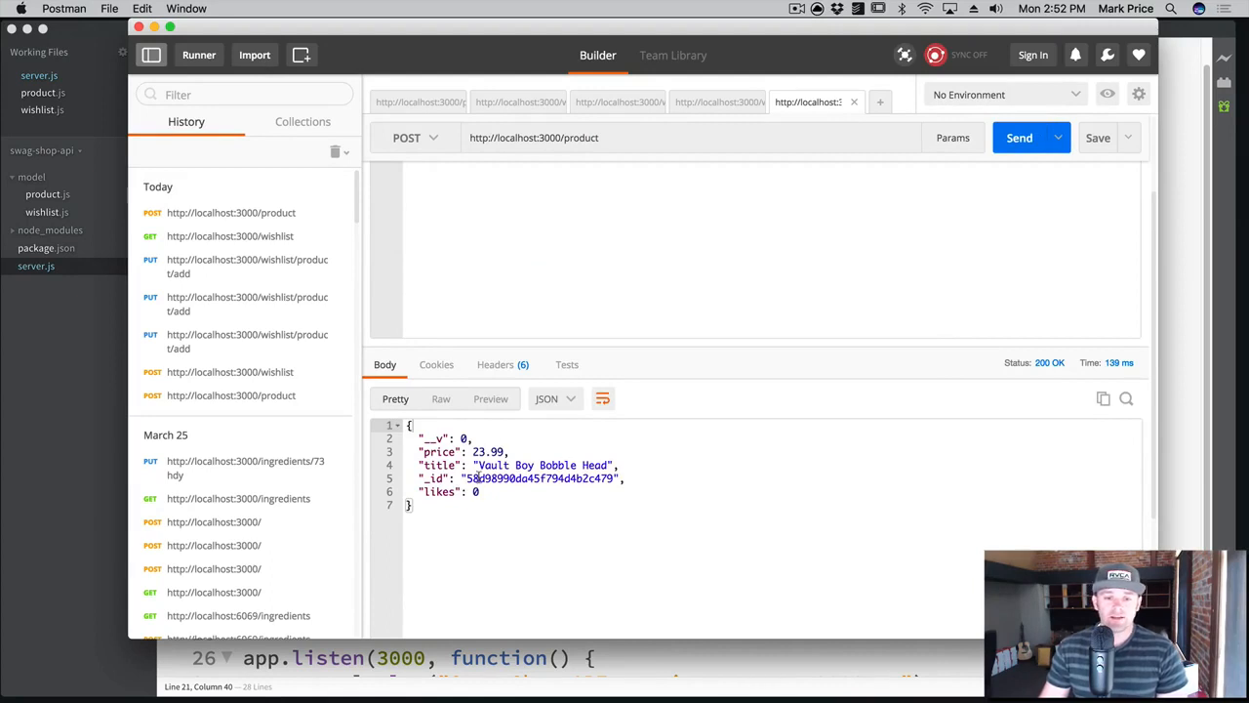
double_click(538, 478)
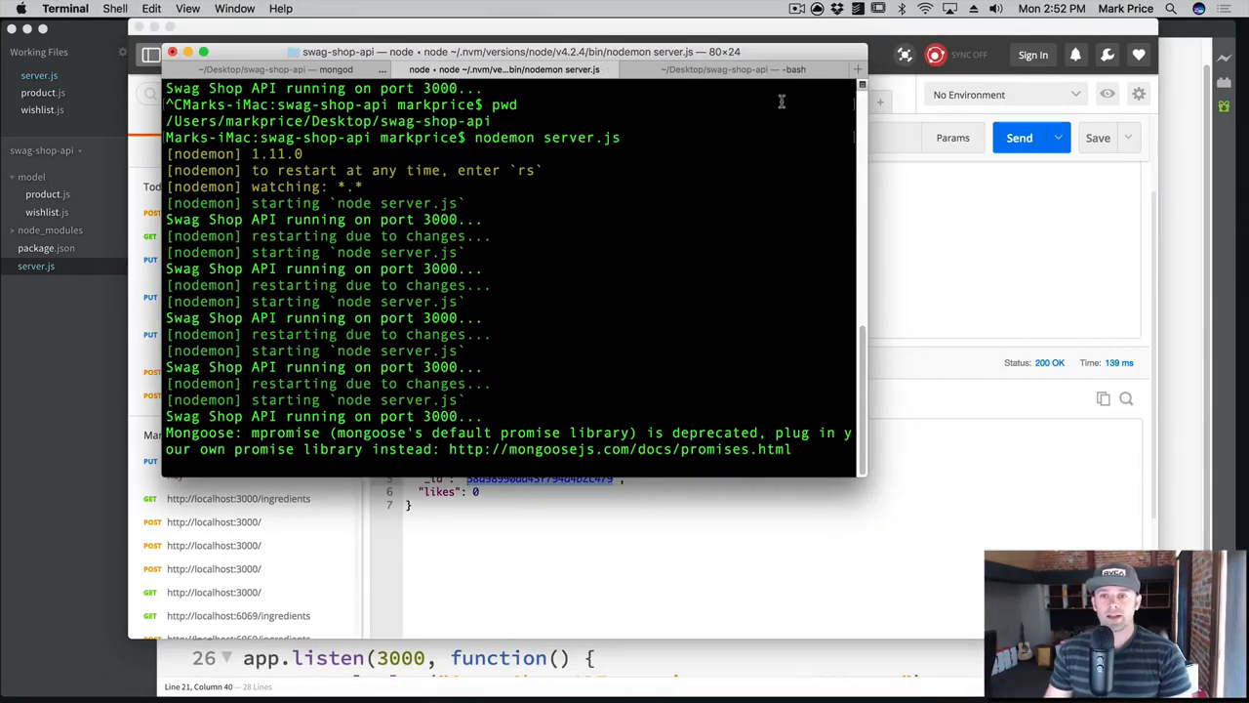
In the mongo shell run use swag-shop and show collections to reveal products.
left_click(732, 70)
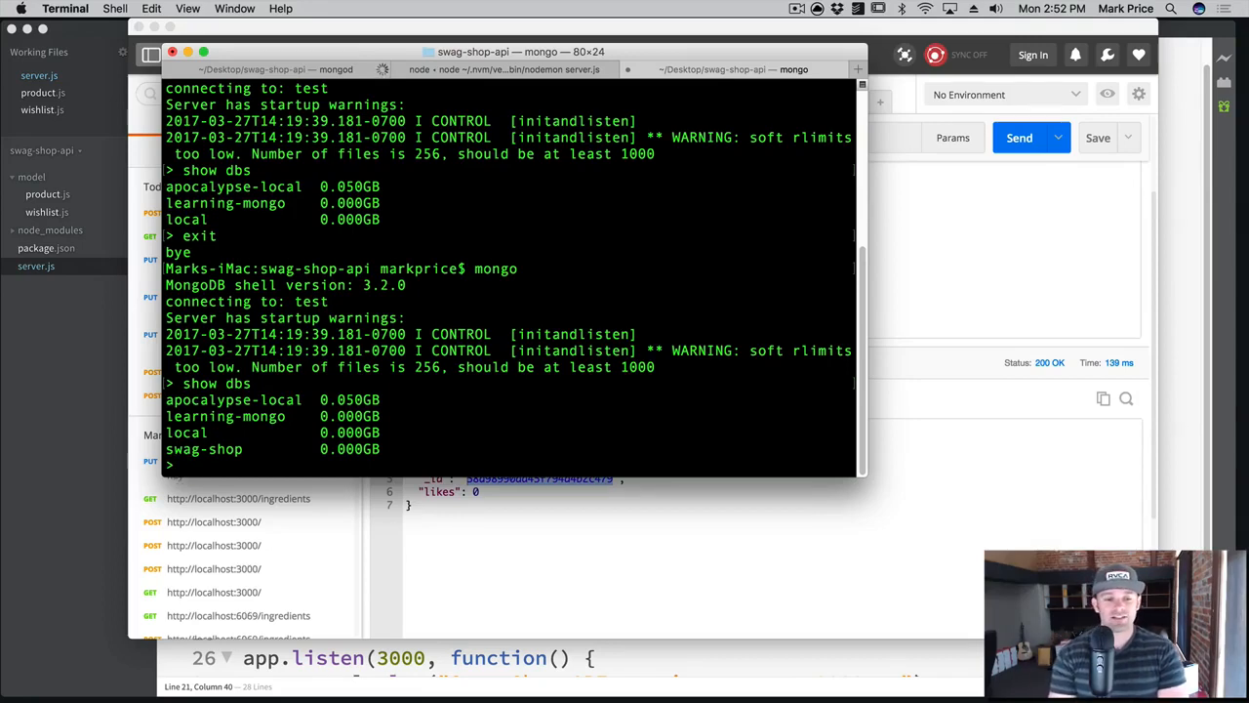
type("use swag-shop")
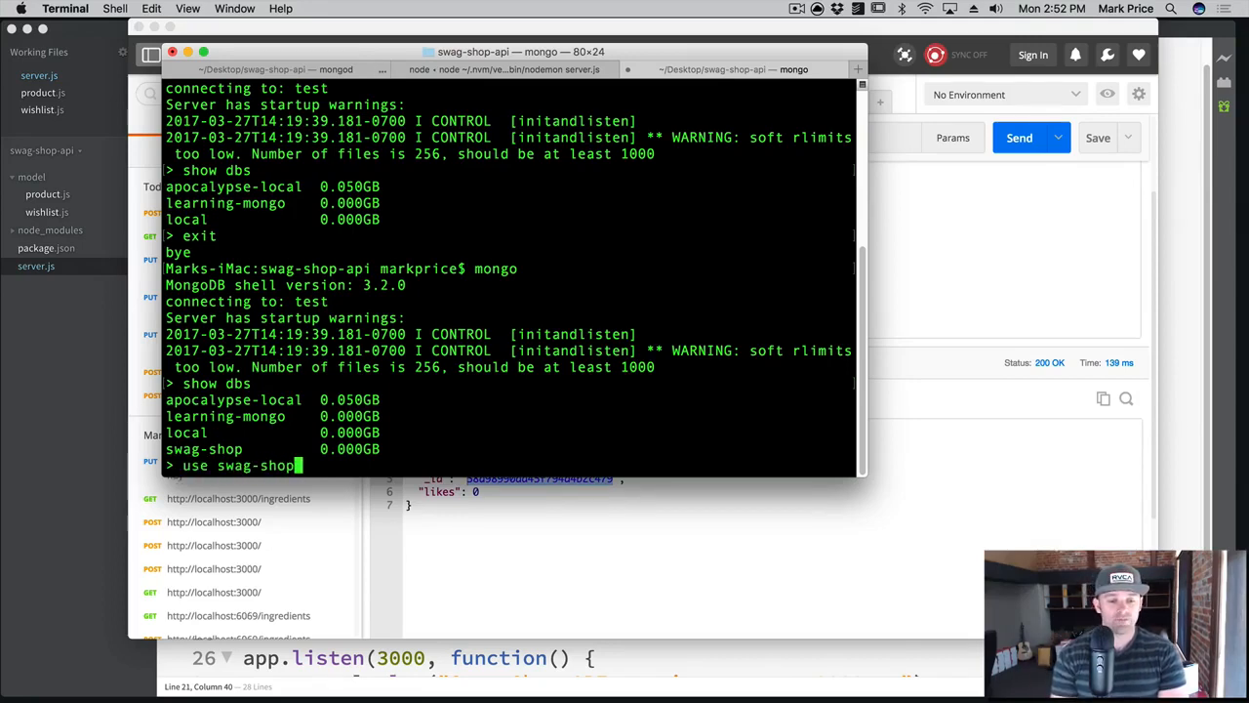
type("show collections")
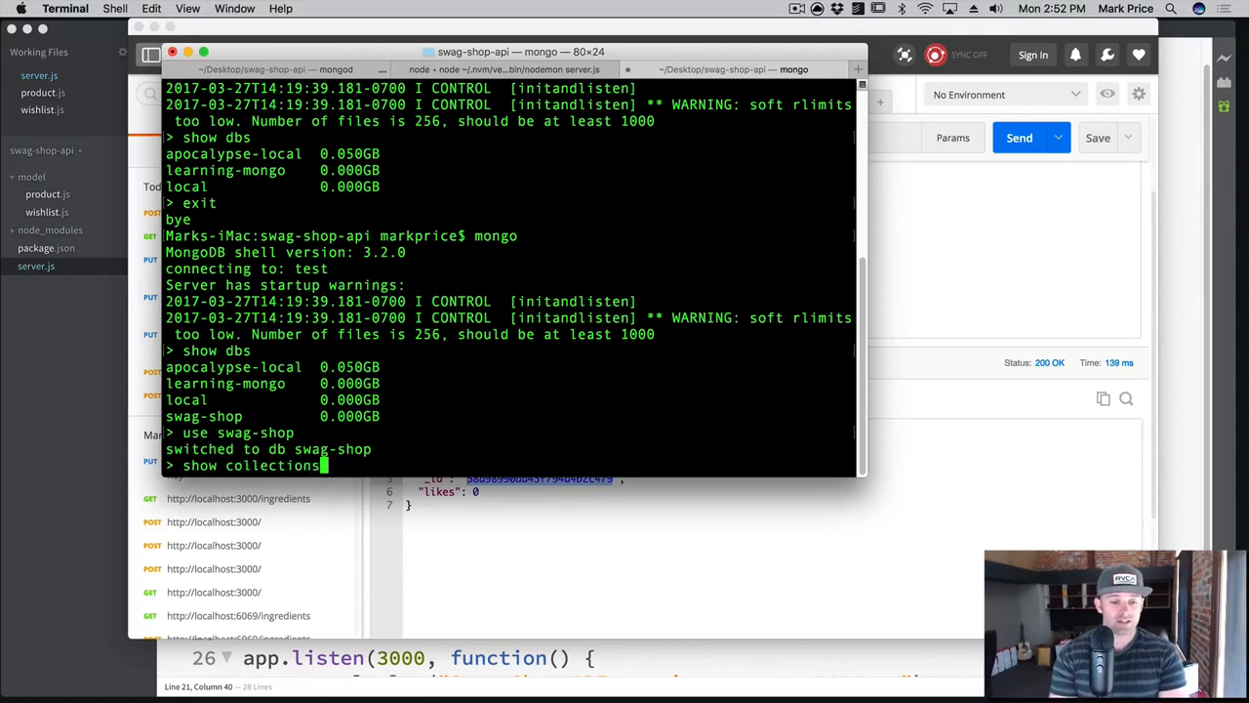
key("Return")
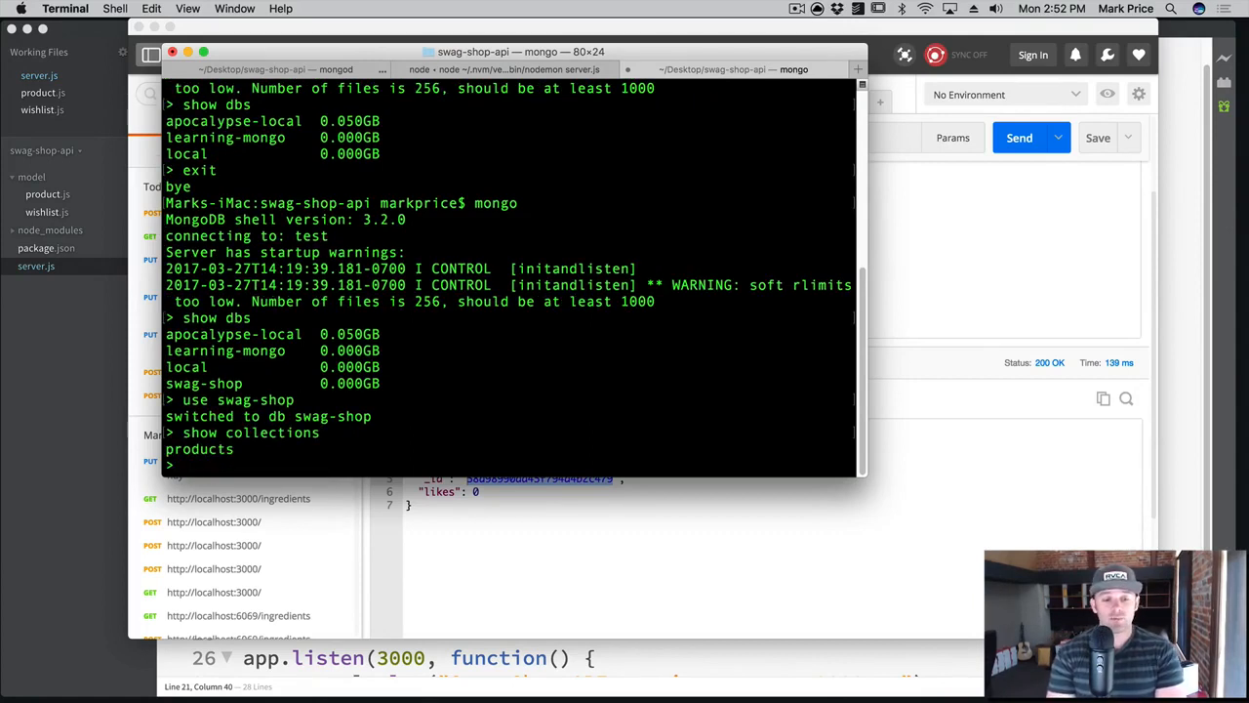
mouse_move(8, 422)
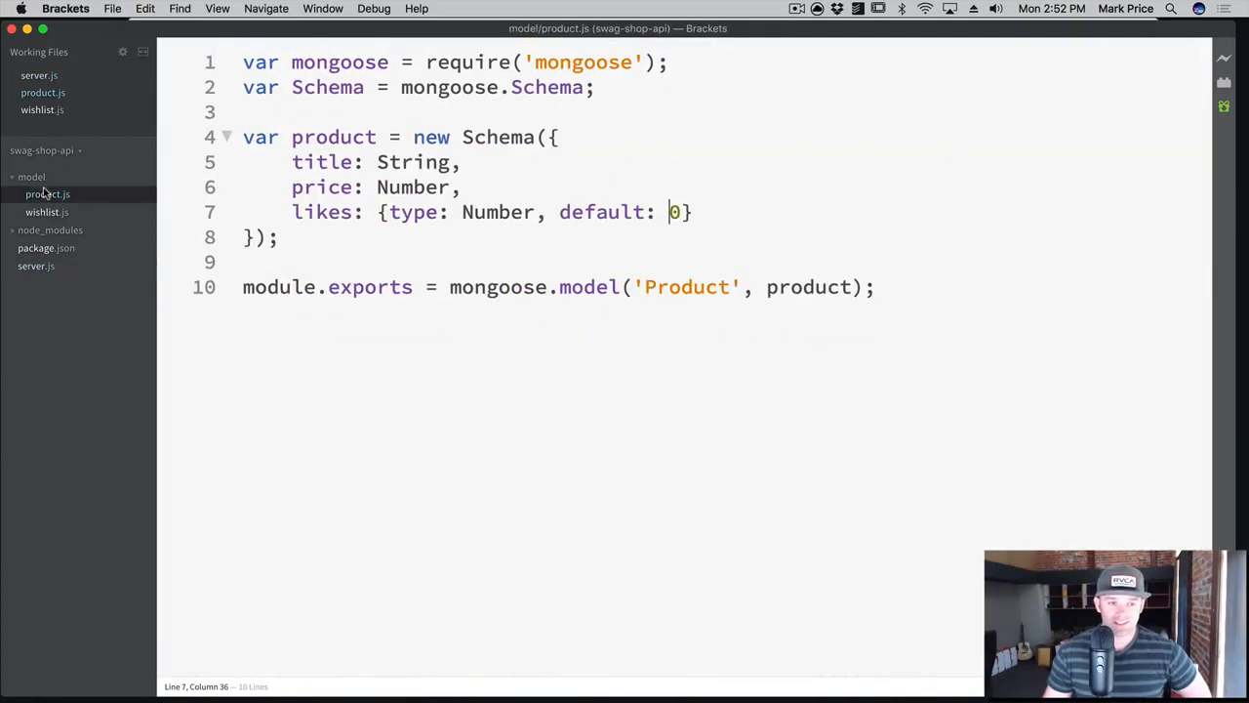
double_click(687, 285)
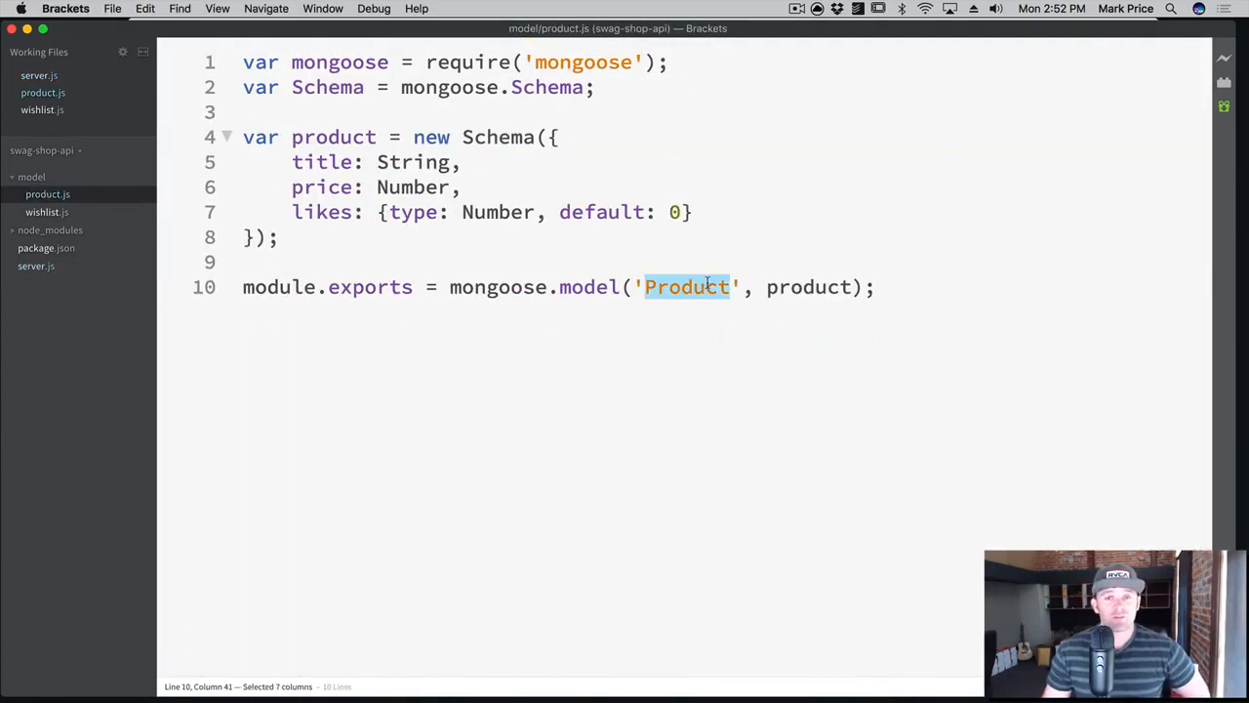
left_click(646, 287)
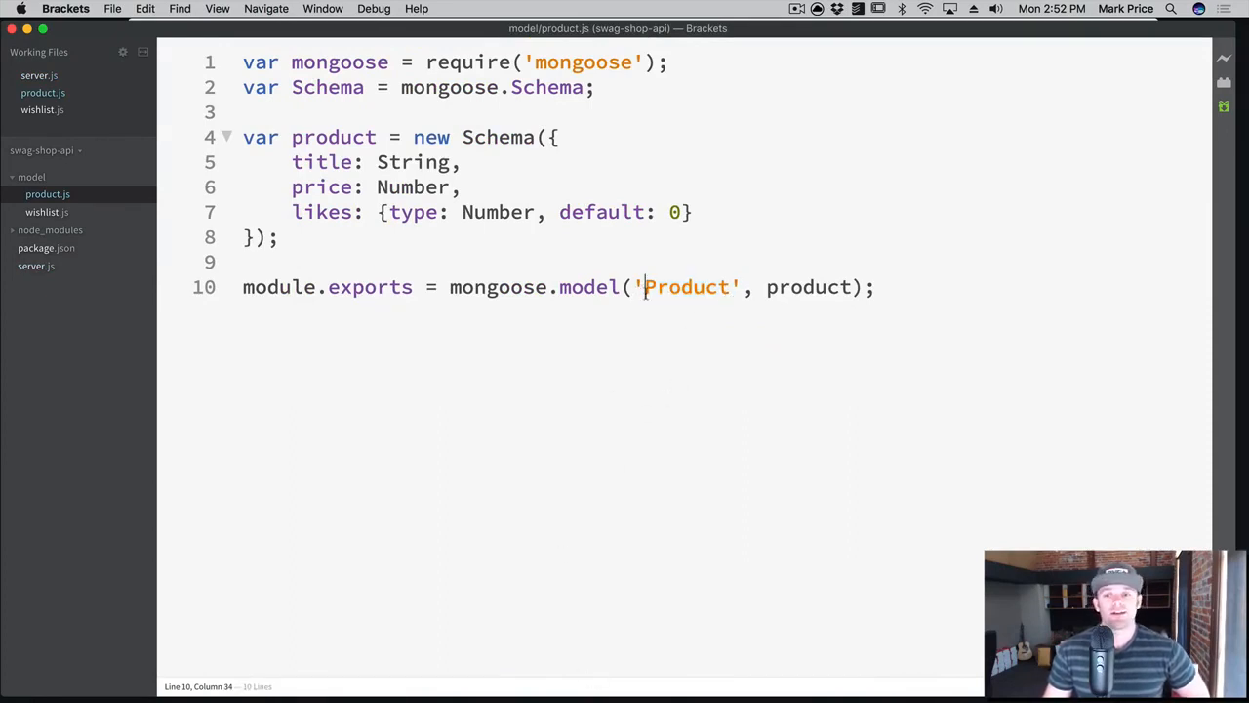
mouse_move(447, 544)
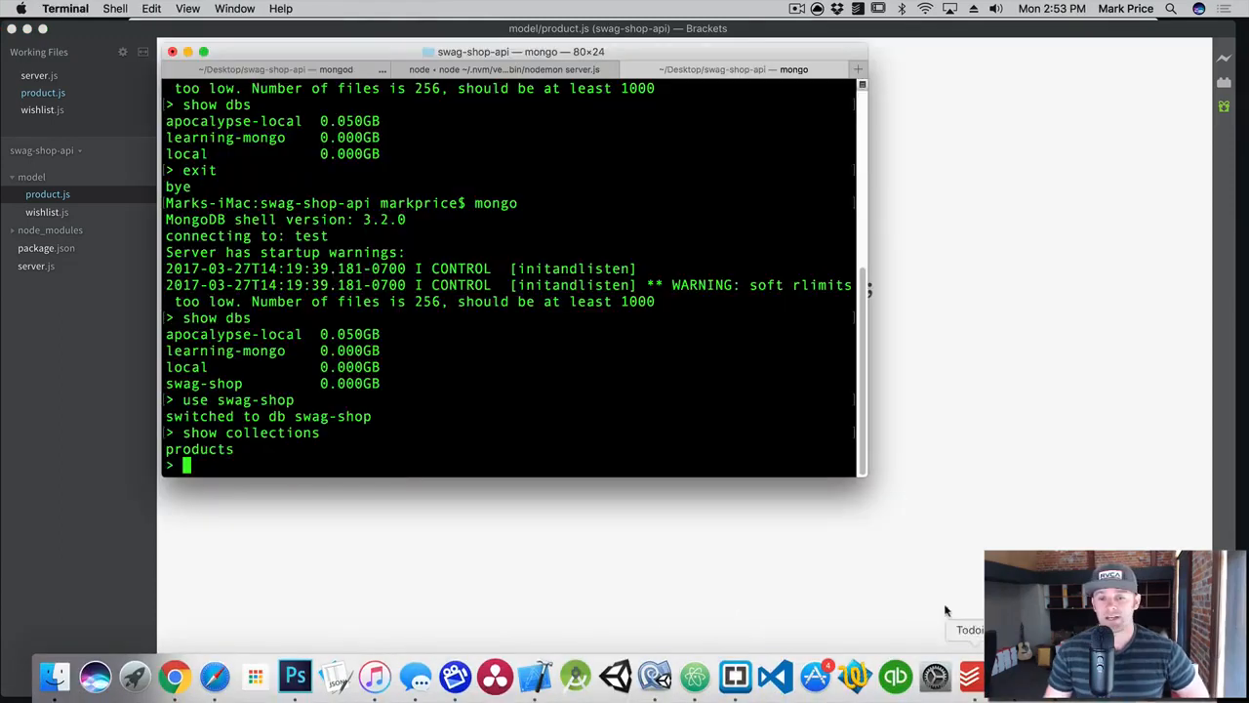
Run db.products.find({}) to show the Vault Boy Bobble Head document, then exit the shell.
type("db.")
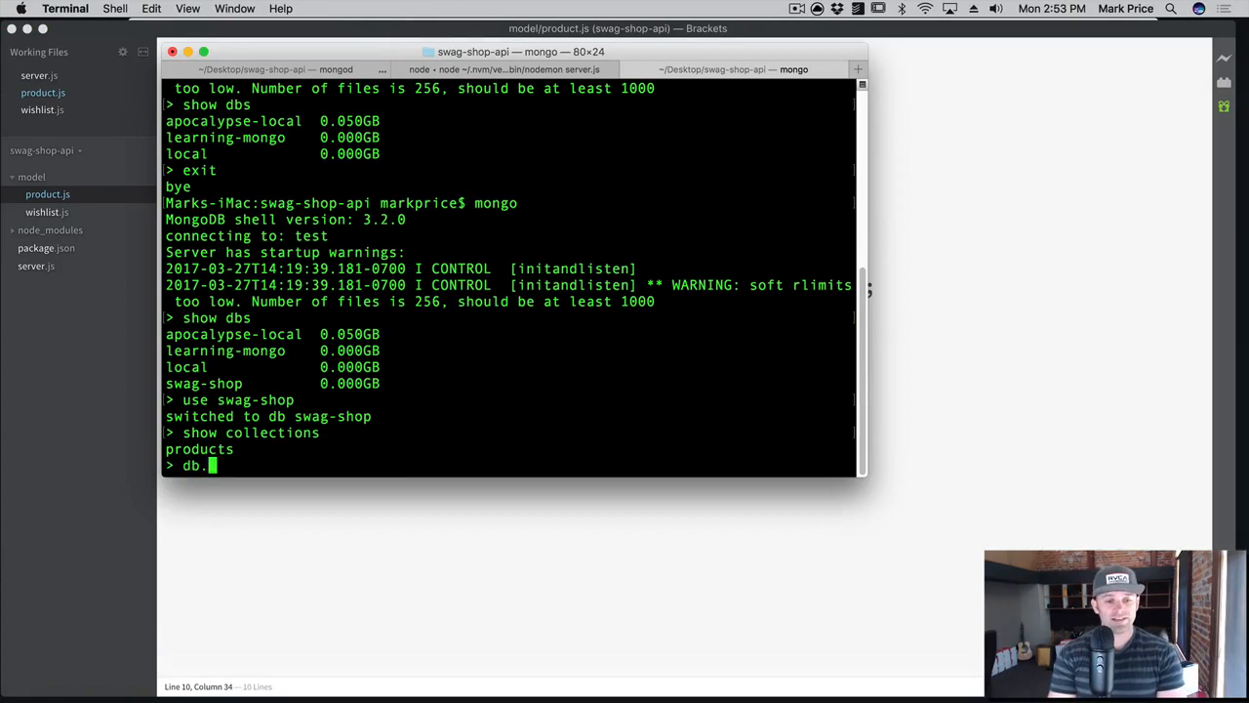
type("products.find(")
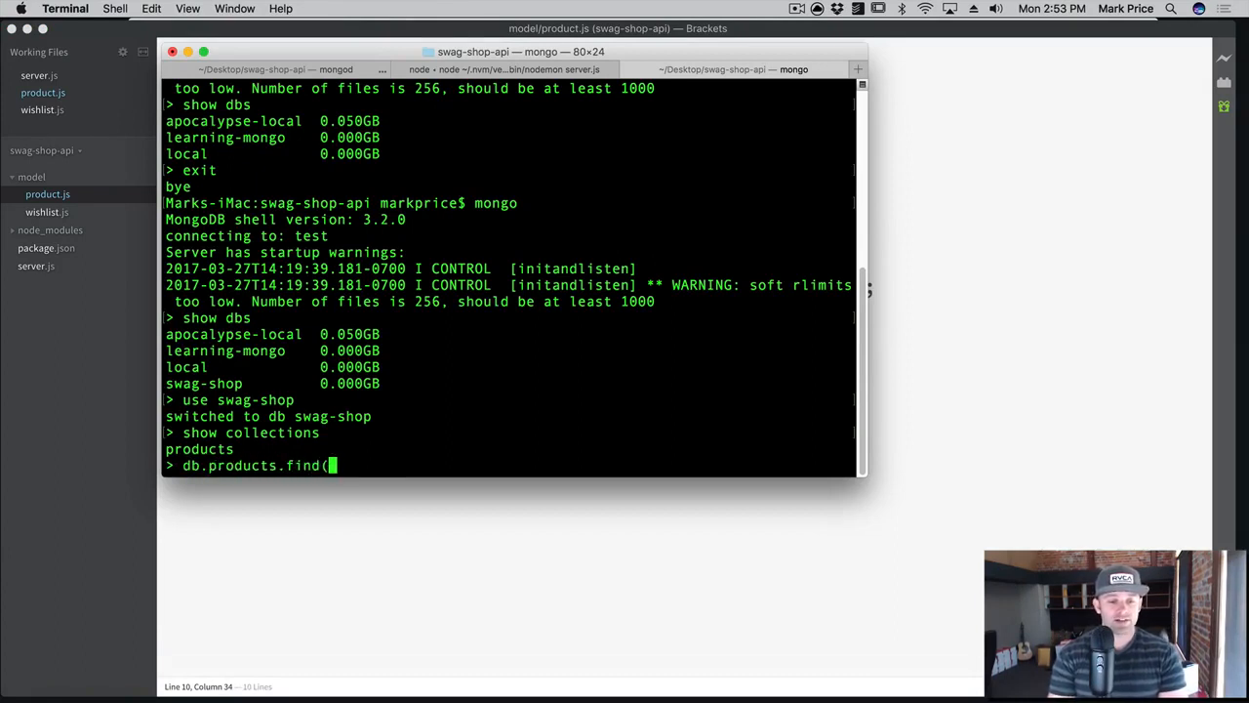
key("Return")
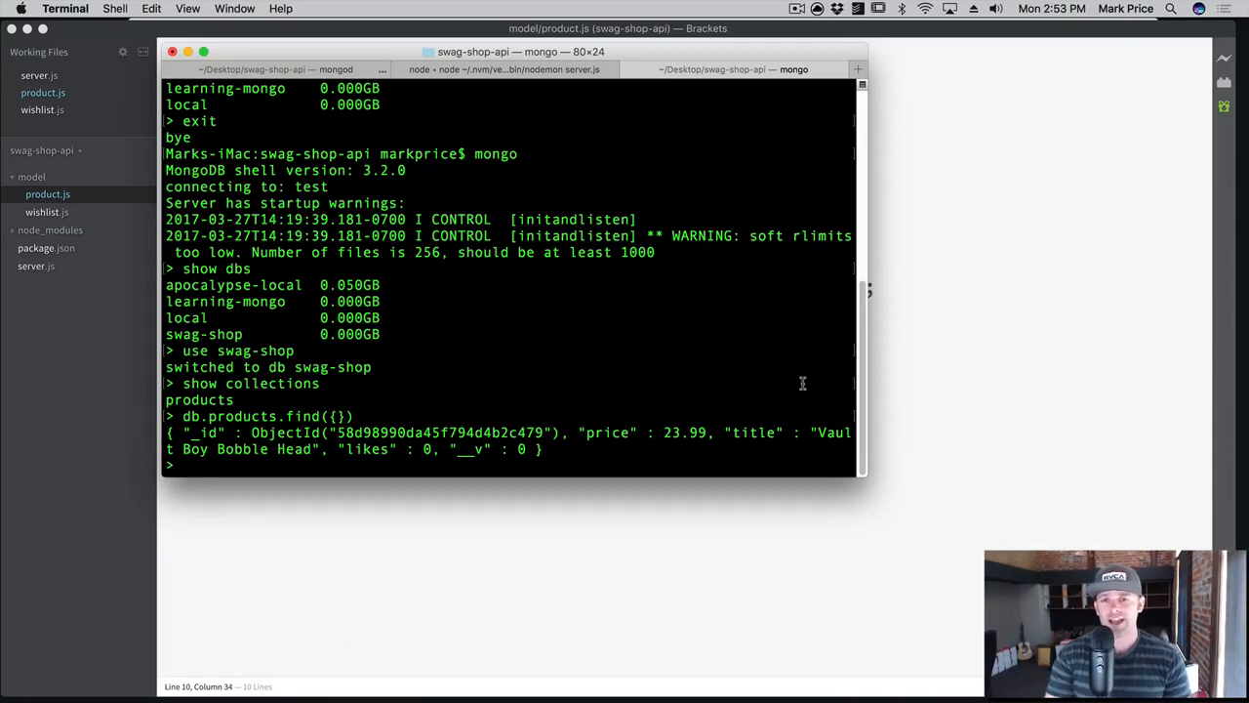
type("exit")
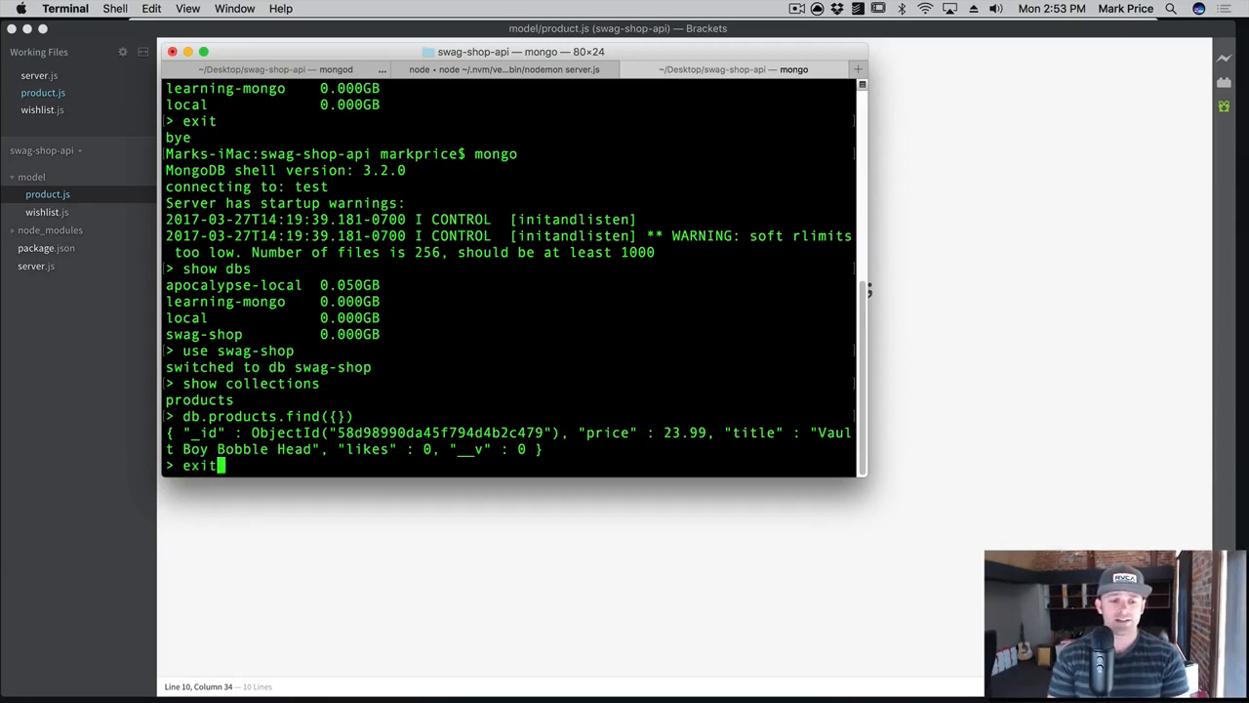
key("Return")
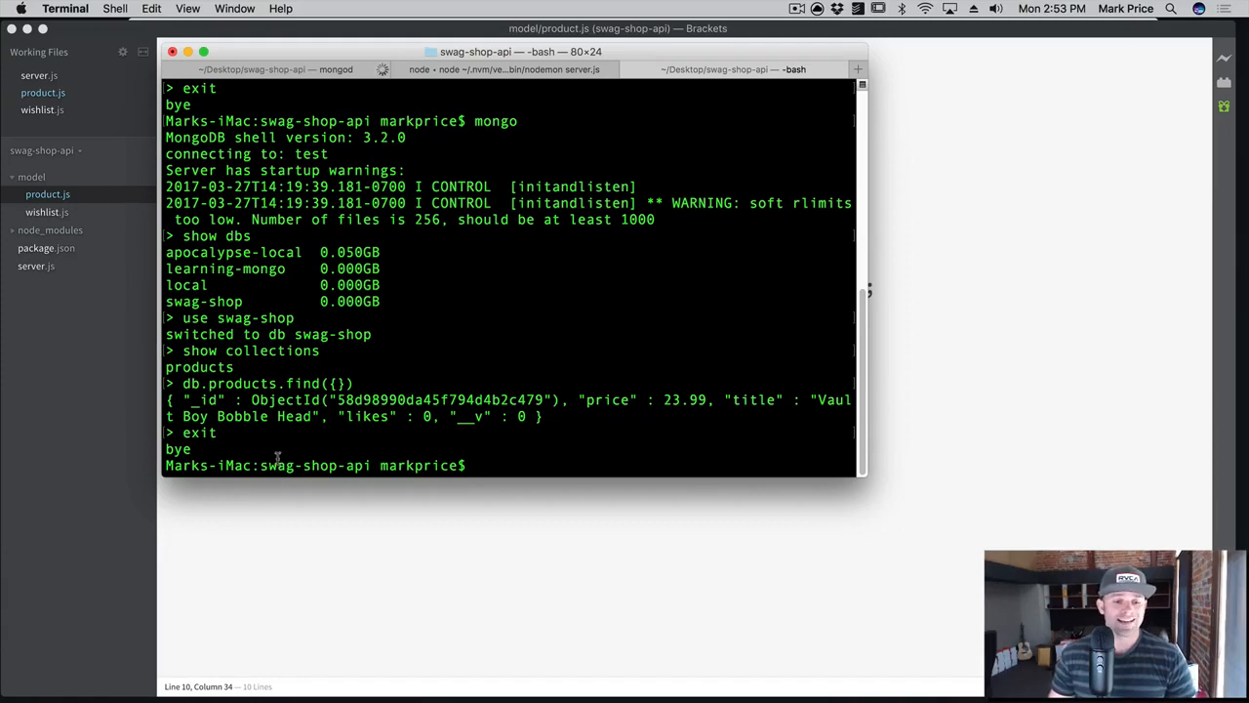
mouse_move(467, 538)
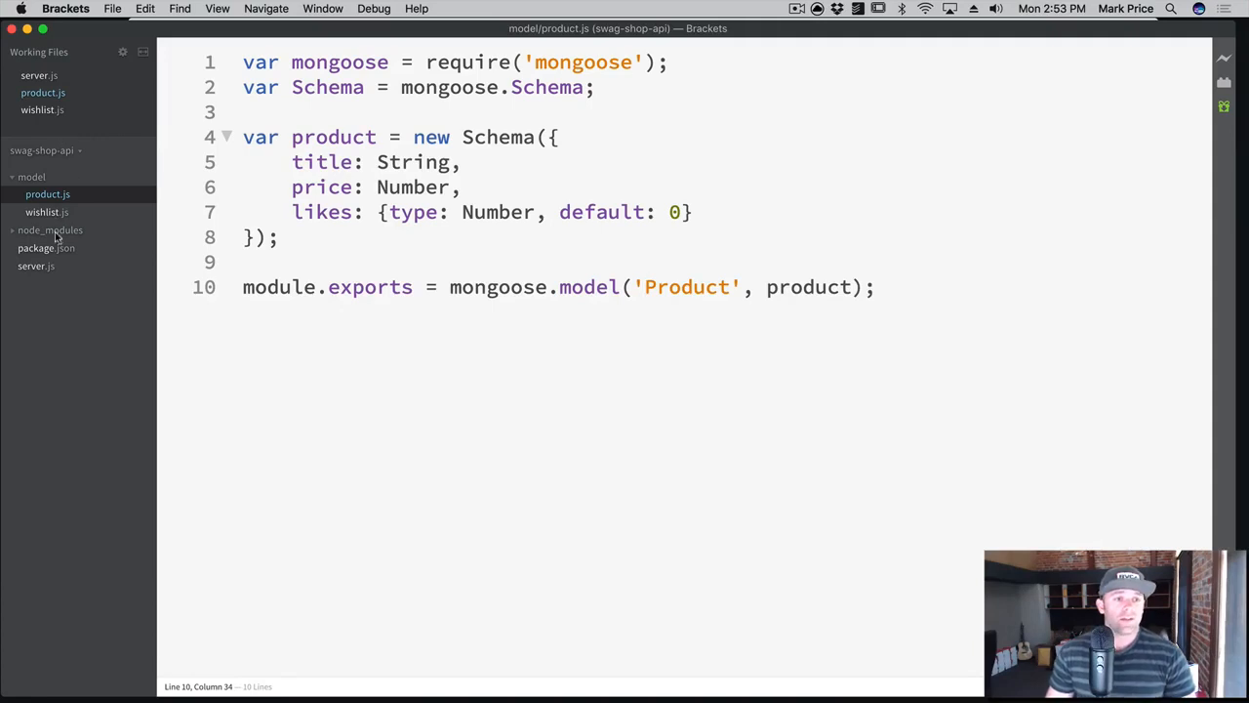
Return to server.js and highlight use, json and urlencoded in the body-parser setup.
left_click(35, 266)
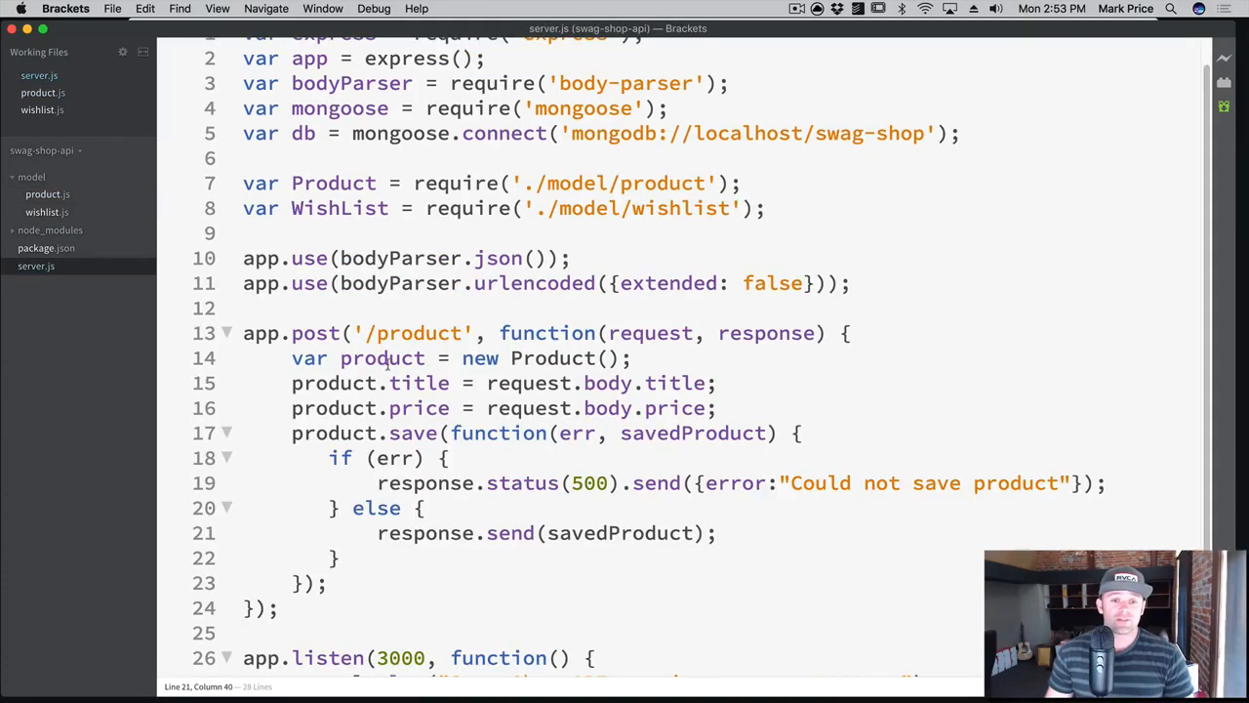
scroll("down", 3)
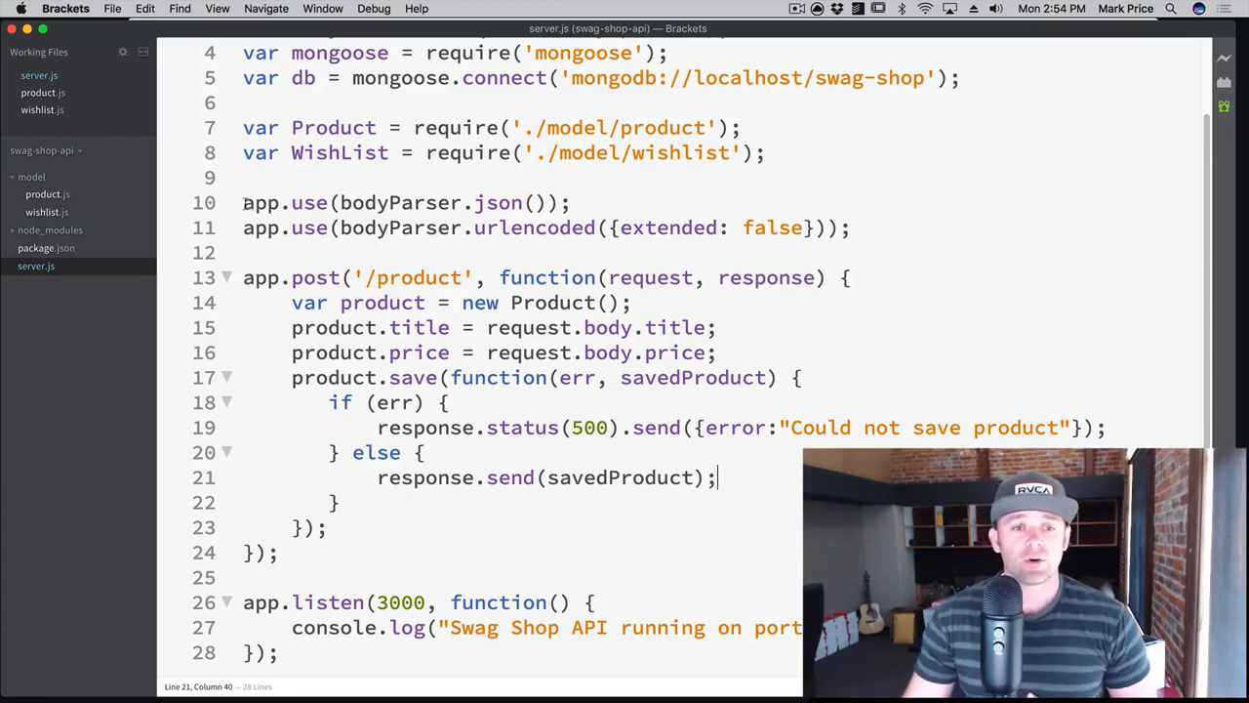
double_click(308, 201)
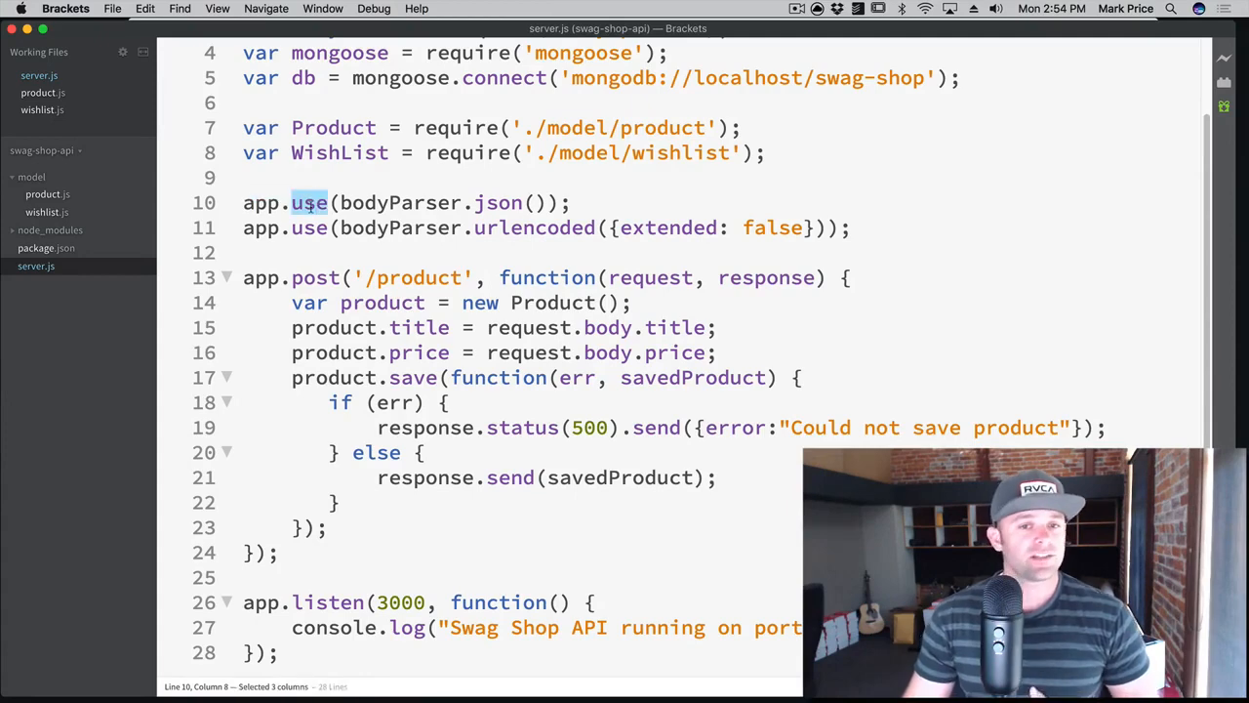
double_click(498, 201)
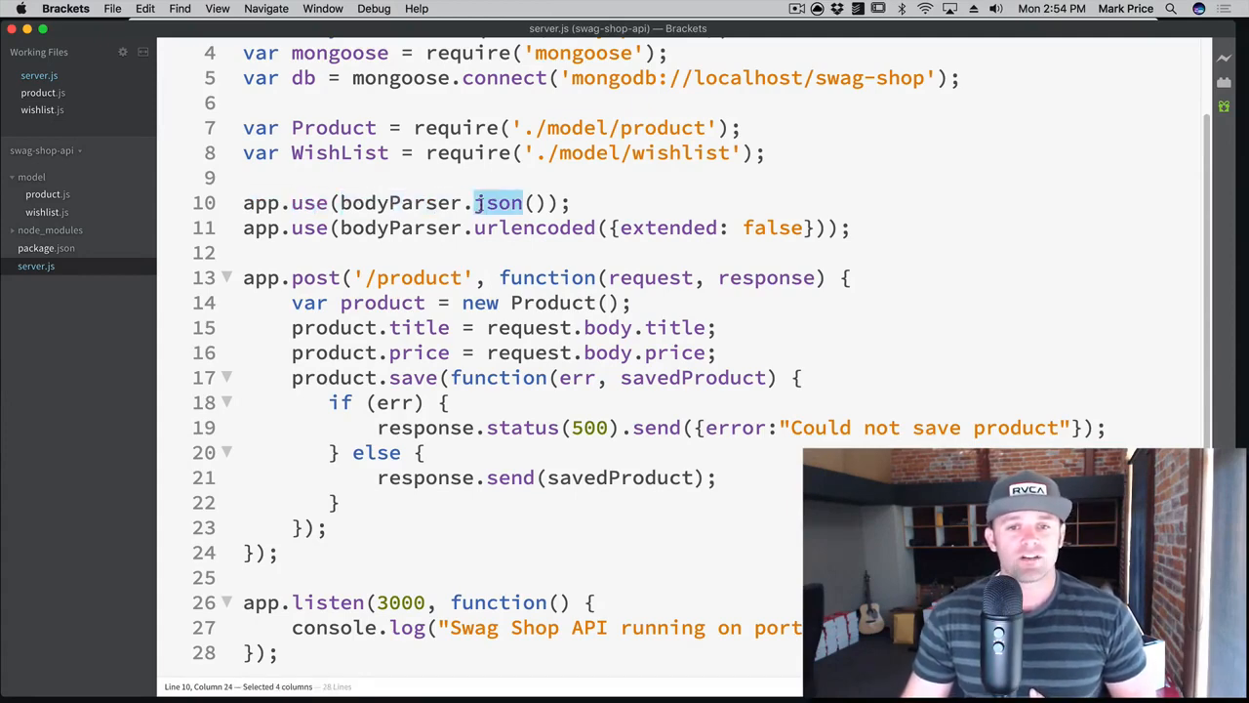
double_click(535, 226)
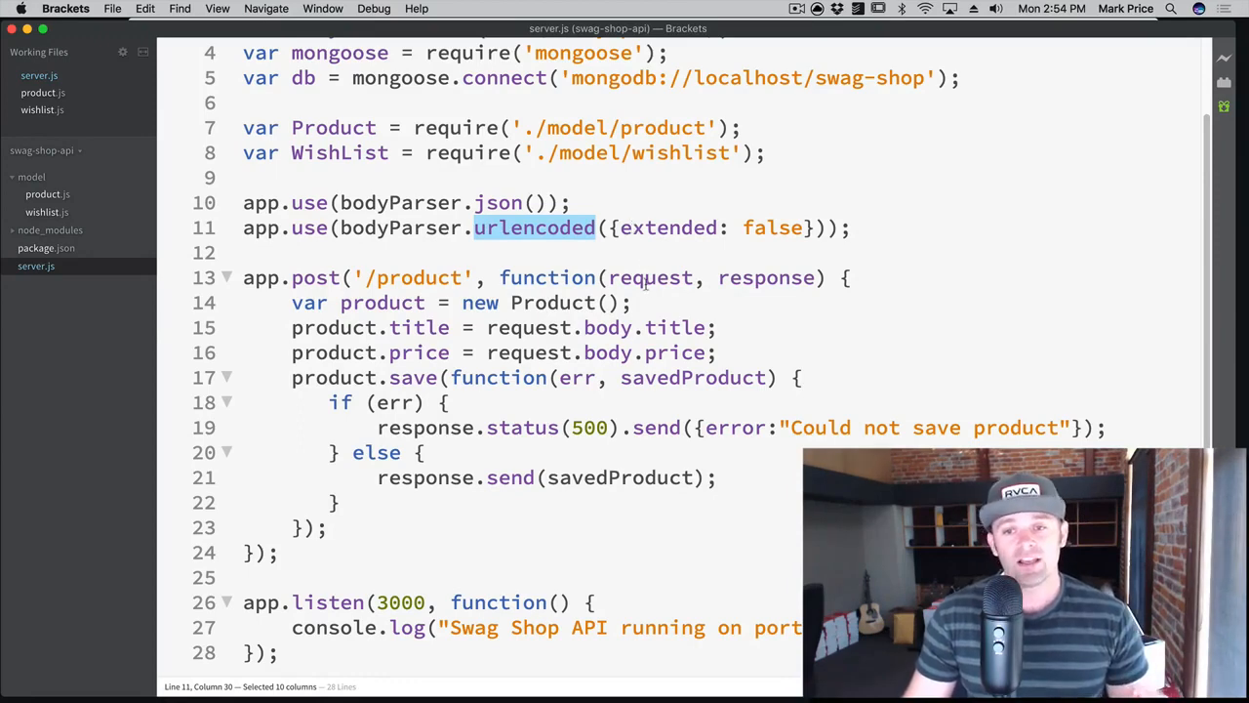
left_click(381, 303)
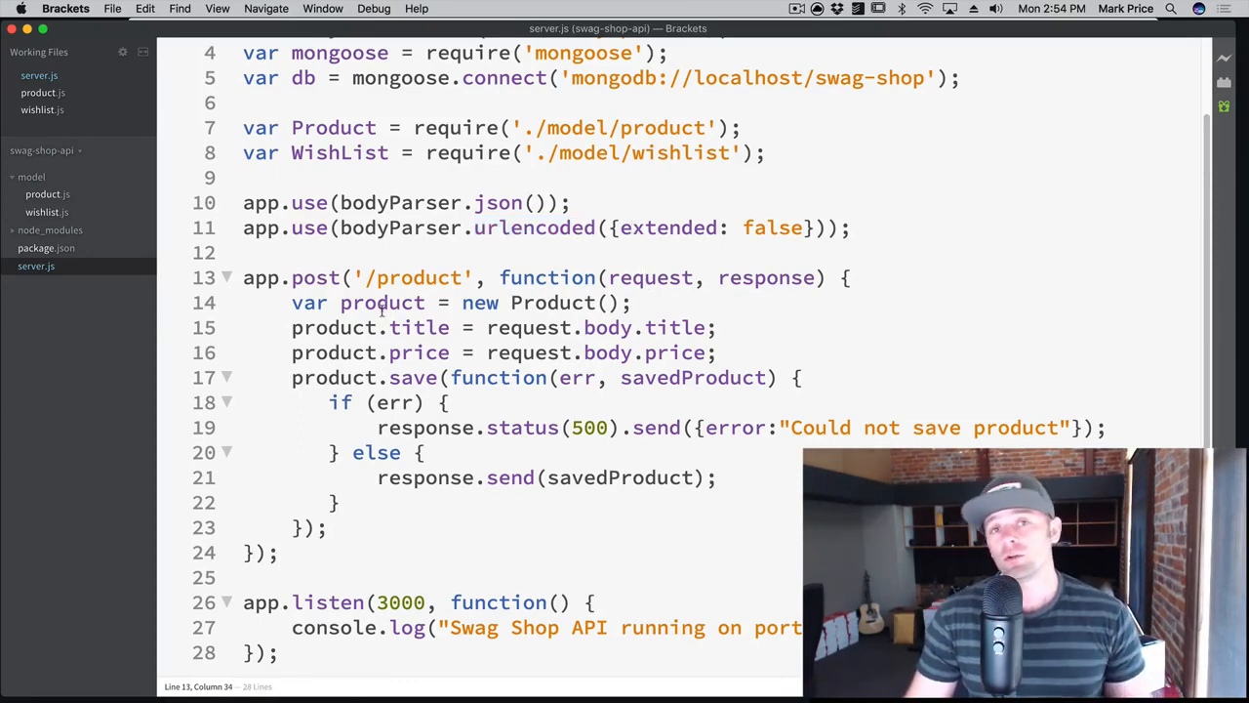